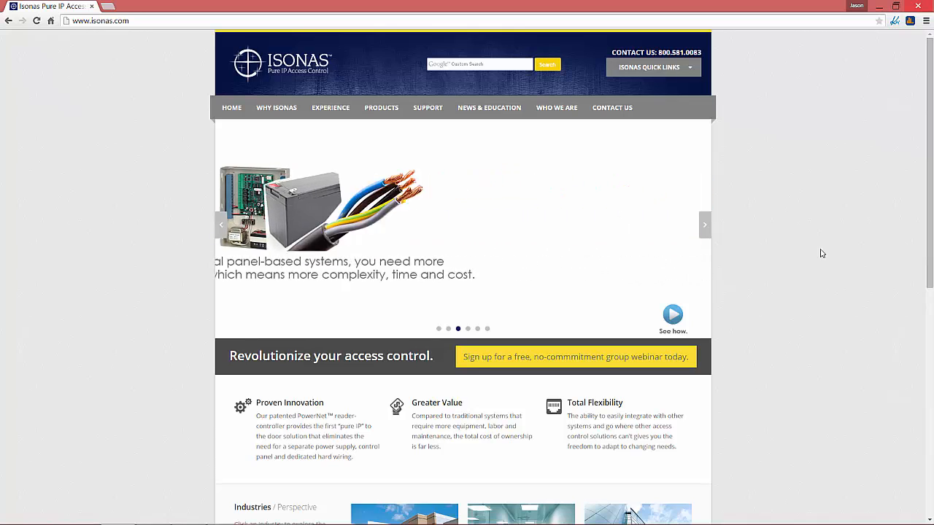
# Reach the ISONAS Software Downloads page via the SUPPORT menu.
pyautogui.click(428, 107)
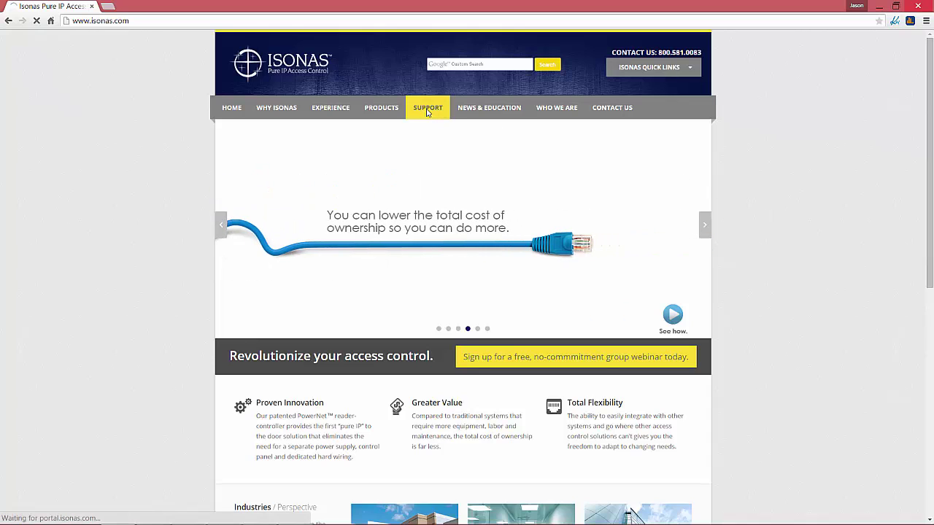
pyautogui.click(427, 107)
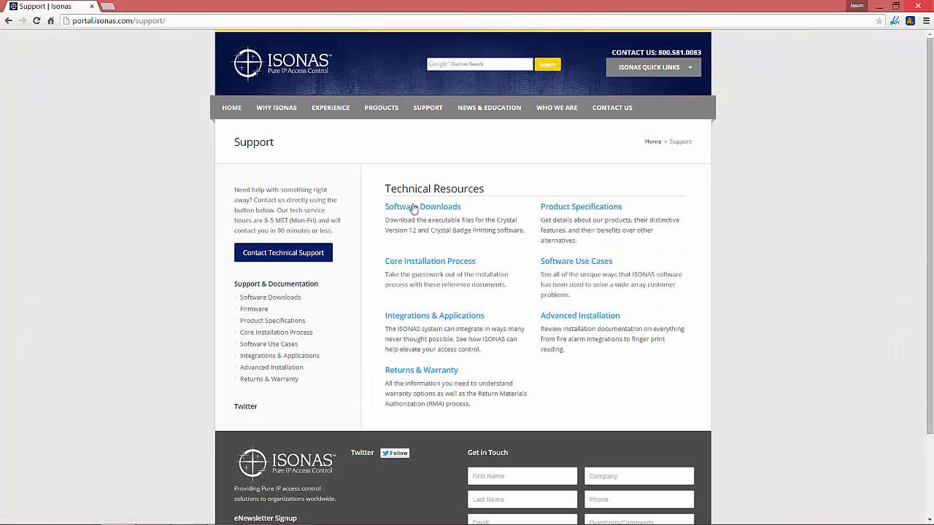
pyautogui.click(422, 206)
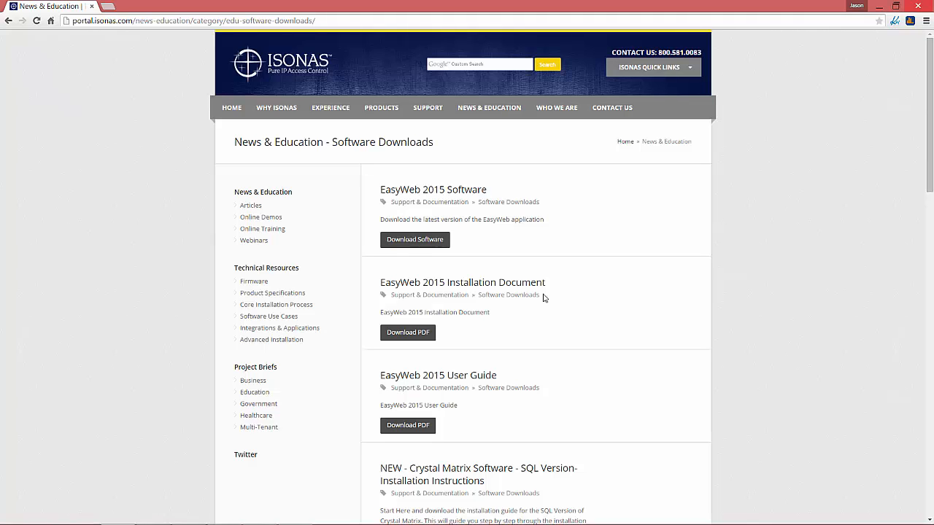
pyautogui.moveTo(506, 326)
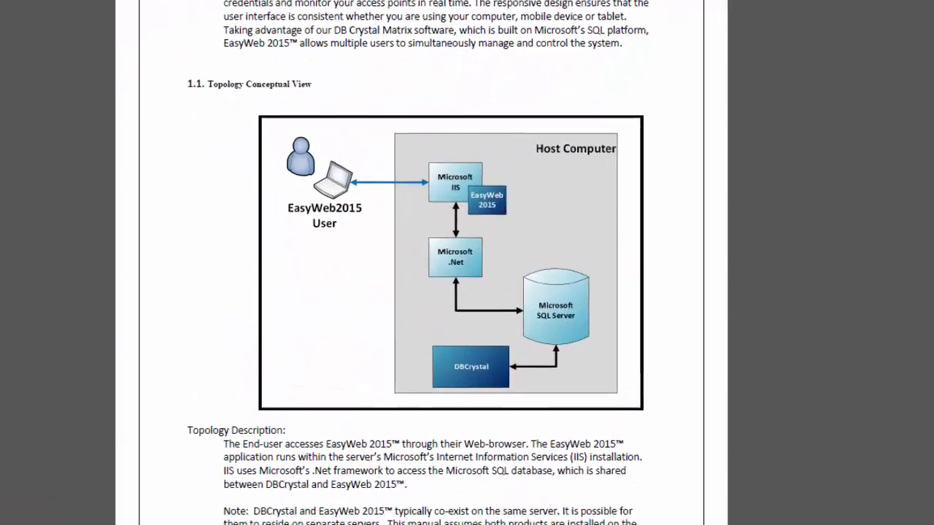
pyautogui.scroll(-3)
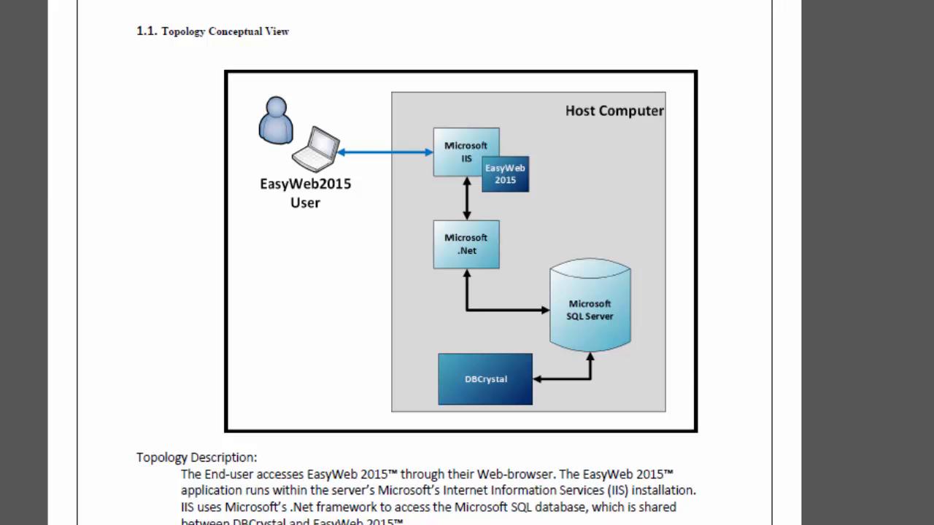
pyautogui.scroll(-3)
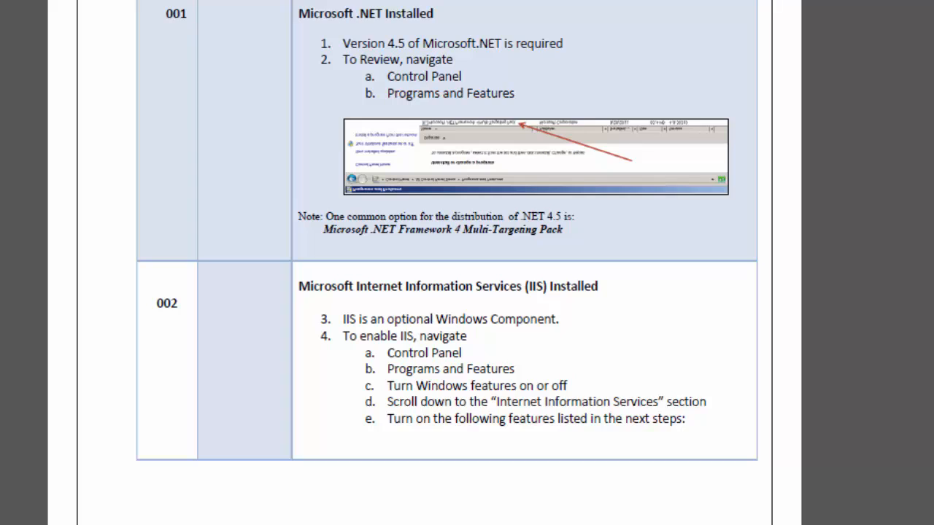
pyautogui.scroll(-3)
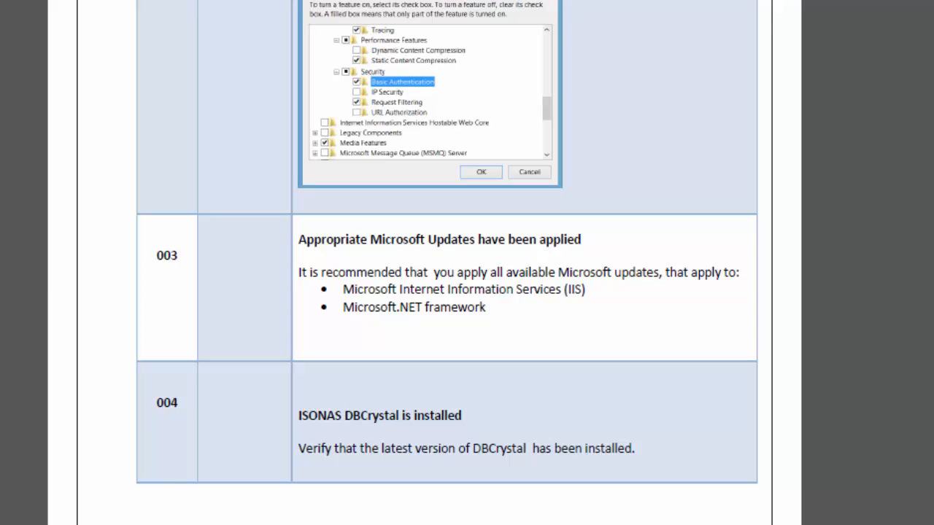
pyautogui.scroll(-3)
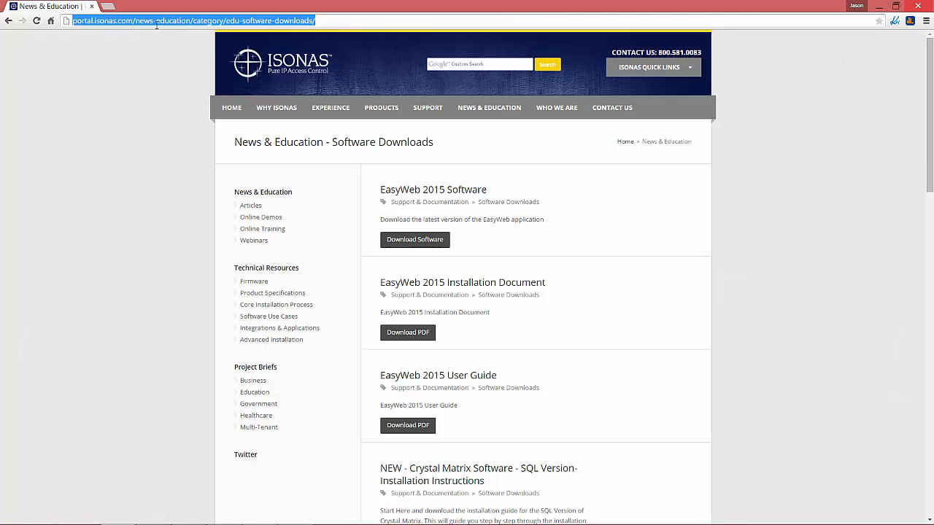
# Sign in to EasyWeb at 192.168.254.50:8091/login as admin with the password.
pyautogui.write('192.168.254.50:8091/login')
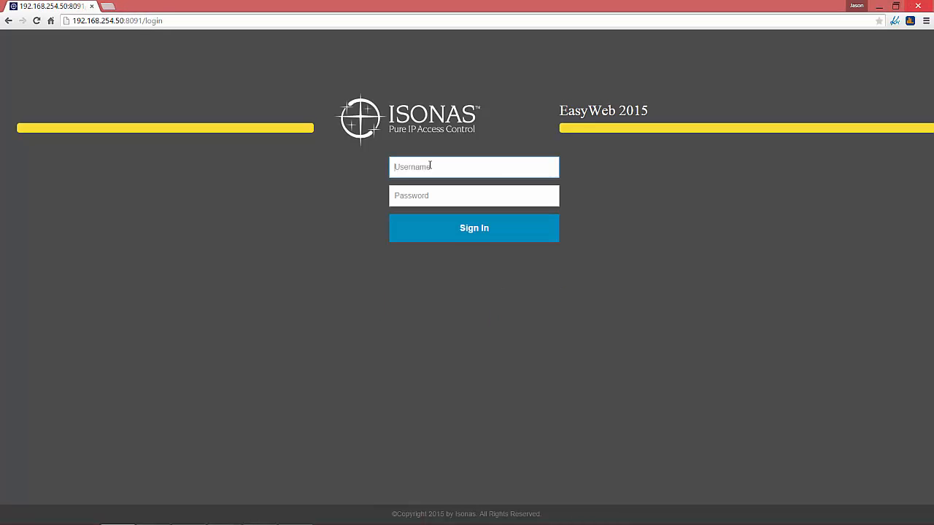
pyautogui.write('admin')
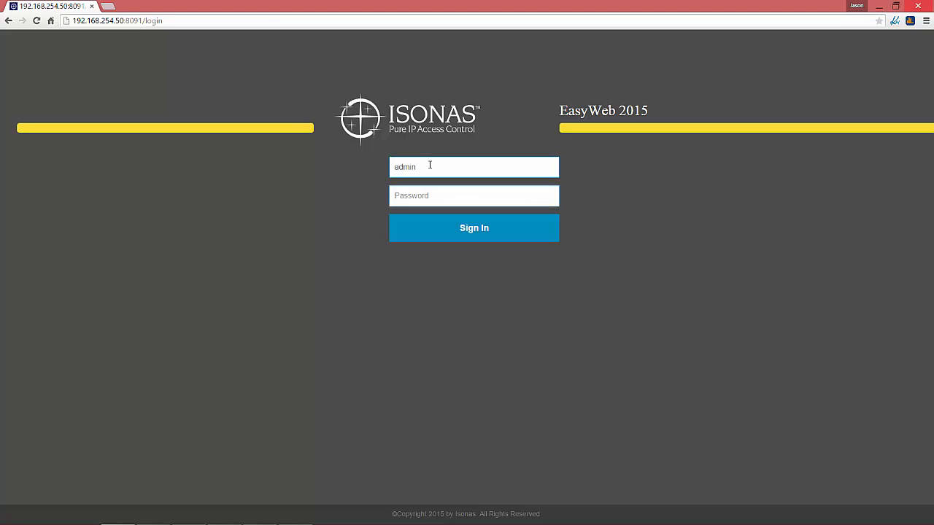
pyautogui.write('password')
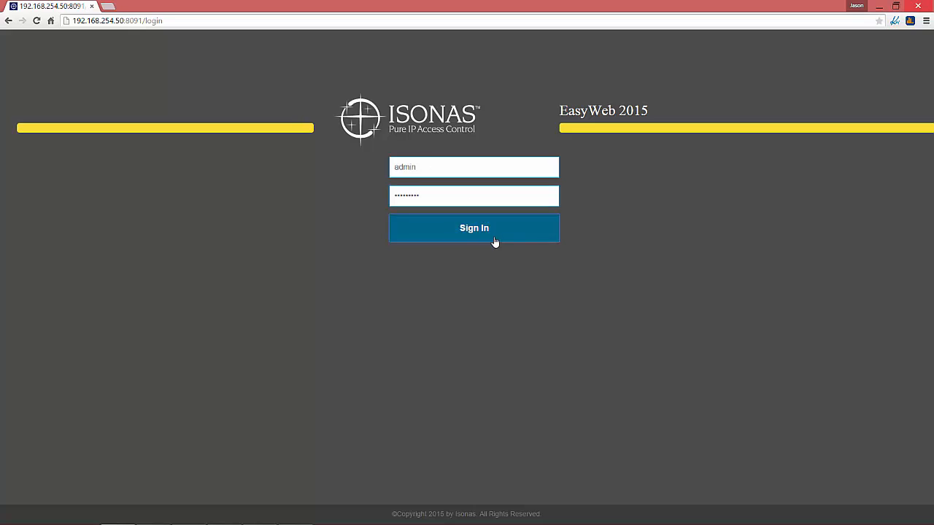
pyautogui.click(474, 228)
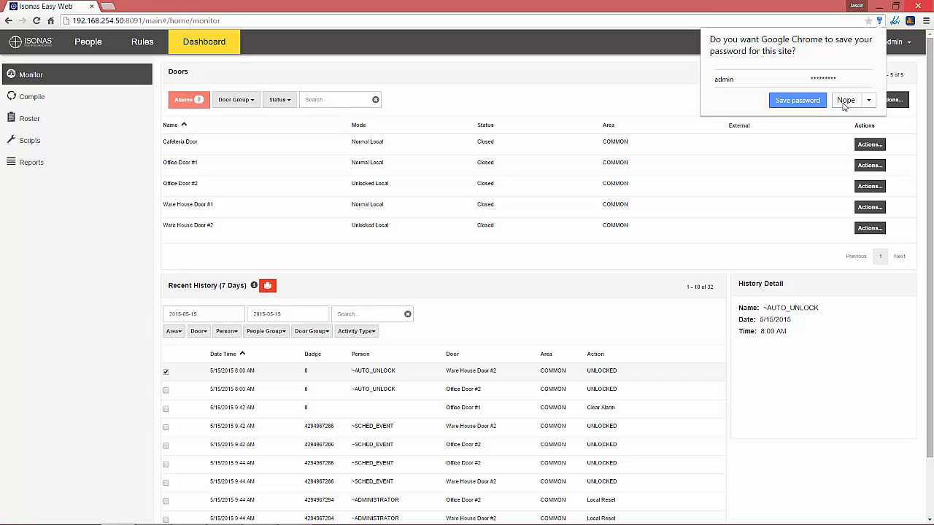
# Dismiss Chrome's save-password prompt and filter doors to Ware House Door Grp.
pyautogui.click(846, 100)
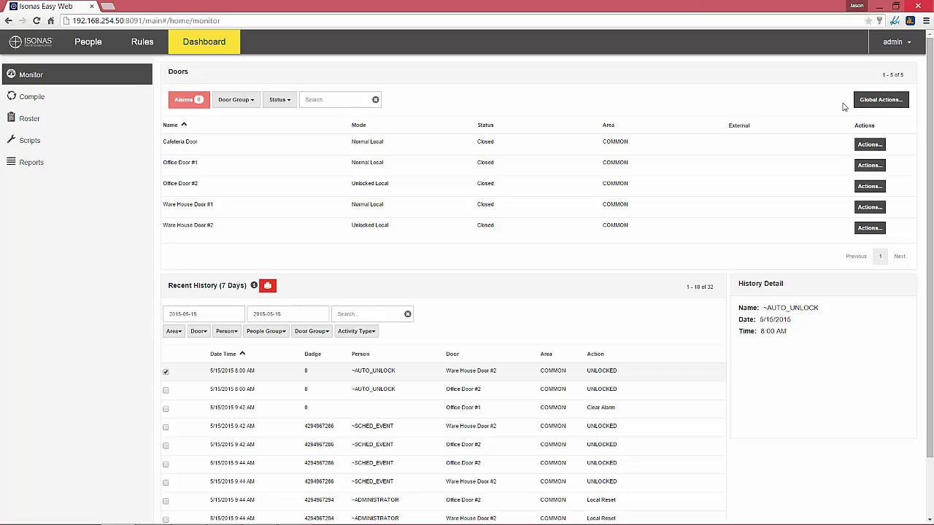
pyautogui.moveTo(299, 70)
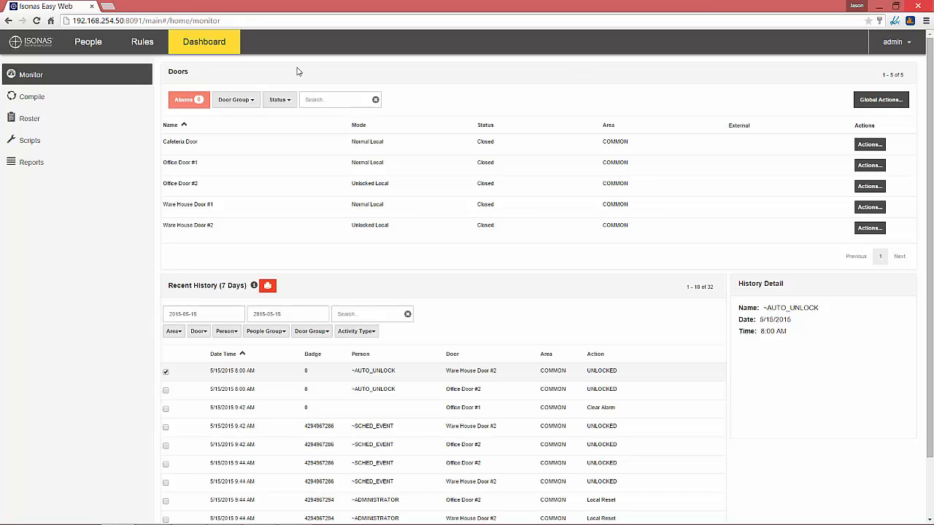
pyautogui.moveTo(250, 174)
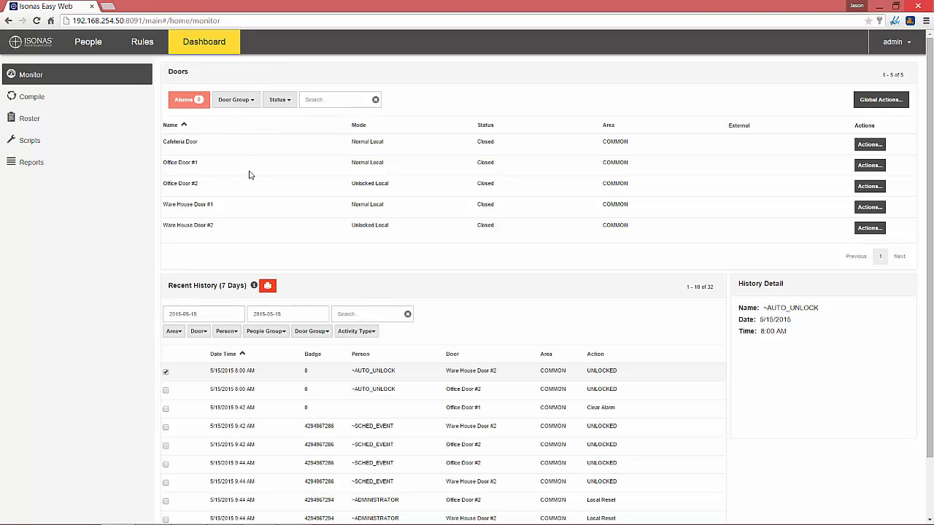
pyautogui.moveTo(252, 111)
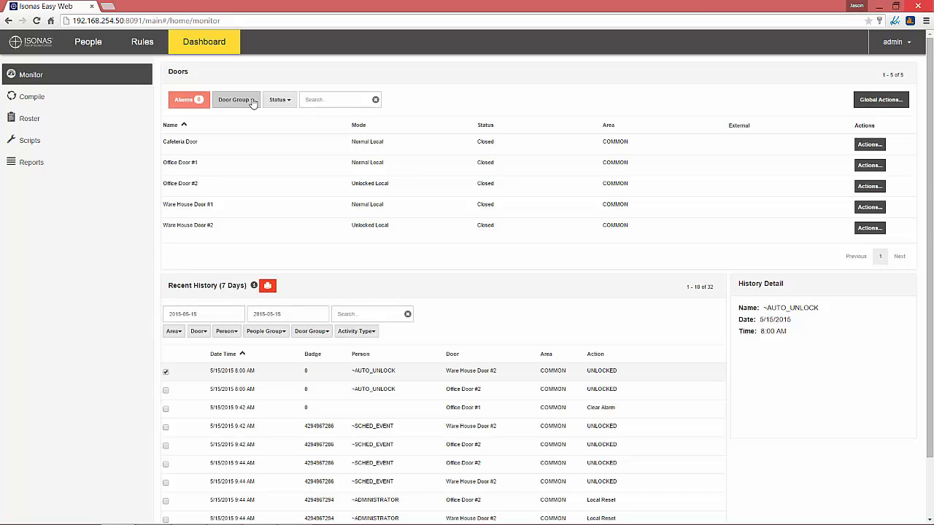
pyautogui.click(235, 100)
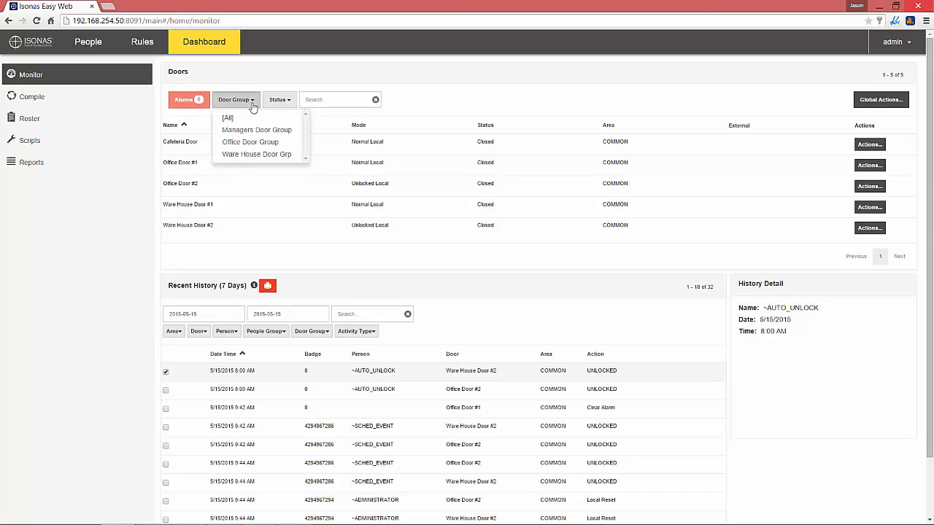
pyautogui.moveTo(263, 150)
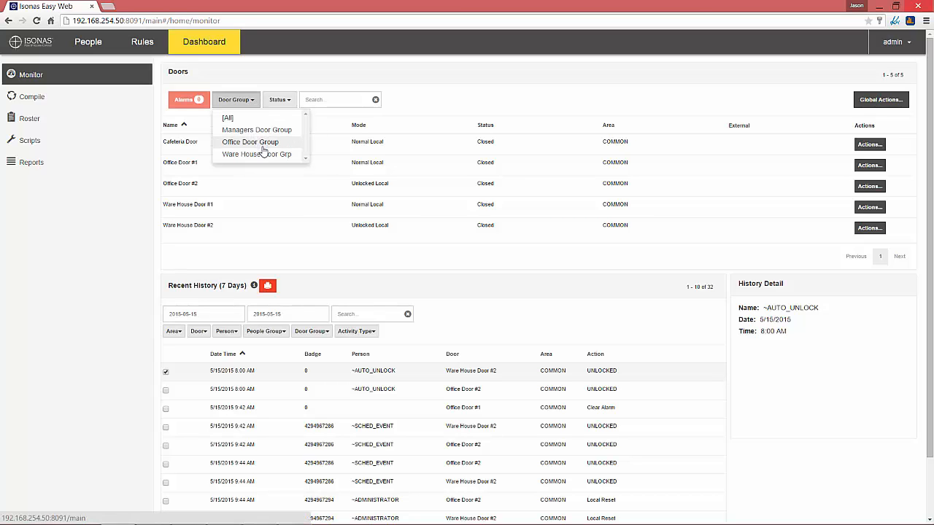
pyautogui.moveTo(249, 156)
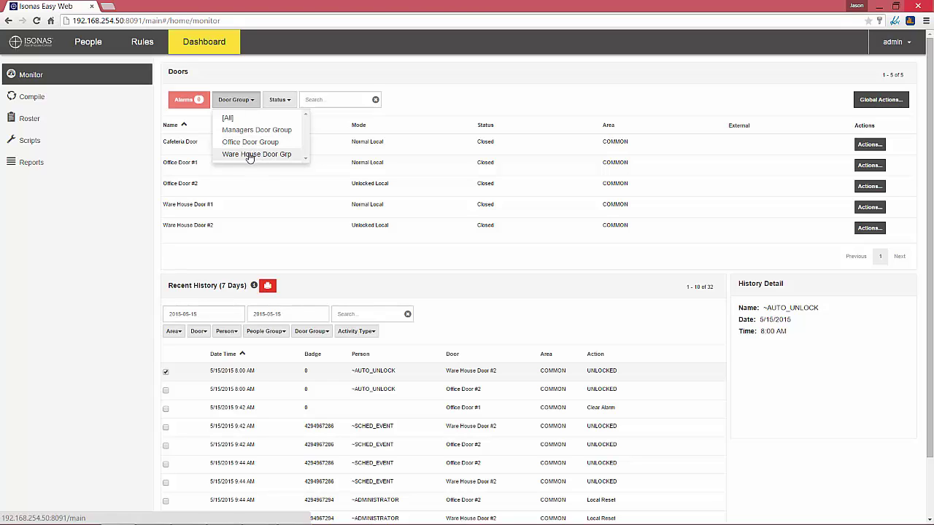
pyautogui.click(256, 154)
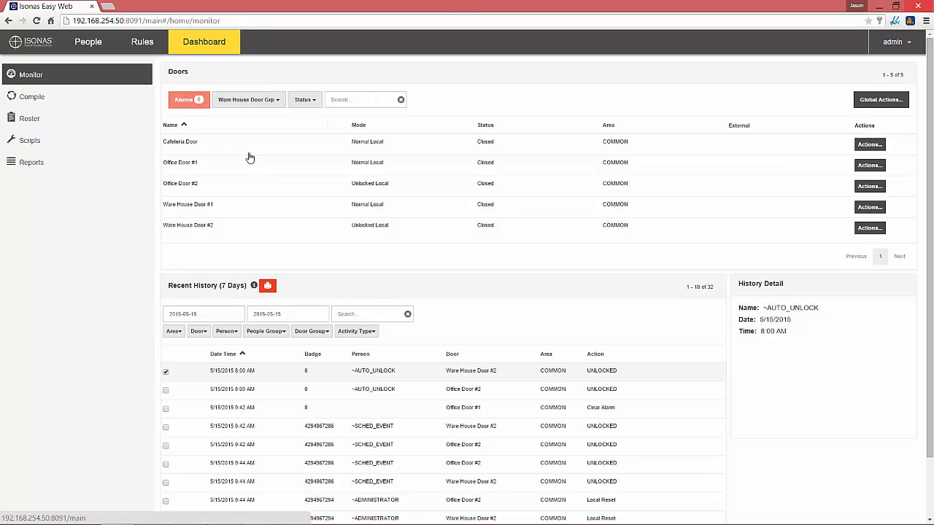
pyautogui.click(248, 99)
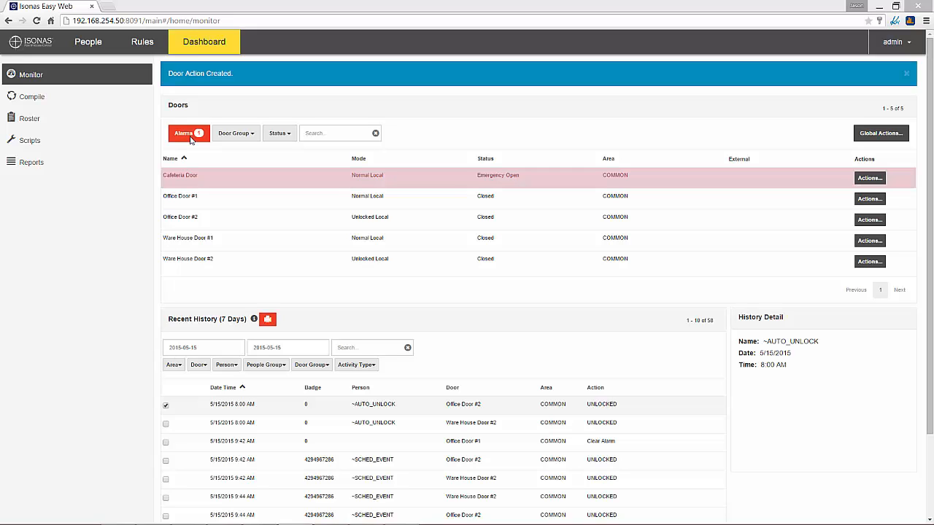
pyautogui.moveTo(437, 191)
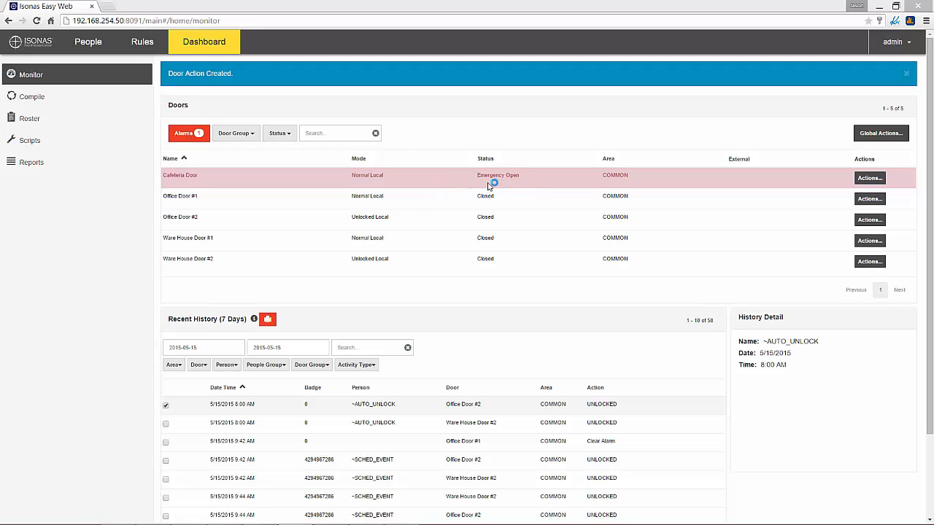
pyautogui.moveTo(755, 173)
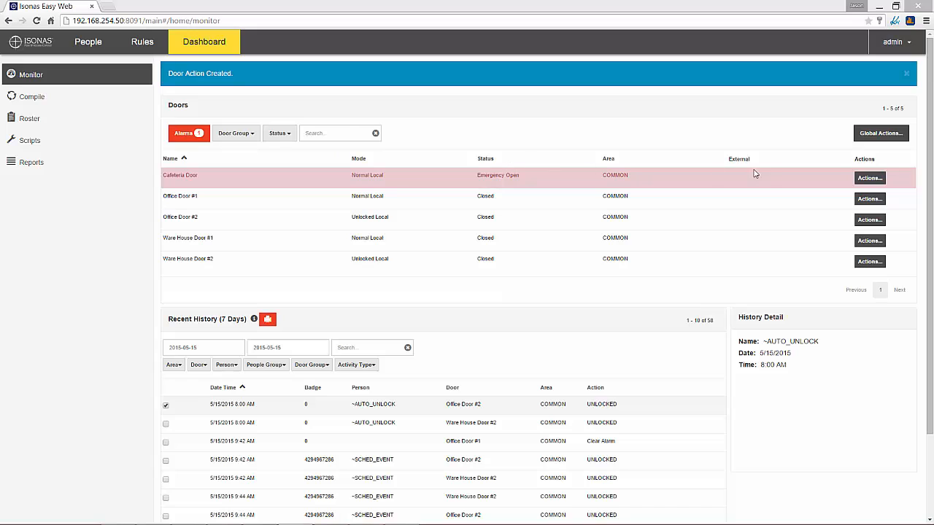
# Clear the Cafeteria Door's Emergency Open alarm from its Actions dialog.
pyautogui.click(877, 177)
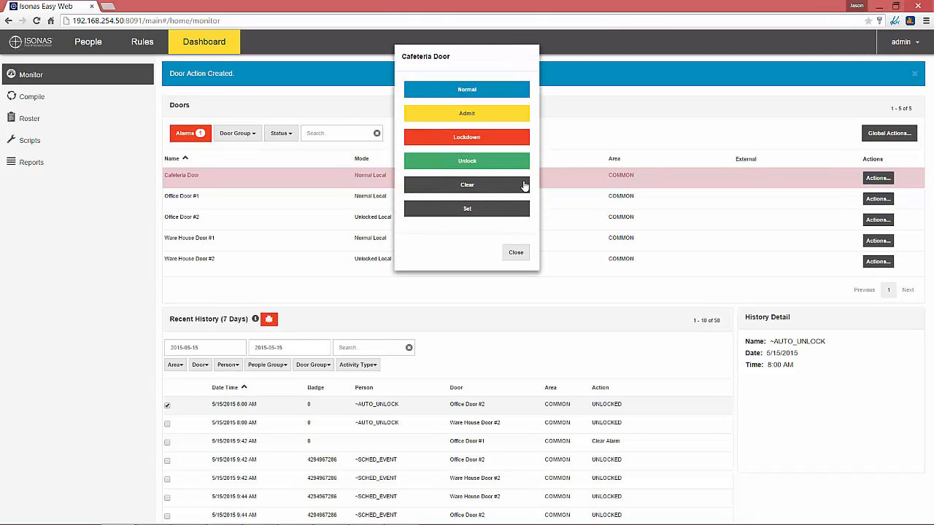
pyautogui.moveTo(464, 190)
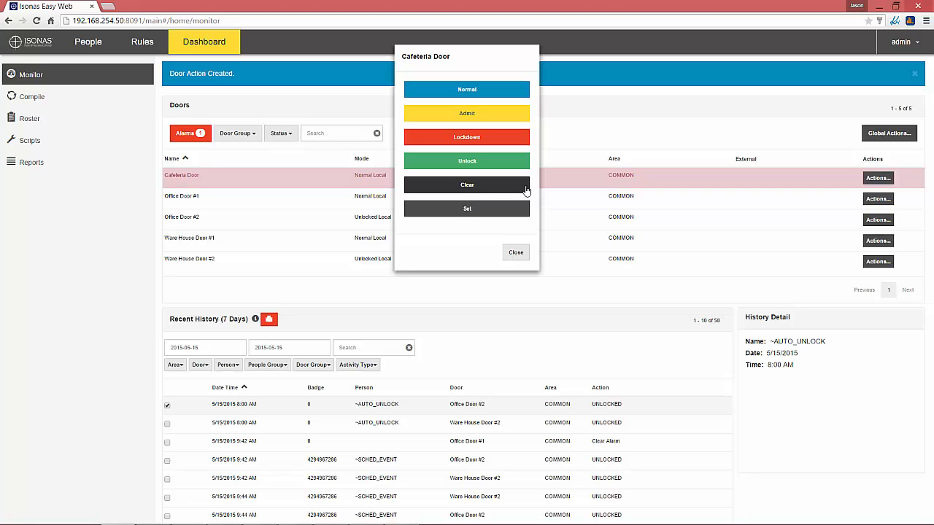
pyautogui.click(515, 252)
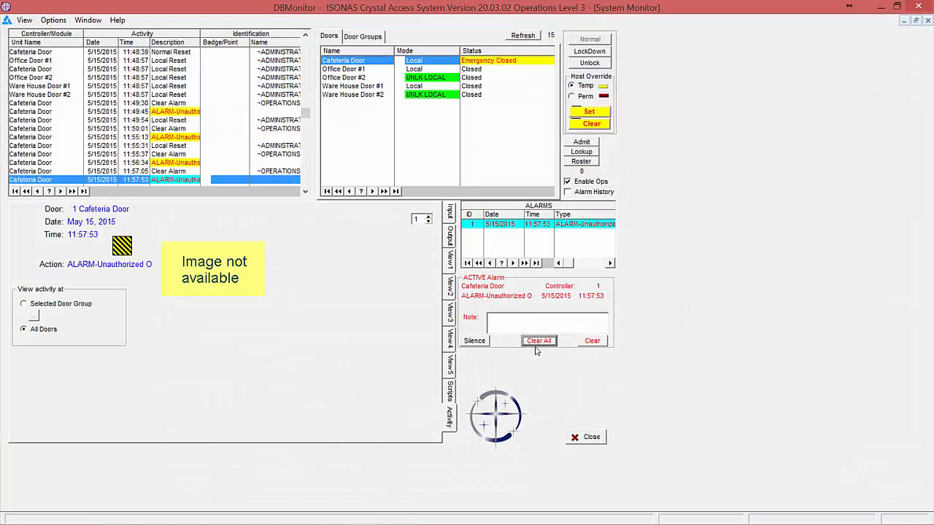
# Clear all active alarms in DBMonitor's ACTIVE Alarm panel.
pyautogui.click(538, 340)
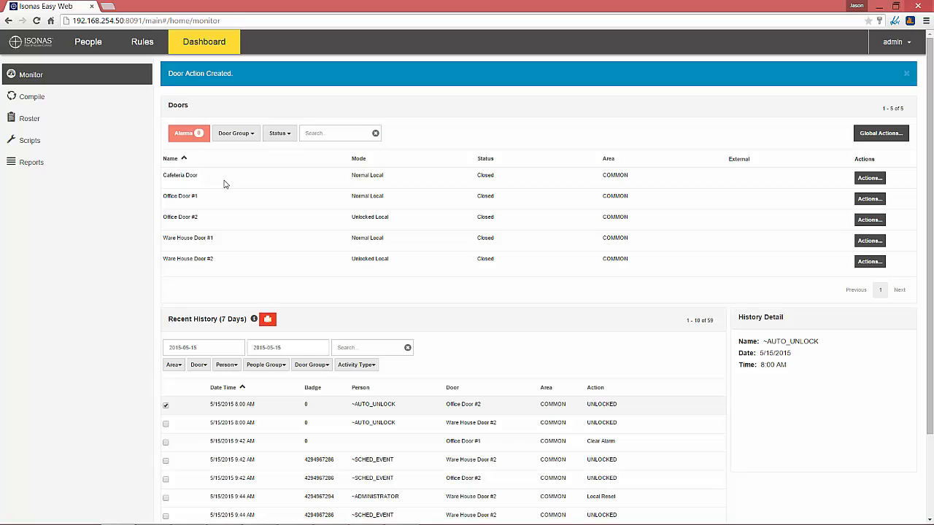
pyautogui.moveTo(616, 165)
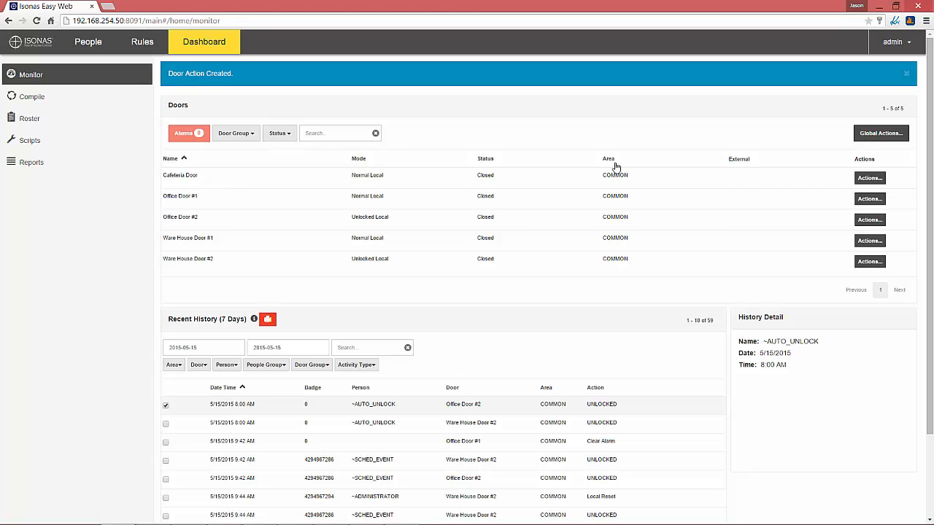
pyautogui.click(877, 178)
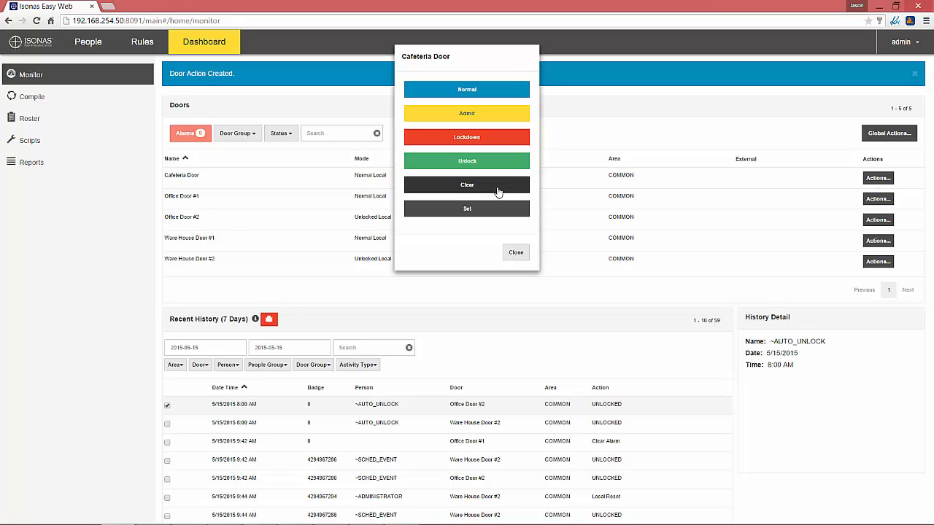
pyautogui.moveTo(489, 116)
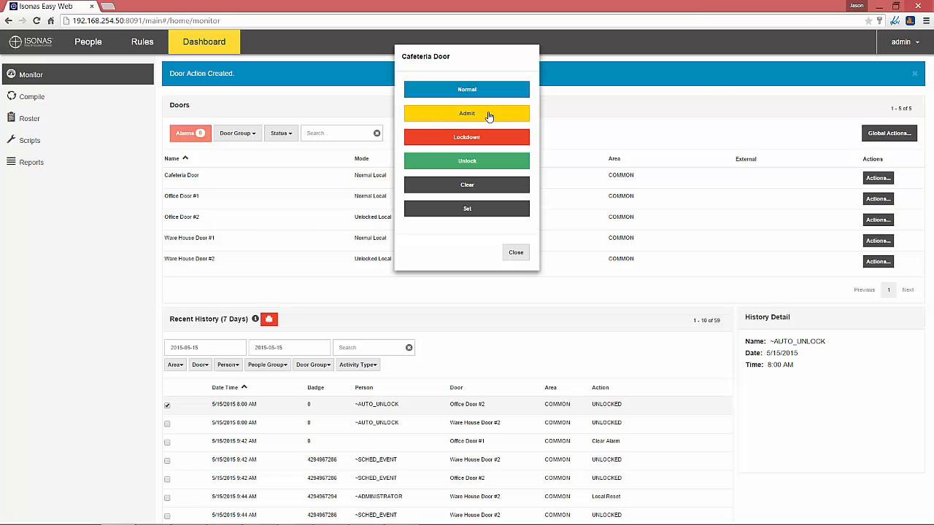
pyautogui.click(516, 252)
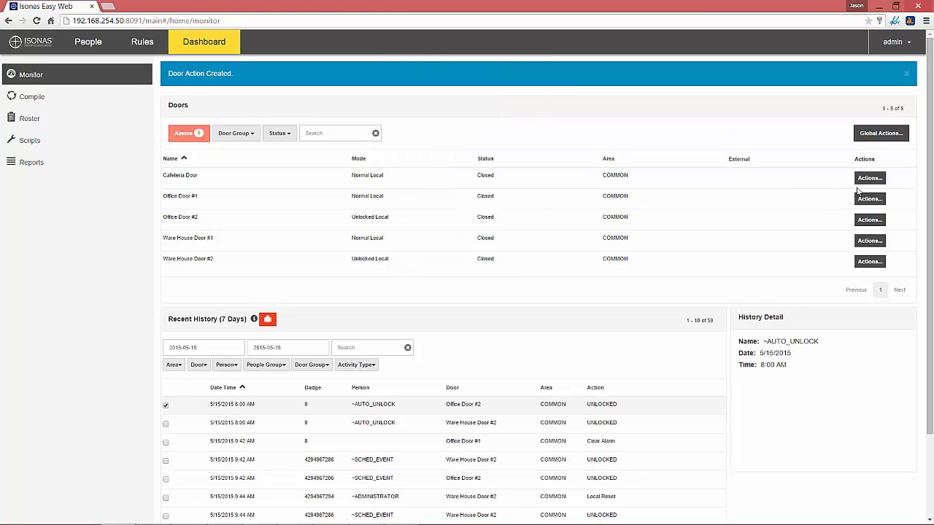
pyautogui.click(868, 177)
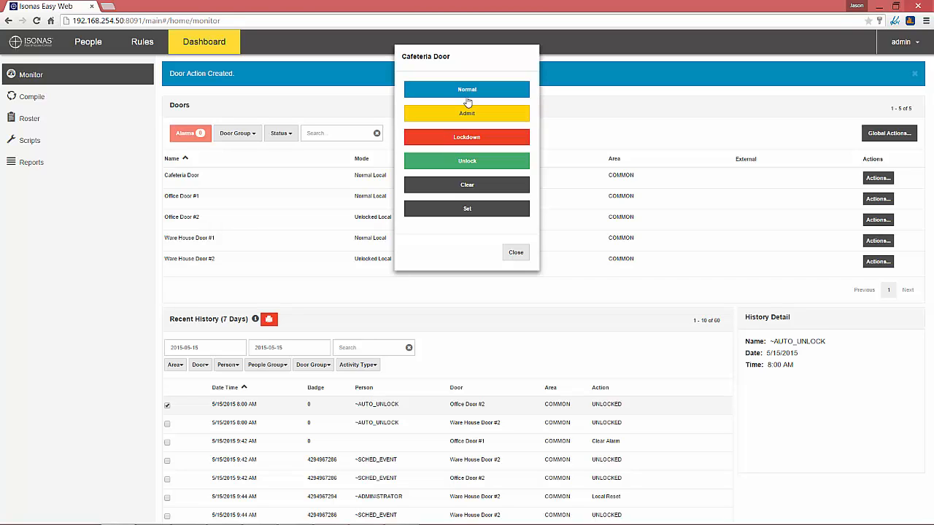
pyautogui.moveTo(515, 252)
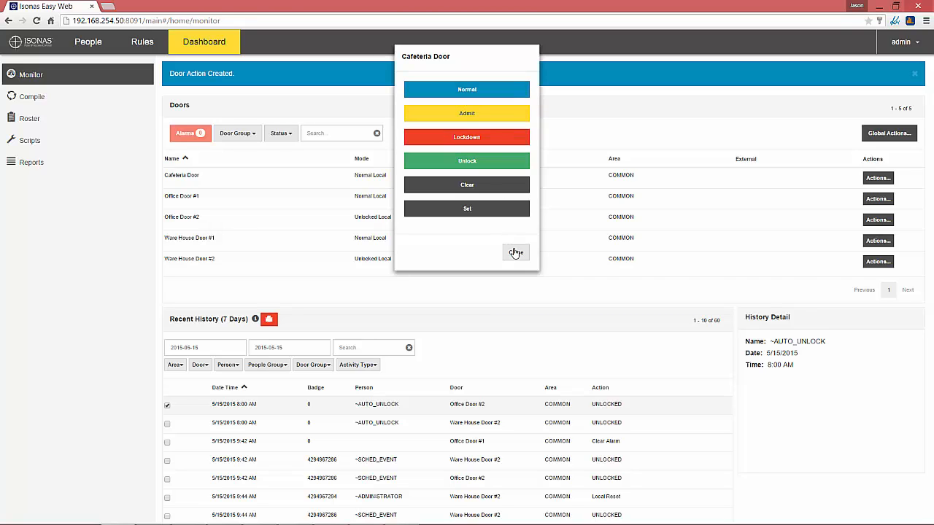
pyautogui.click(515, 252)
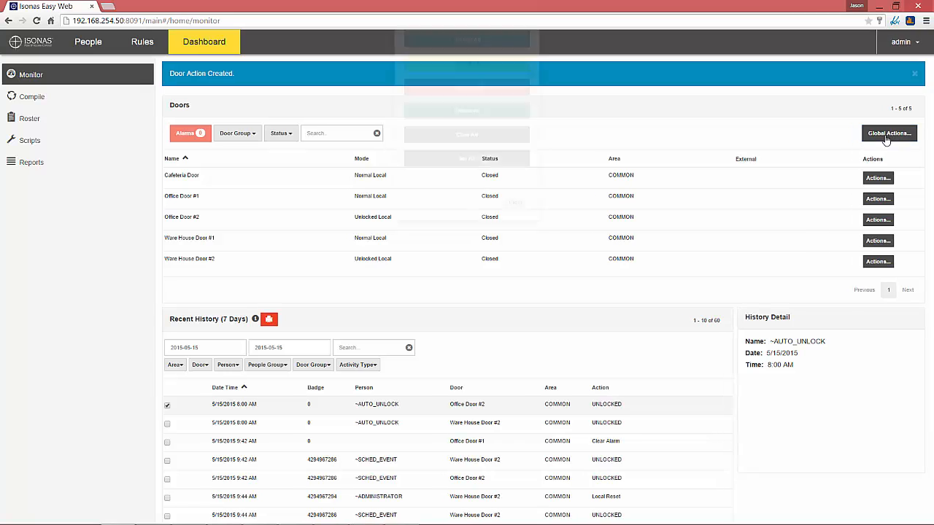
pyautogui.click(890, 134)
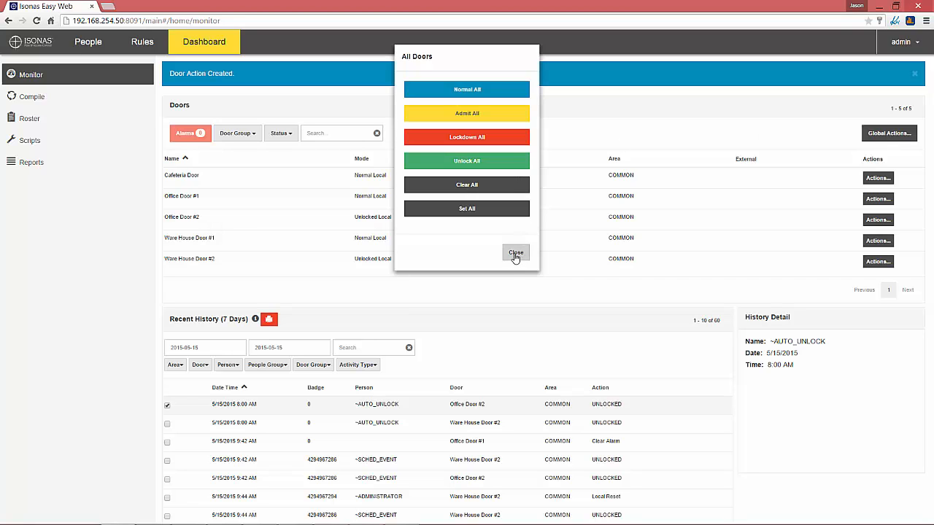
pyautogui.click(515, 254)
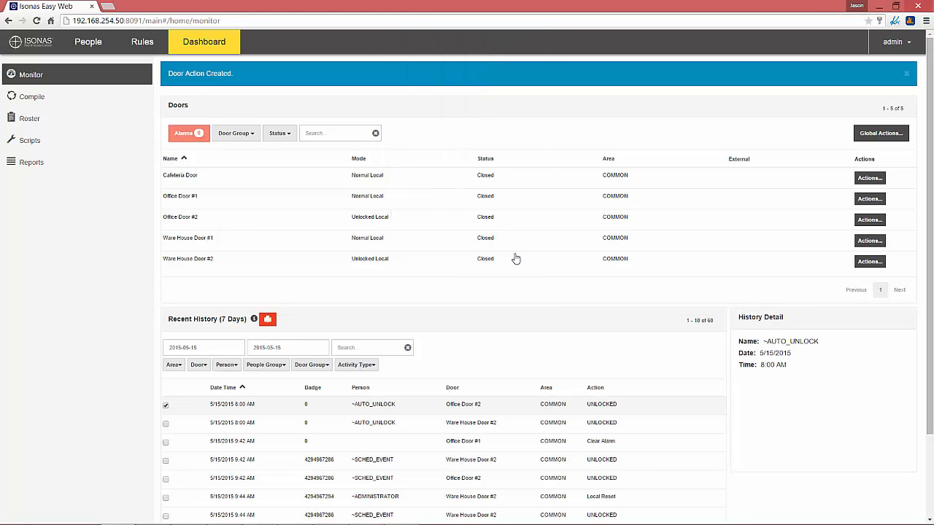
pyautogui.click(335, 132)
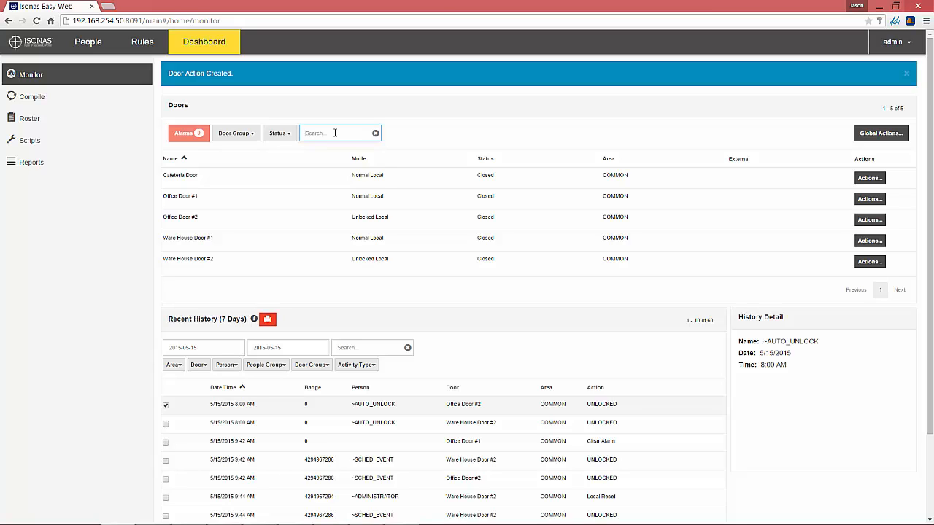
pyautogui.write('office')
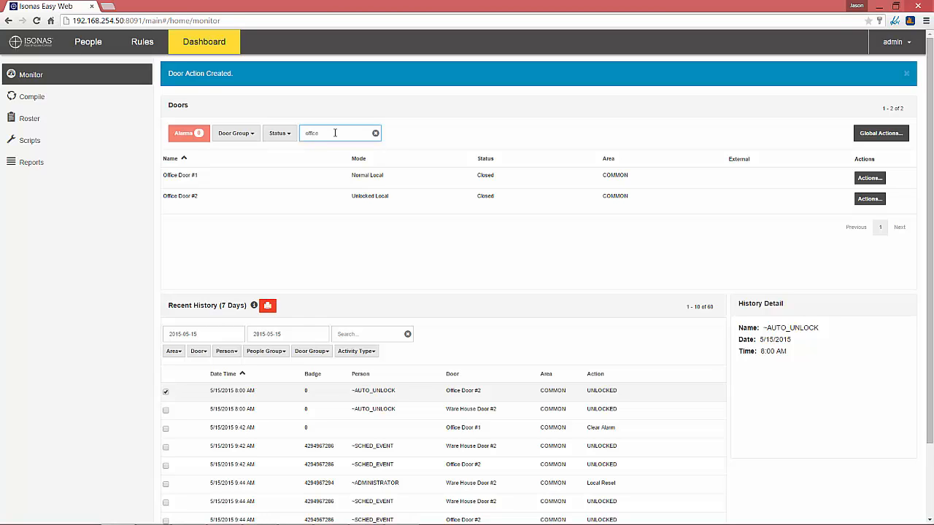
pyautogui.click(374, 133)
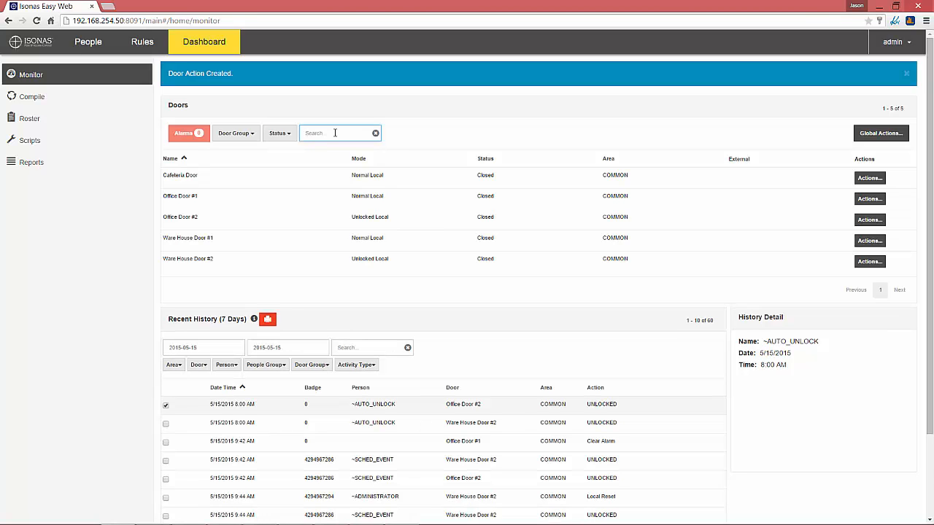
pyautogui.write('closed')
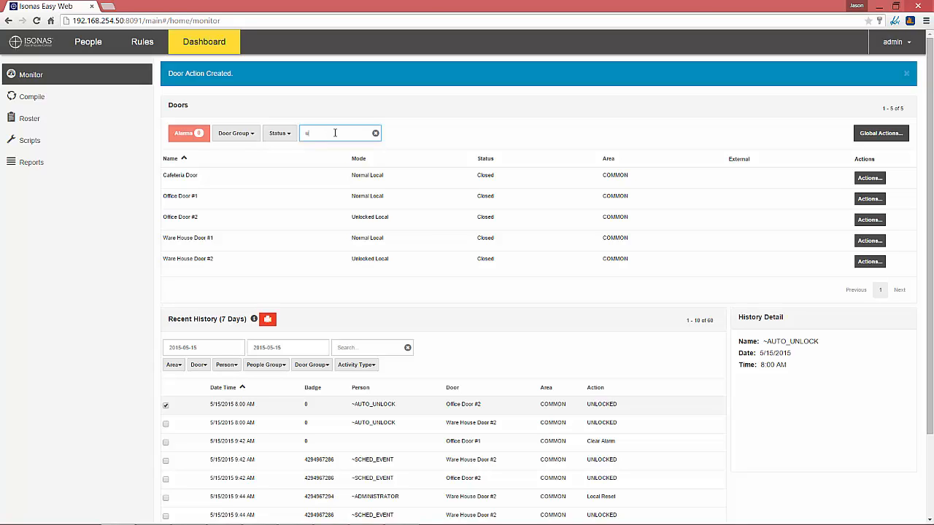
pyautogui.write('unlocked')
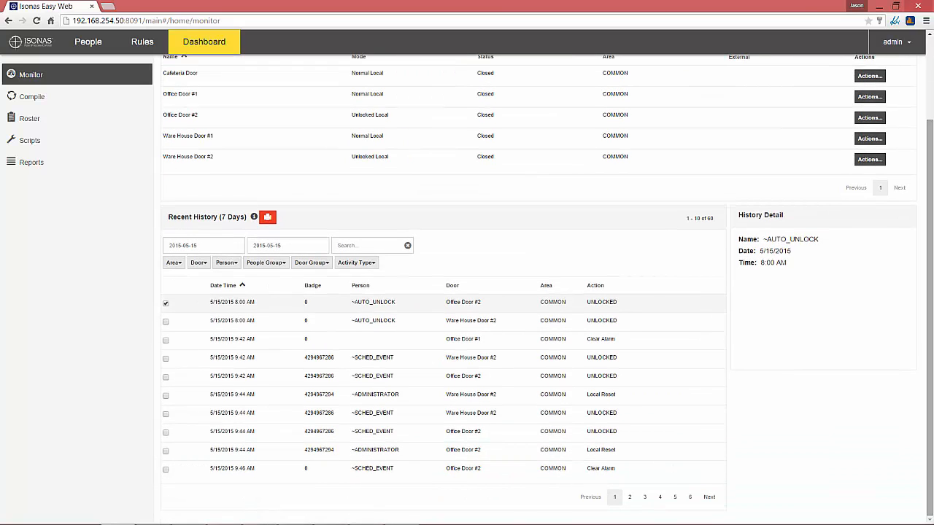
pyautogui.moveTo(233, 234)
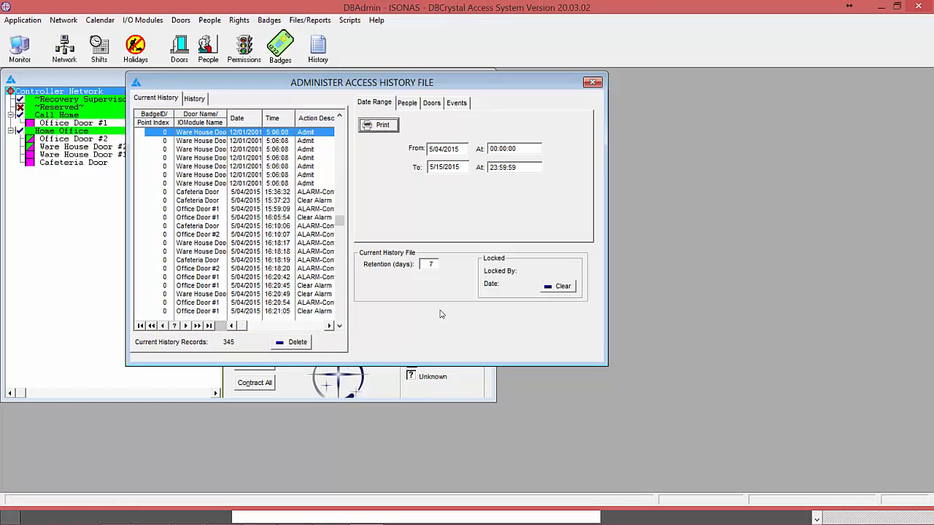
pyautogui.moveTo(446, 305)
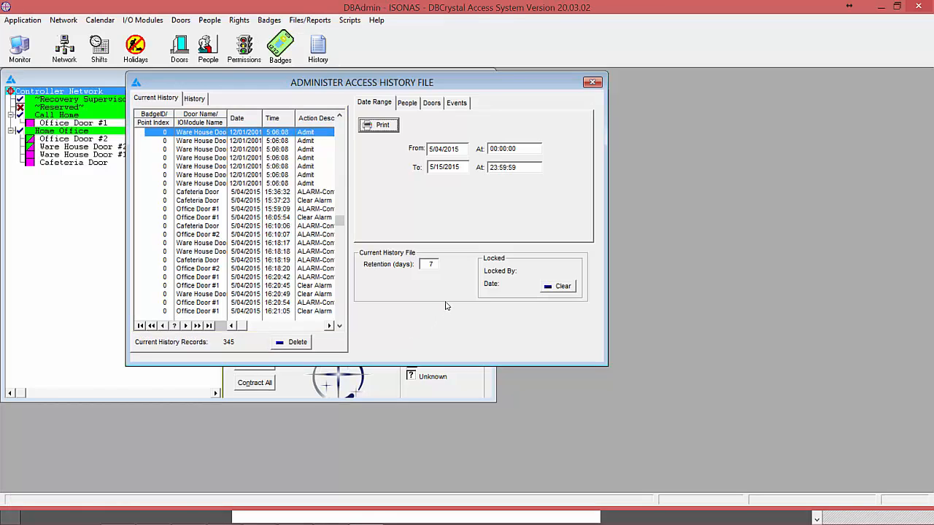
pyautogui.moveTo(464, 276)
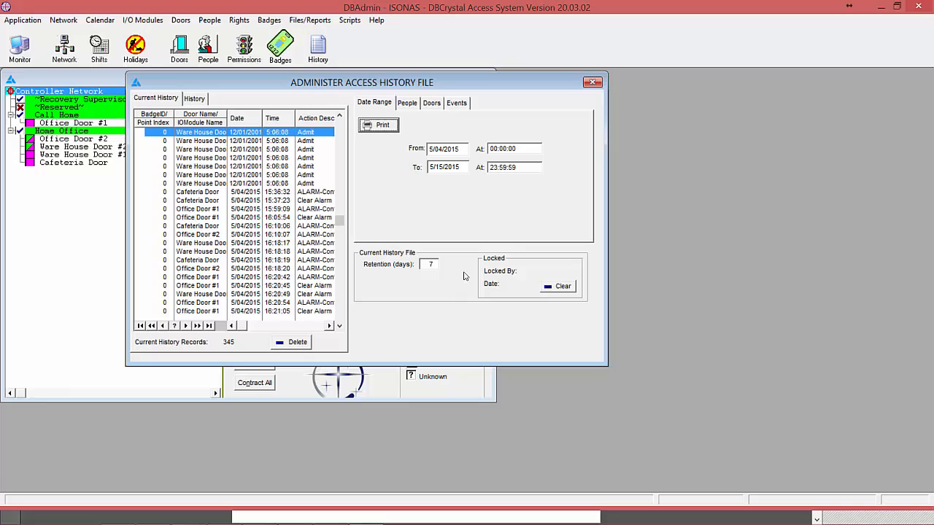
pyautogui.moveTo(457, 266)
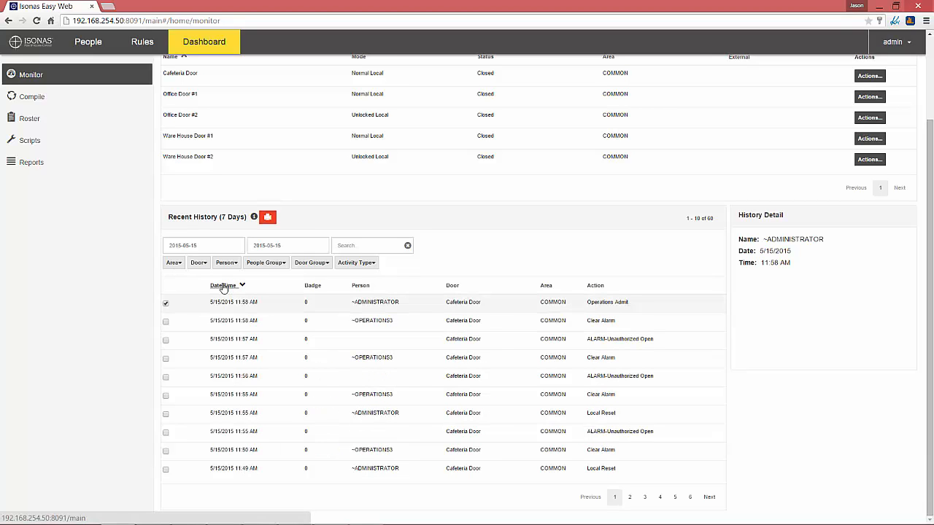
pyautogui.moveTo(446, 330)
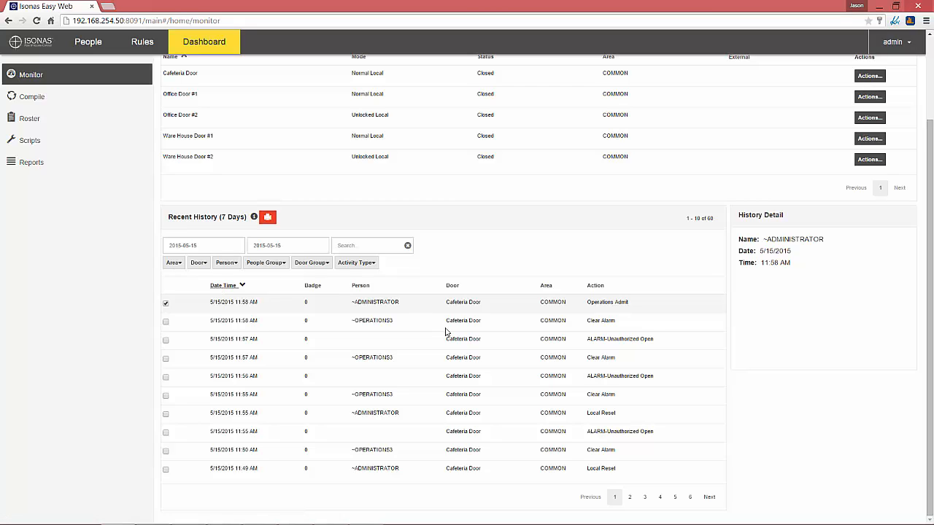
pyautogui.moveTo(579, 429)
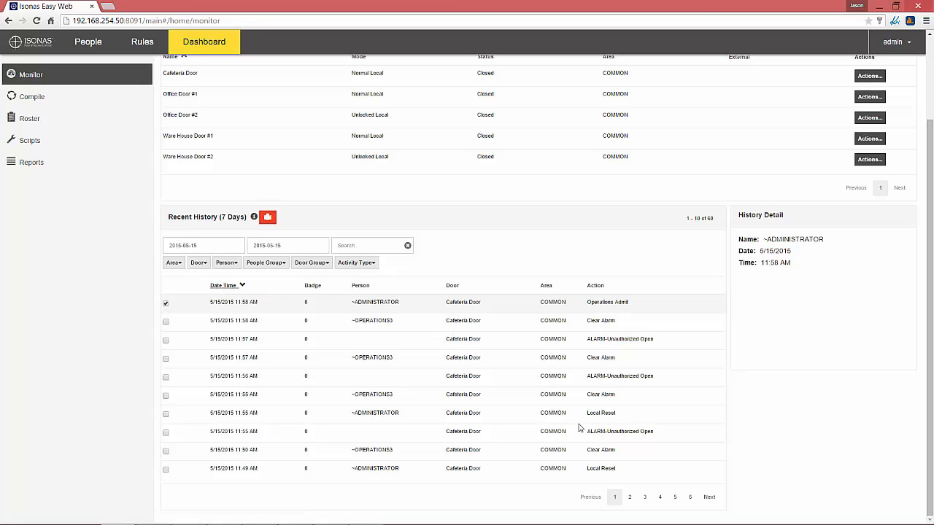
# Set the history start date to 2015-05-08 and try the Door and Door Group filters.
pyautogui.click(203, 245)
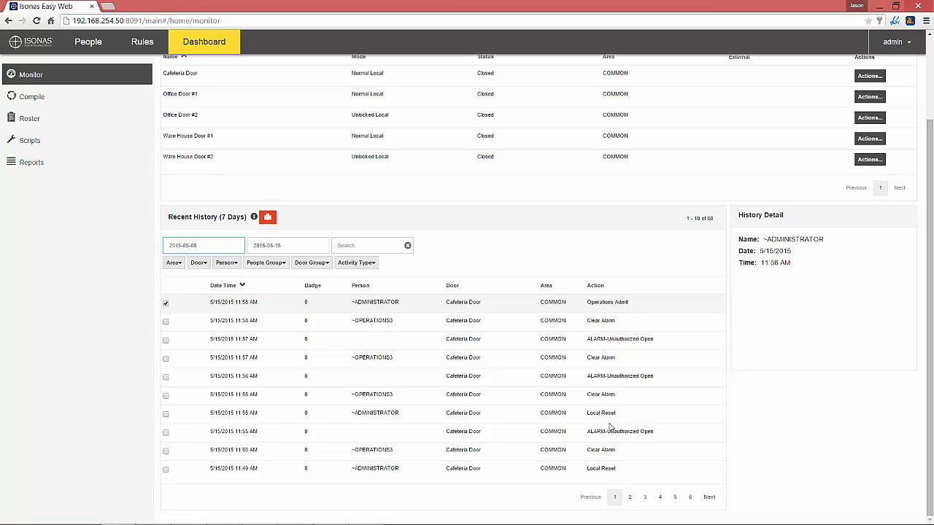
pyautogui.moveTo(204, 287)
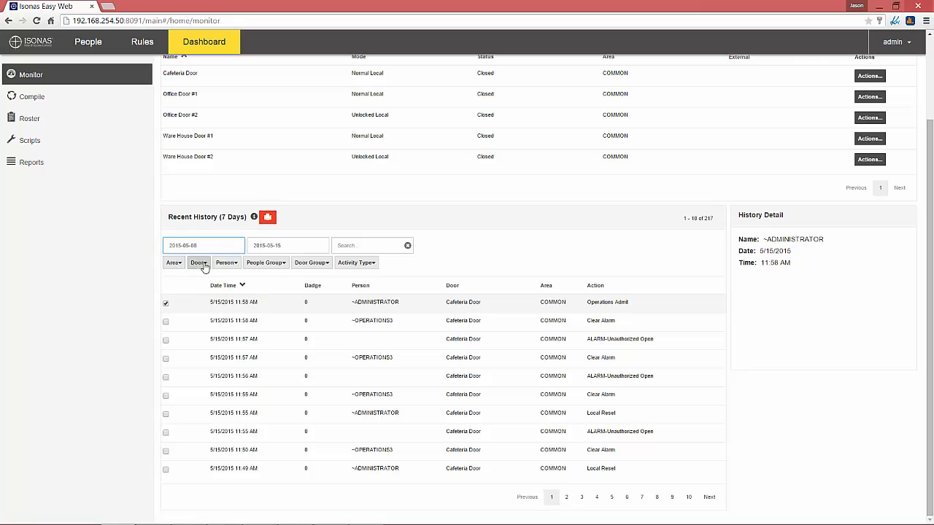
pyautogui.click(199, 262)
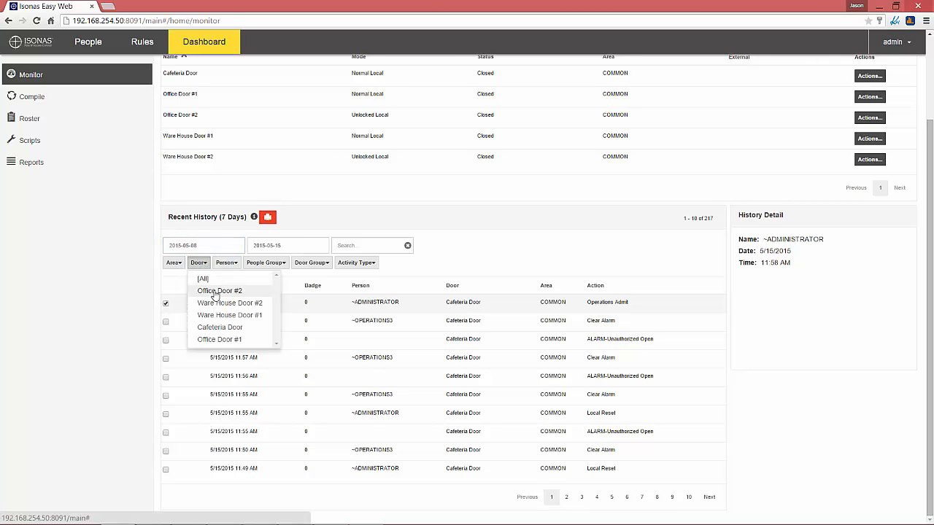
pyautogui.click(311, 263)
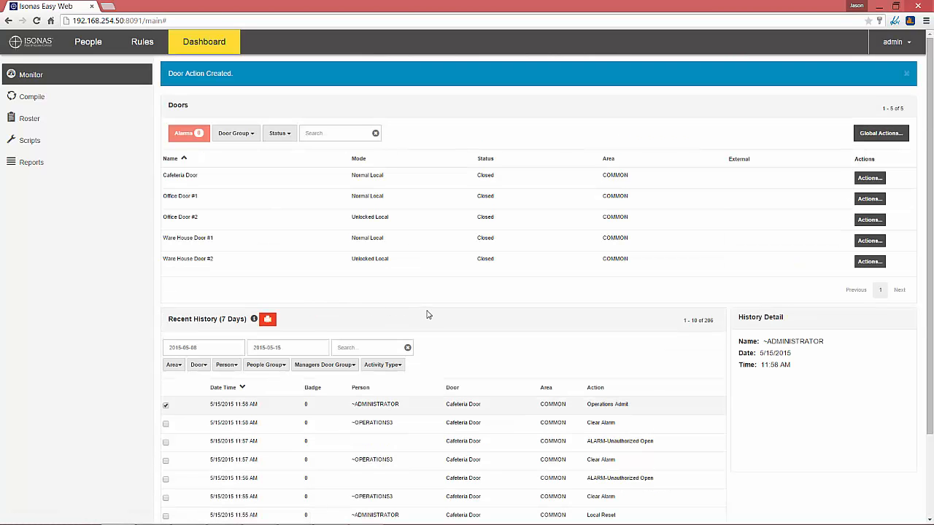
pyautogui.click(383, 263)
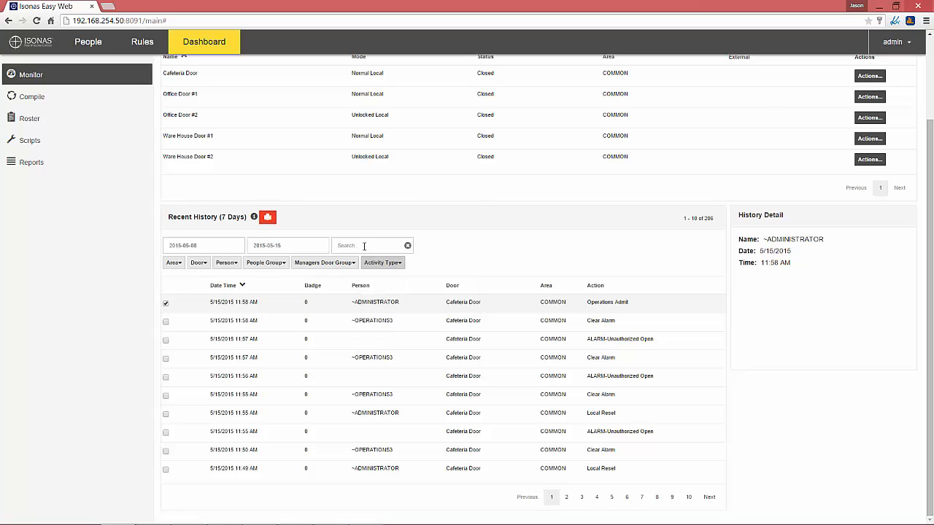
# Search recent history for 'anders', then clear it and search again.
pyautogui.click(365, 245)
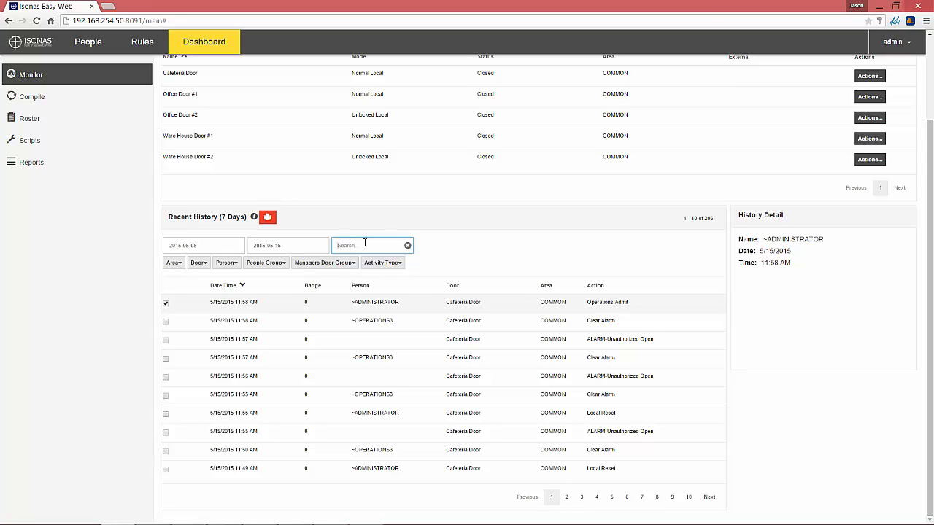
pyautogui.write('anders')
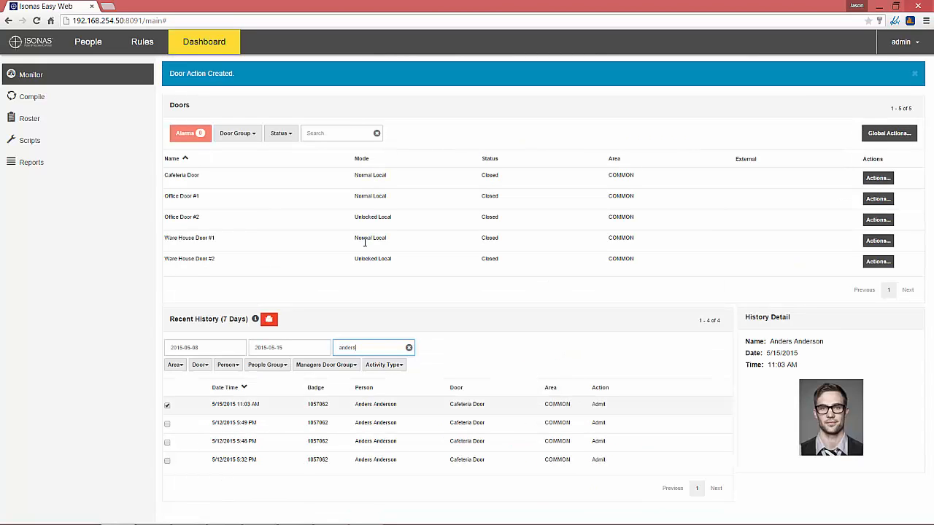
pyautogui.click(410, 347)
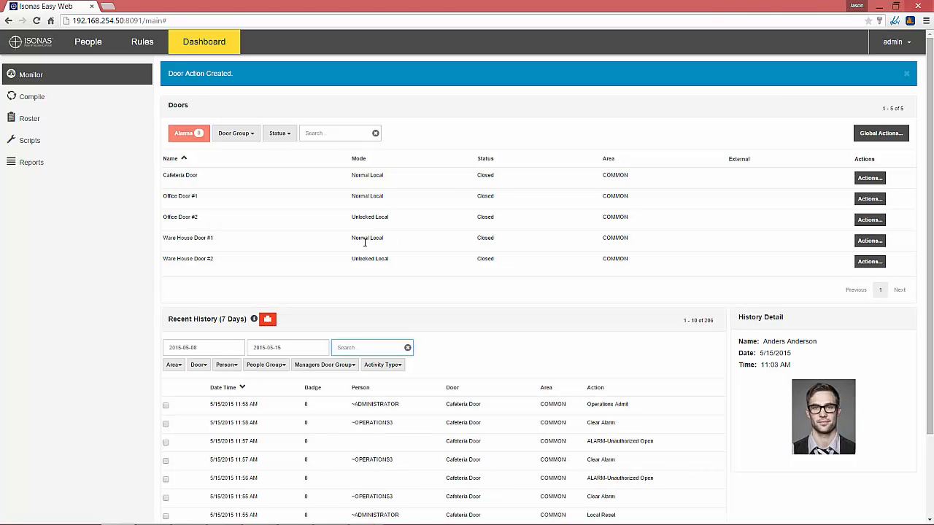
pyautogui.write('jan')
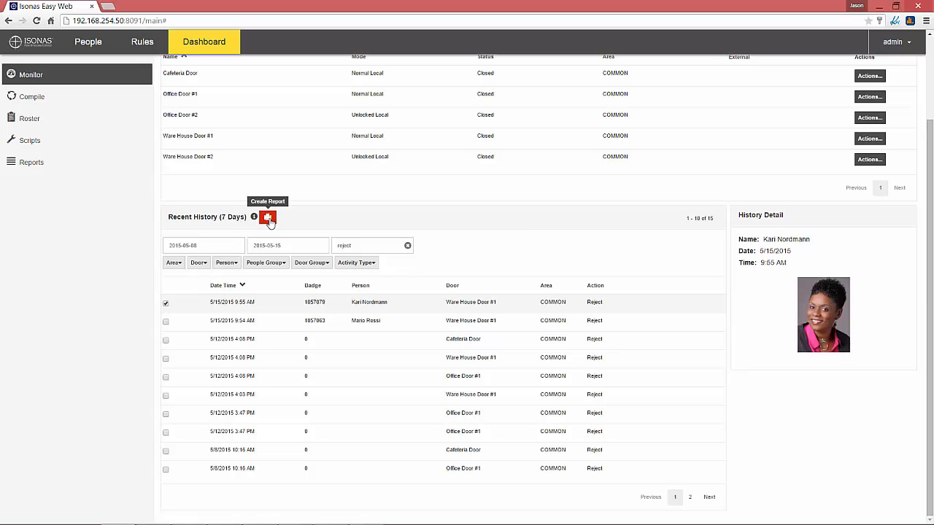
# Create the Activity PDF report of rejected events and view it in Adobe Reader.
pyautogui.click(272, 216)
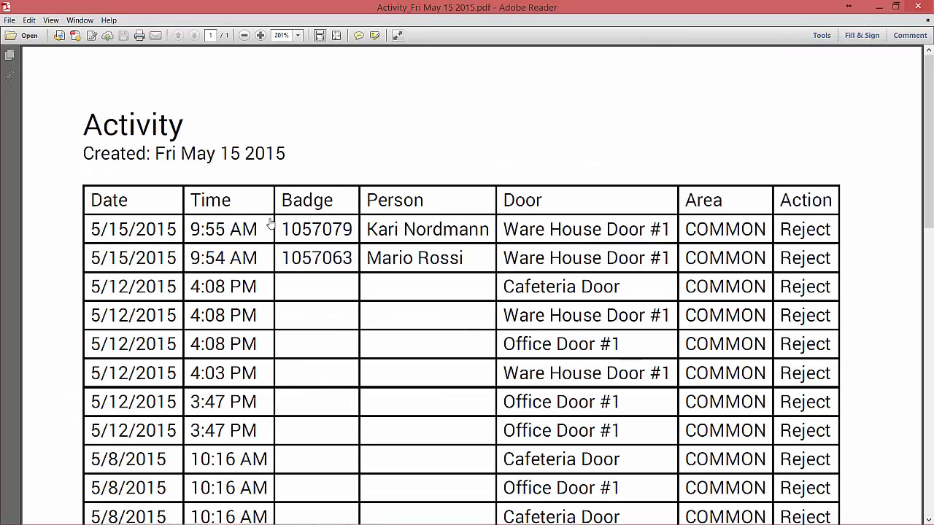
pyautogui.click(256, 35)
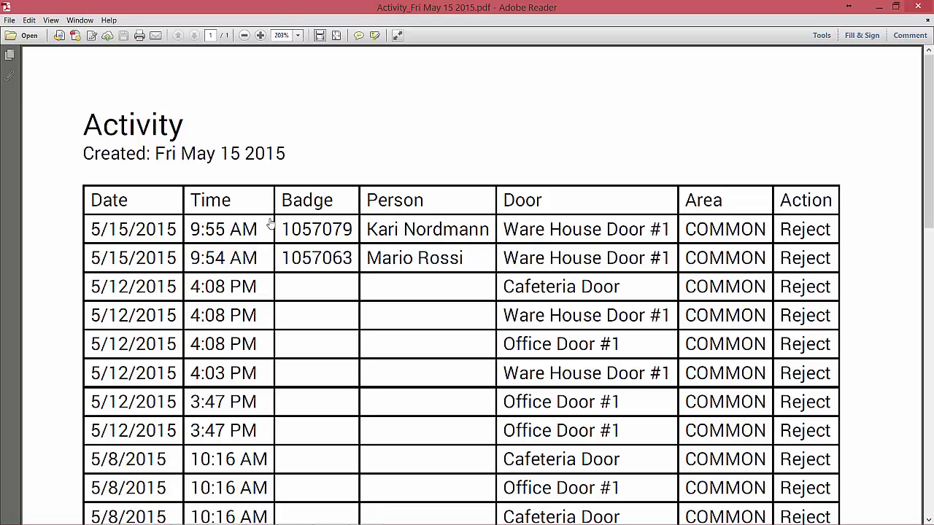
pyautogui.moveTo(389, 236)
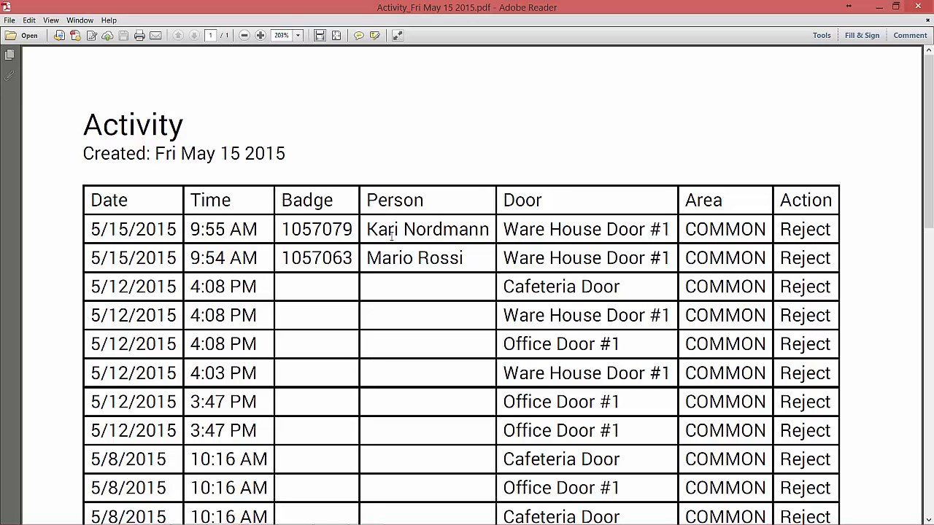
pyautogui.scroll(-3)
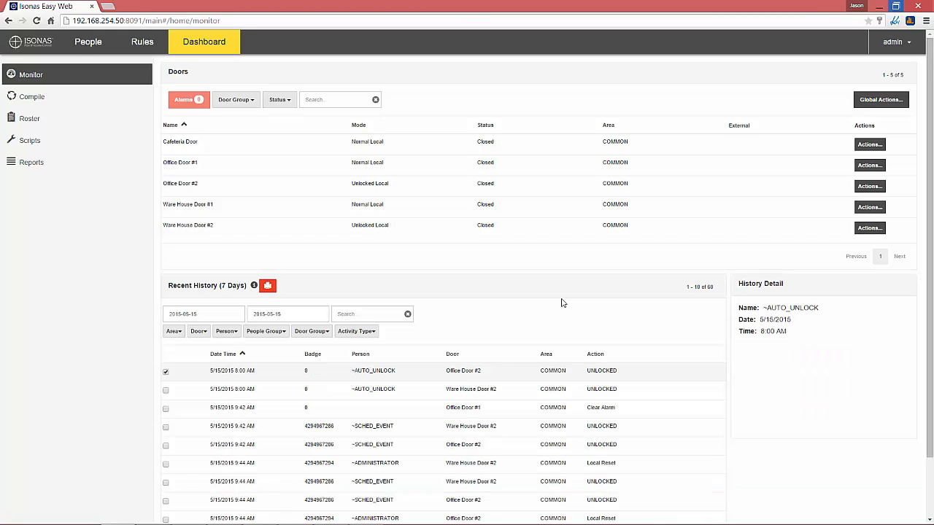
pyautogui.click(889, 42)
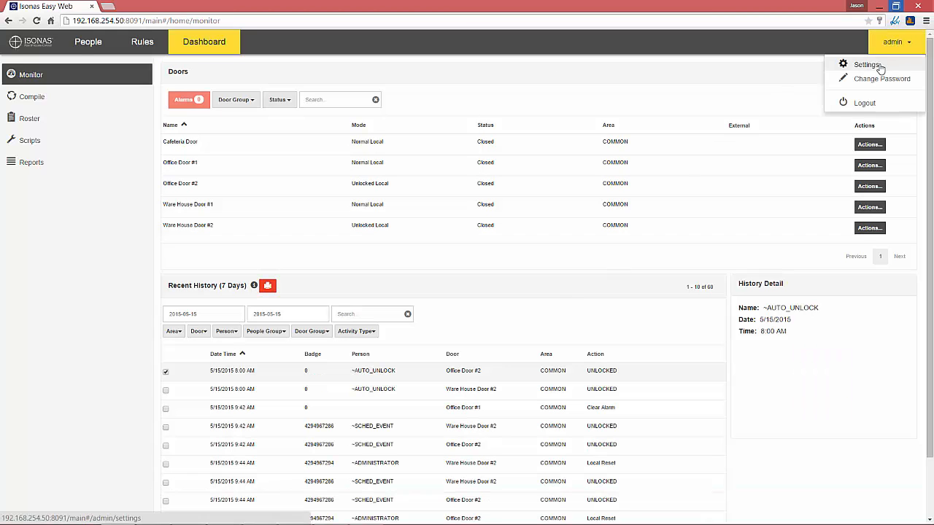
pyautogui.click(865, 62)
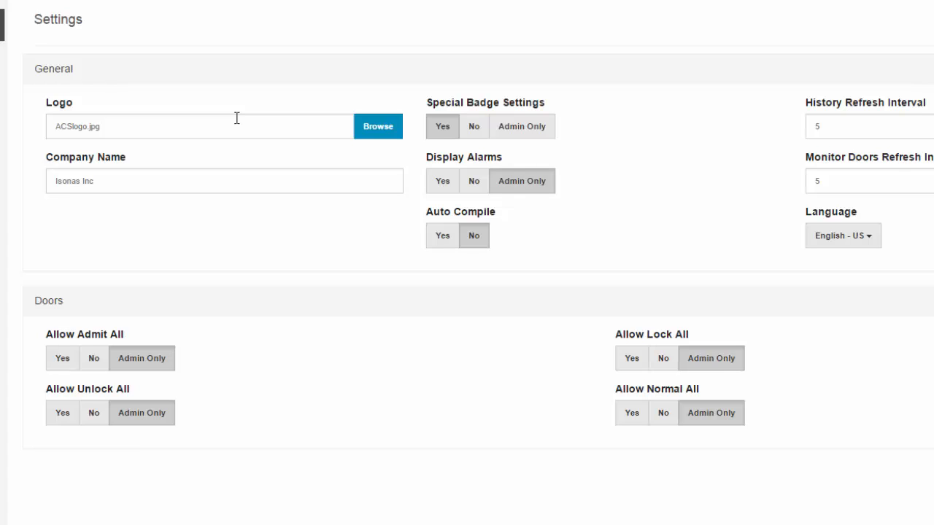
pyautogui.moveTo(501, 123)
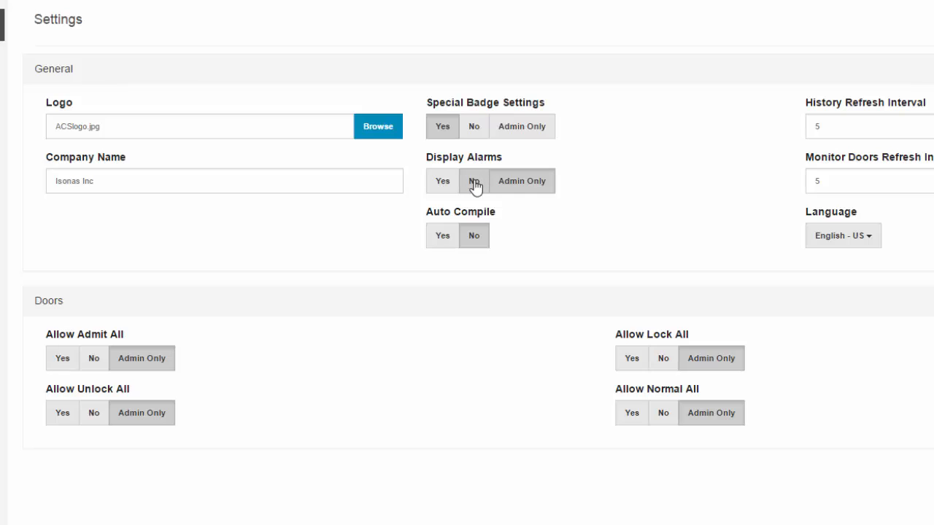
pyautogui.click(521, 181)
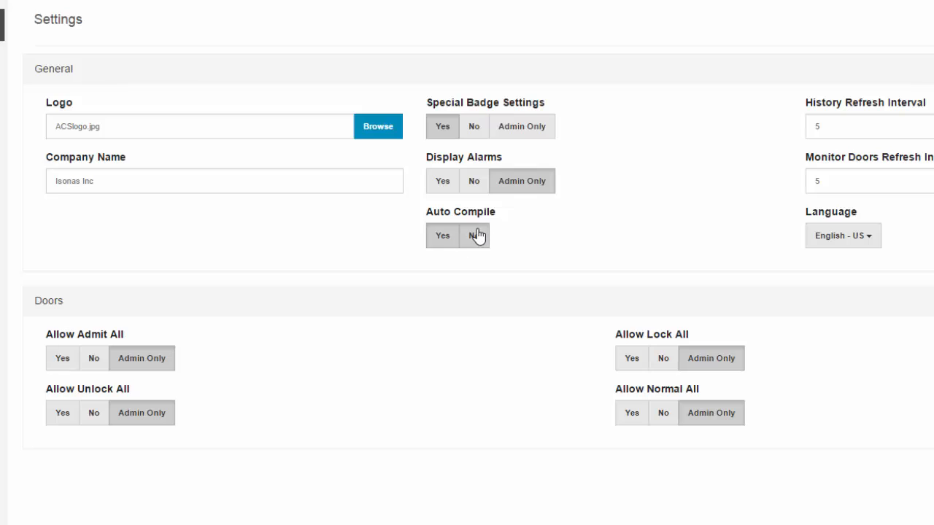
pyautogui.click(474, 235)
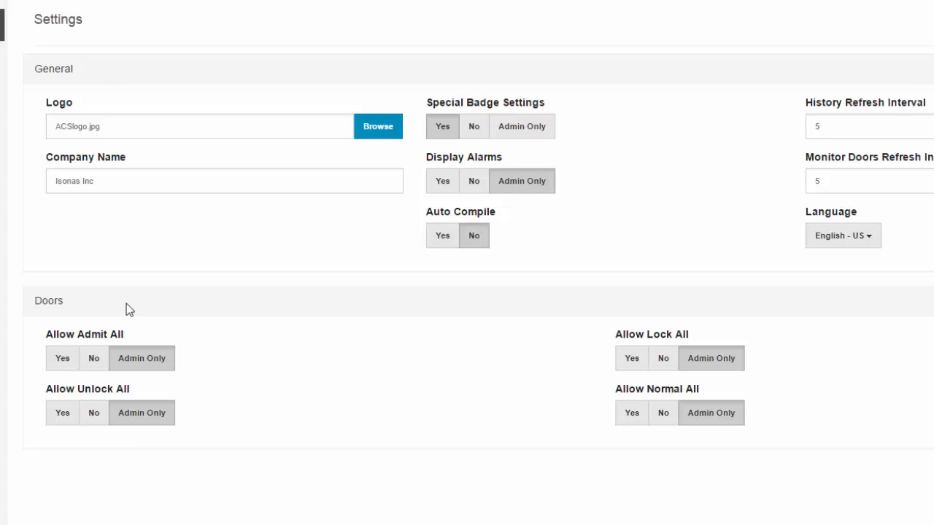
pyautogui.moveTo(123, 343)
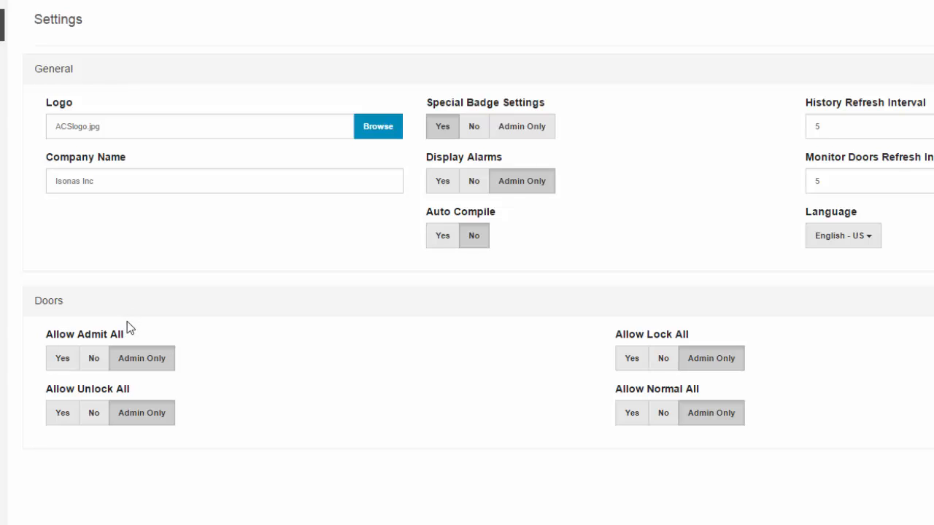
pyautogui.moveTo(694, 372)
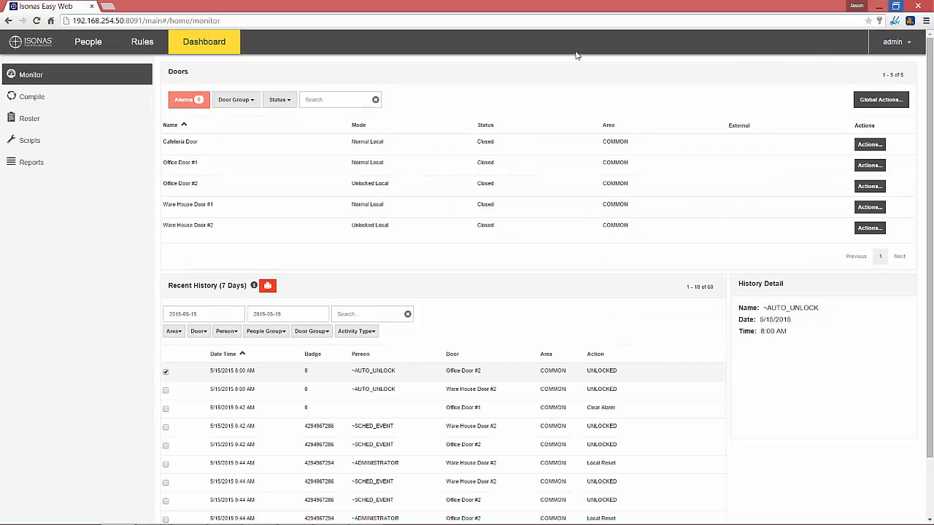
pyautogui.moveTo(142, 41)
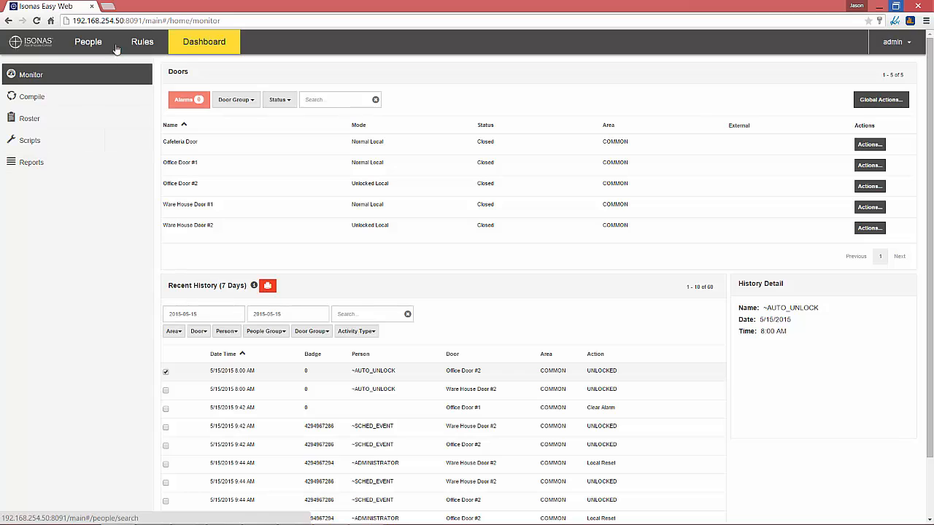
pyautogui.click(142, 42)
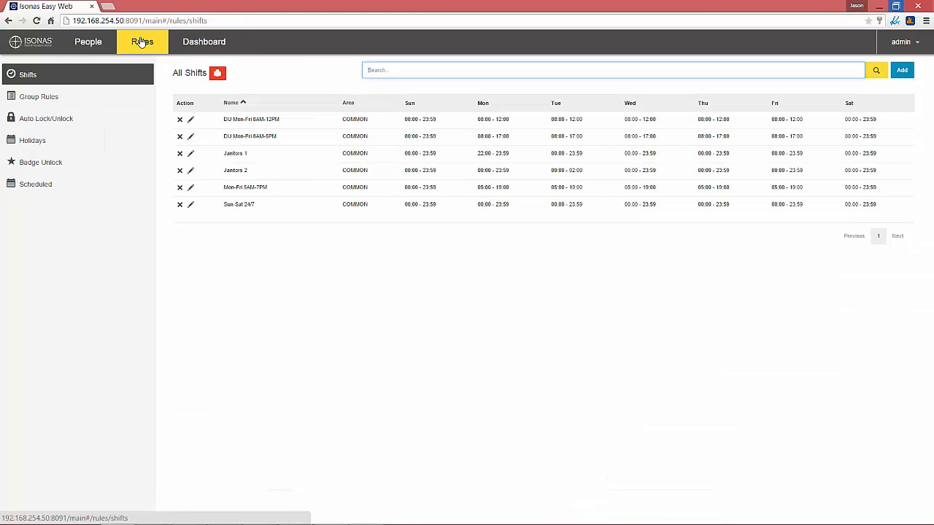
pyautogui.click(204, 41)
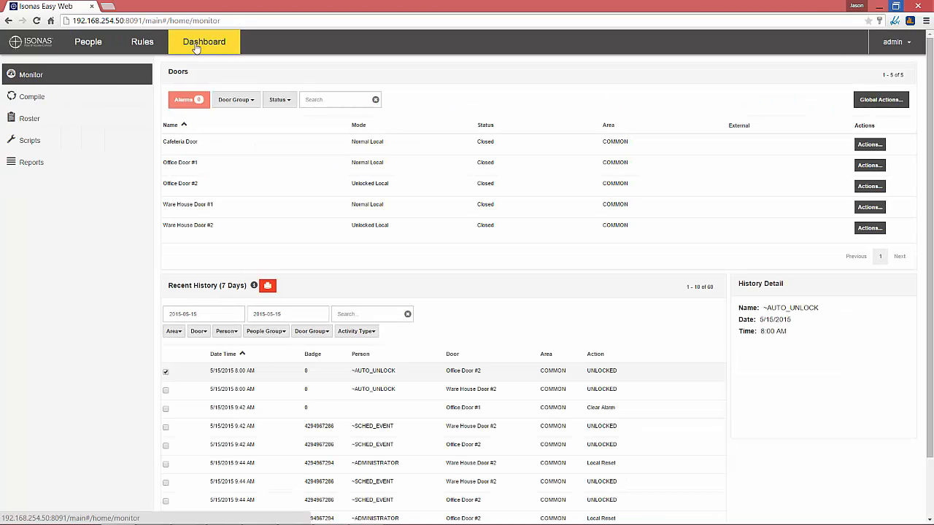
pyautogui.click(32, 97)
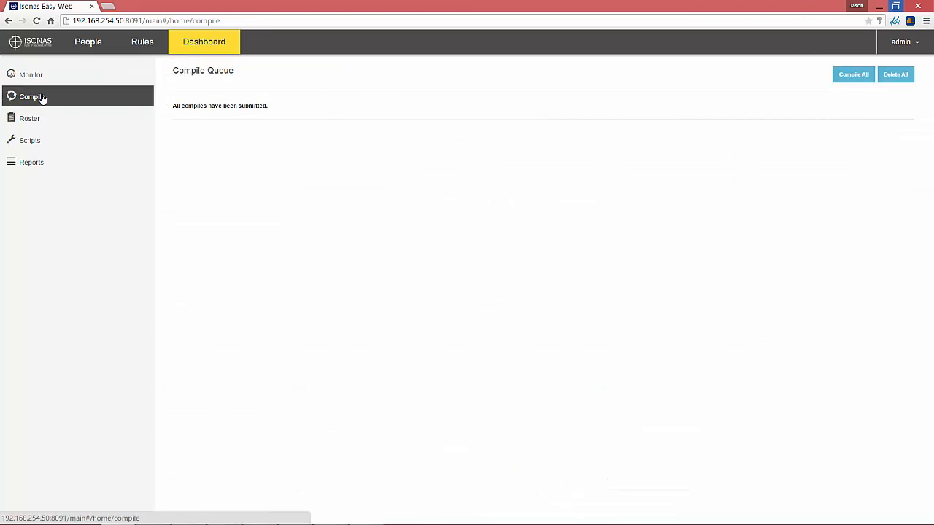
pyautogui.click(29, 119)
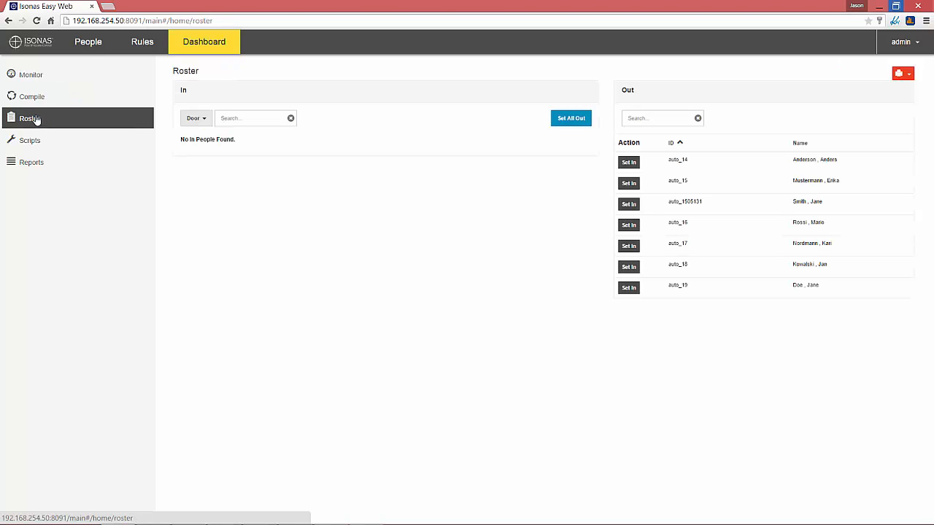
pyautogui.click(29, 140)
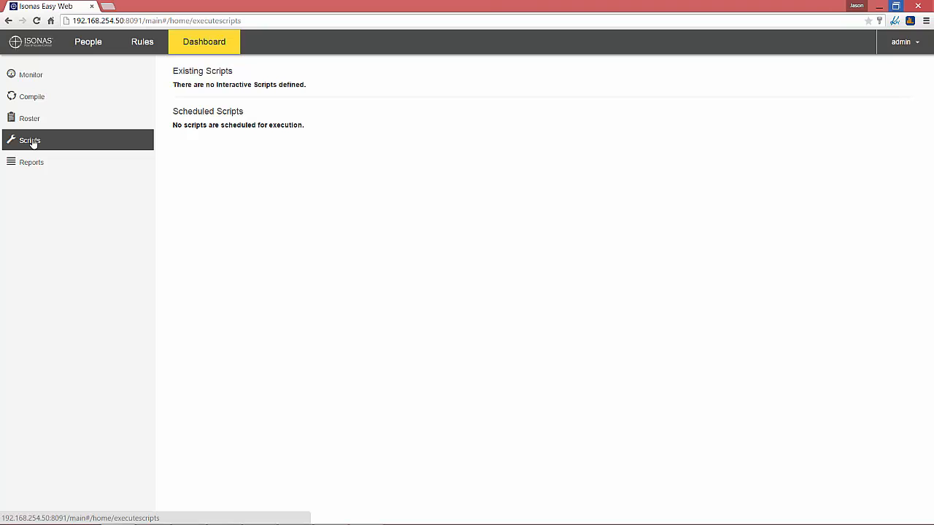
pyautogui.moveTo(31, 151)
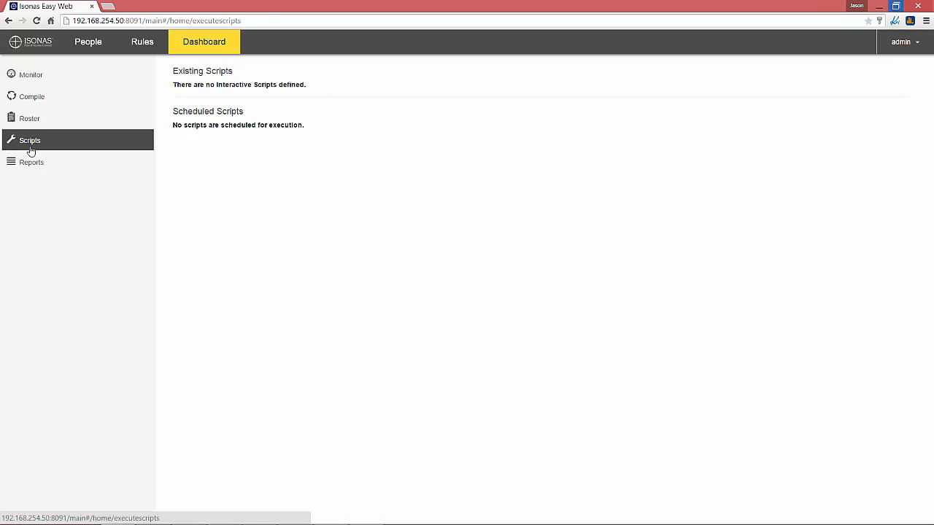
pyautogui.click(31, 162)
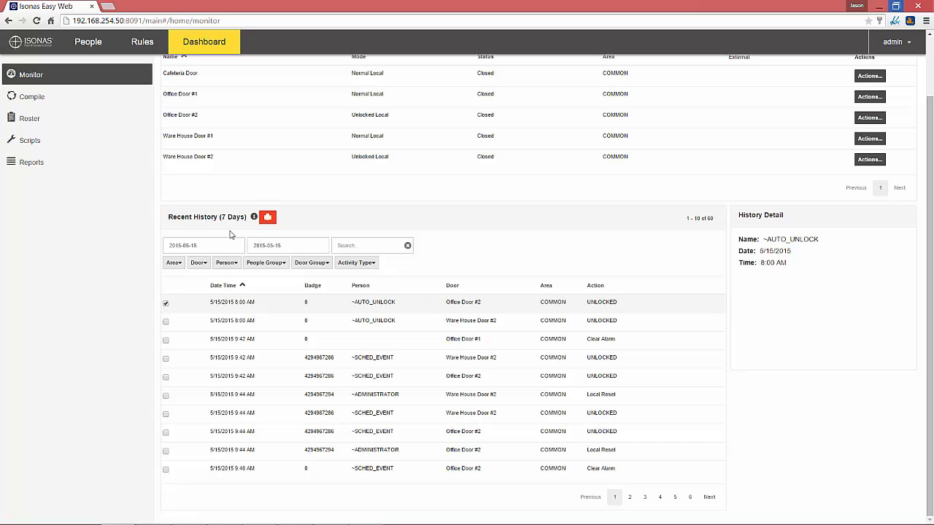
pyautogui.moveTo(237, 224)
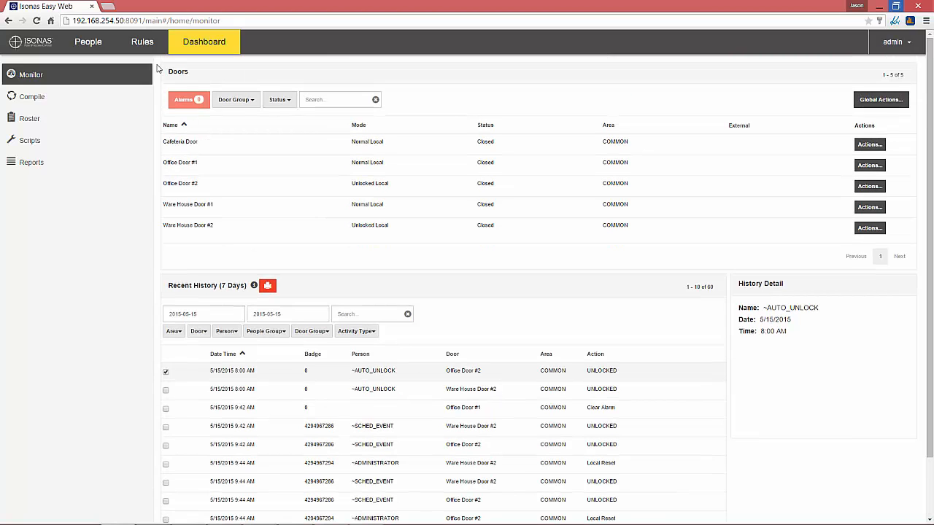
pyautogui.click(32, 162)
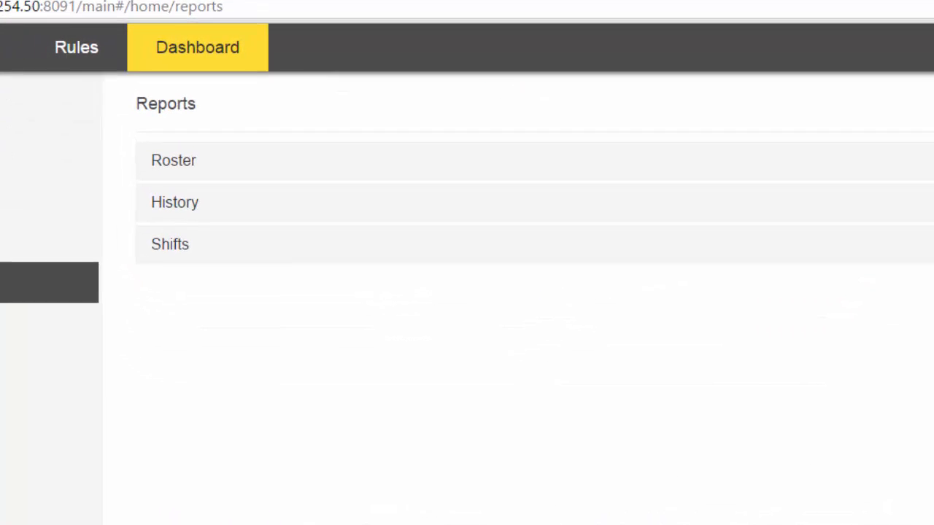
pyautogui.click(172, 160)
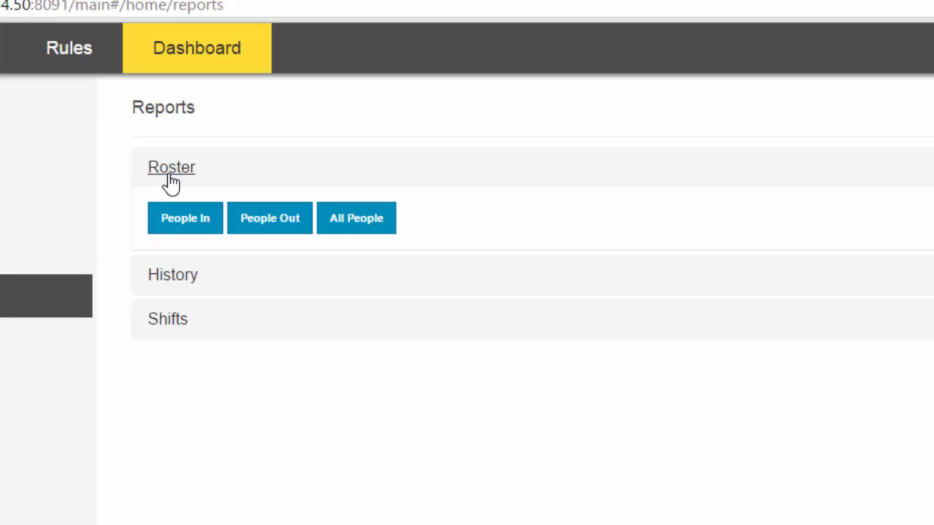
pyautogui.click(172, 167)
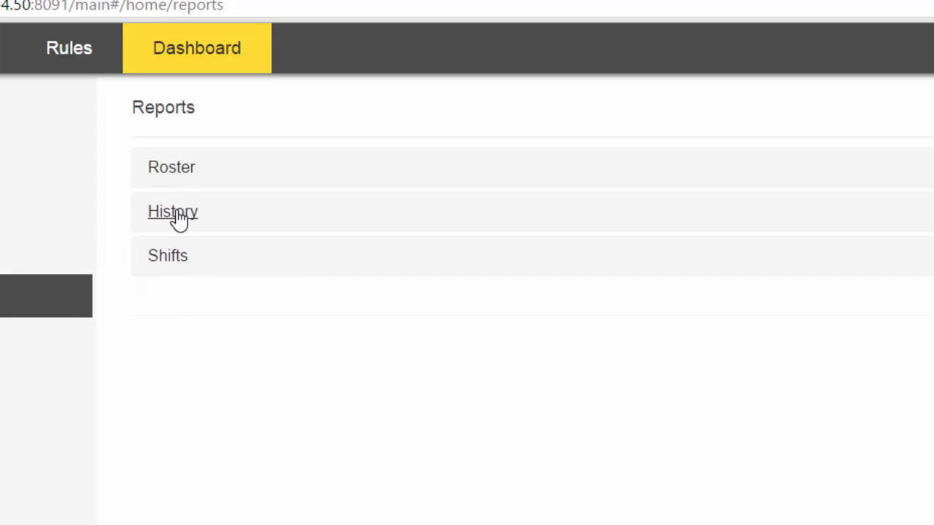
pyautogui.click(173, 211)
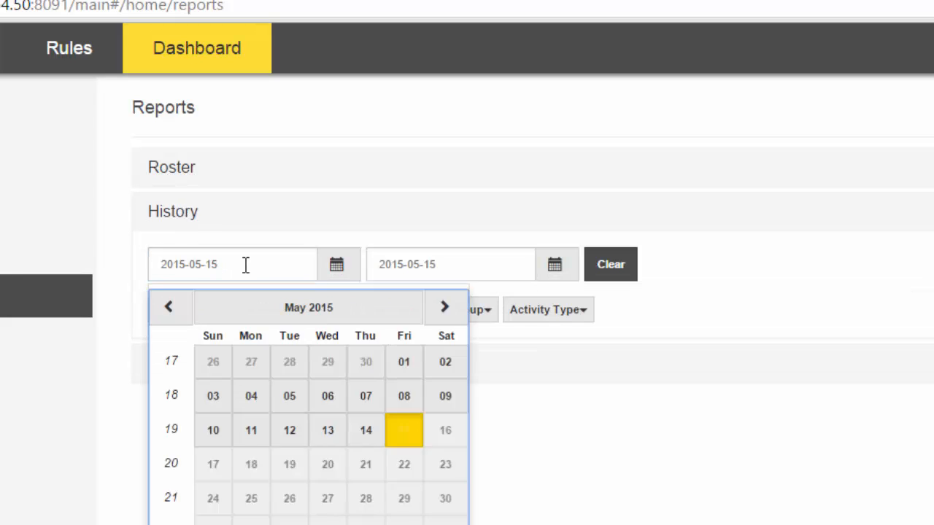
pyautogui.click(404, 362)
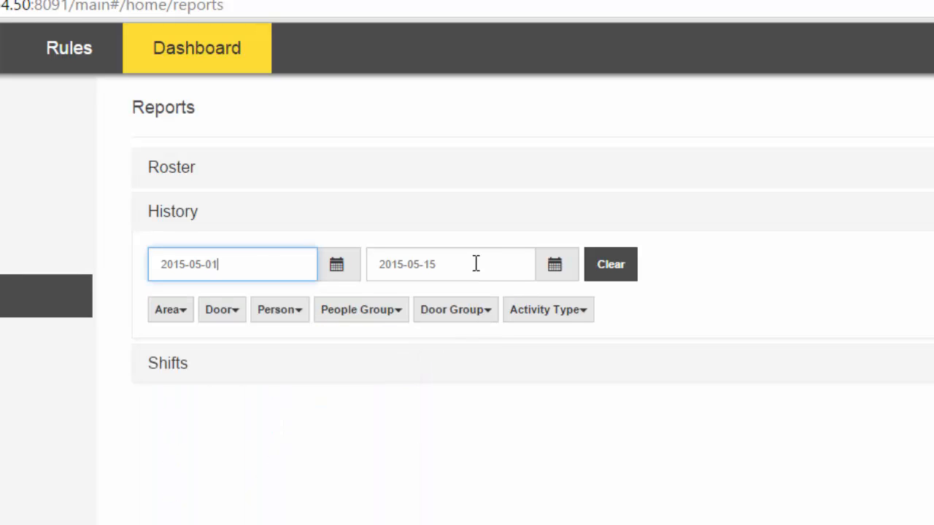
pyautogui.moveTo(324, 254)
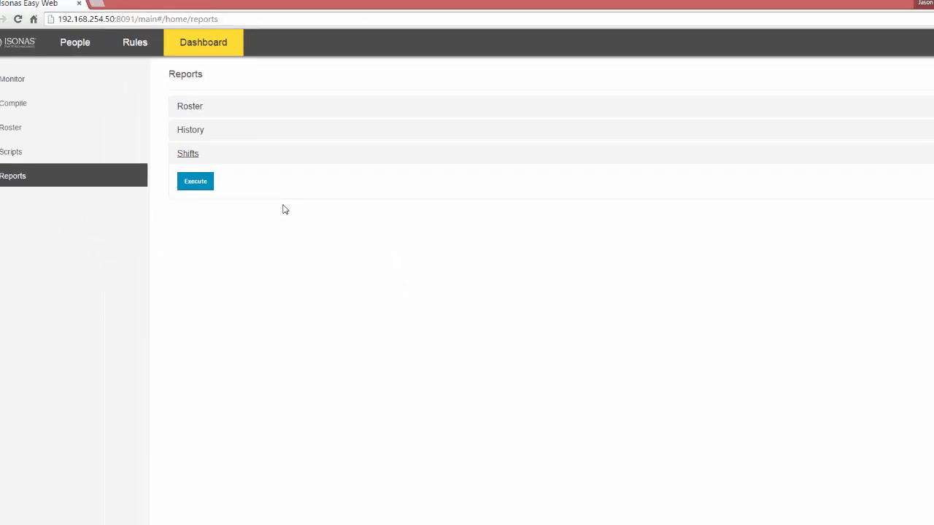
pyautogui.click(30, 79)
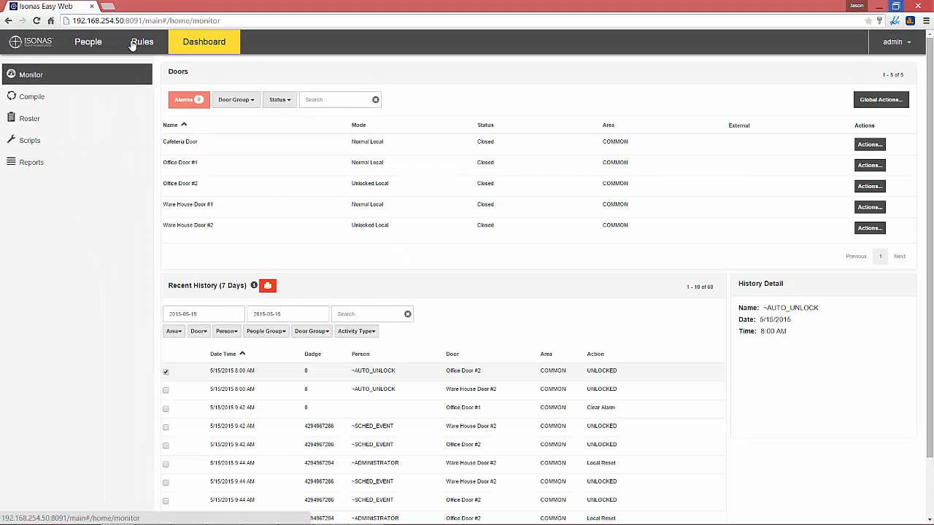
# Browse People Groups and Users, then return to the All People list.
pyautogui.click(88, 41)
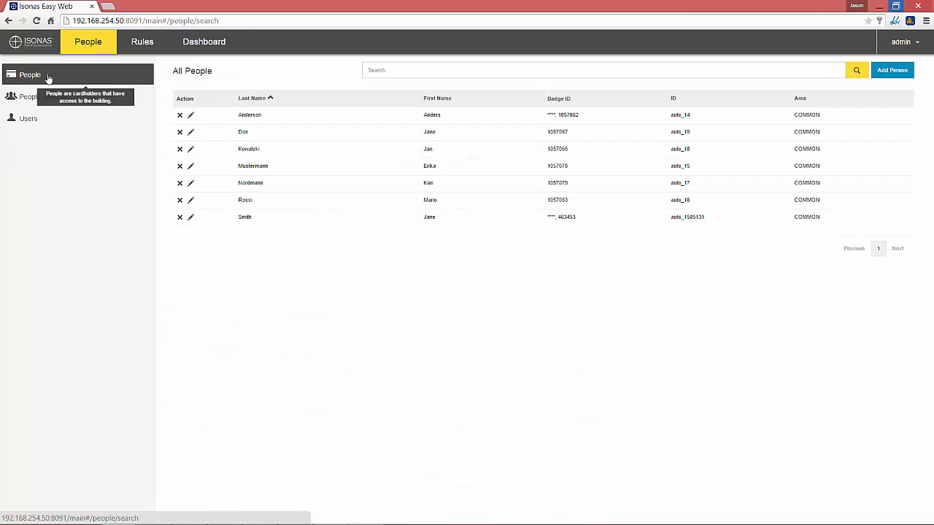
pyautogui.moveTo(35, 101)
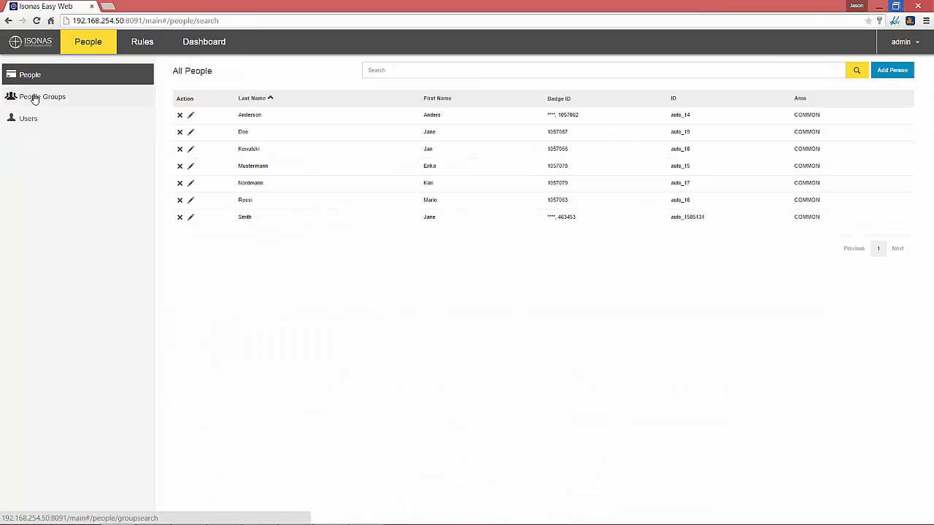
pyautogui.click(42, 97)
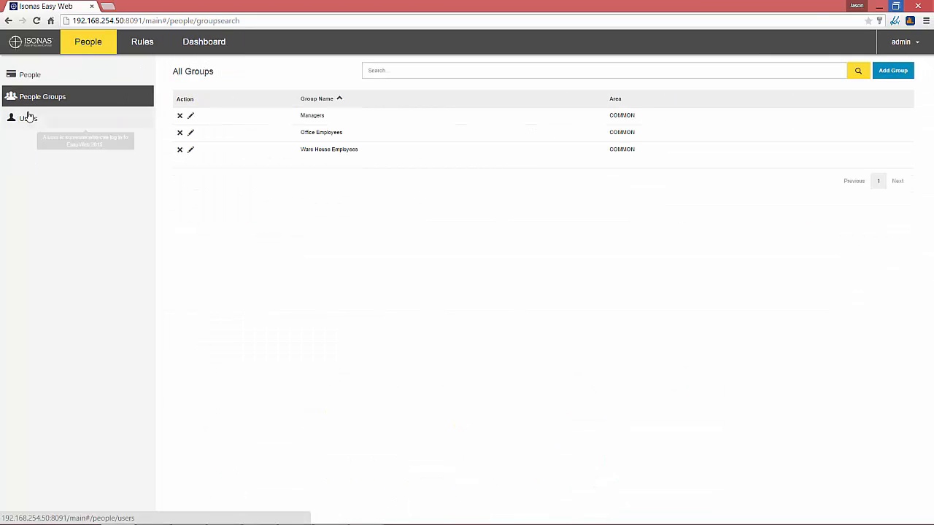
pyautogui.click(28, 119)
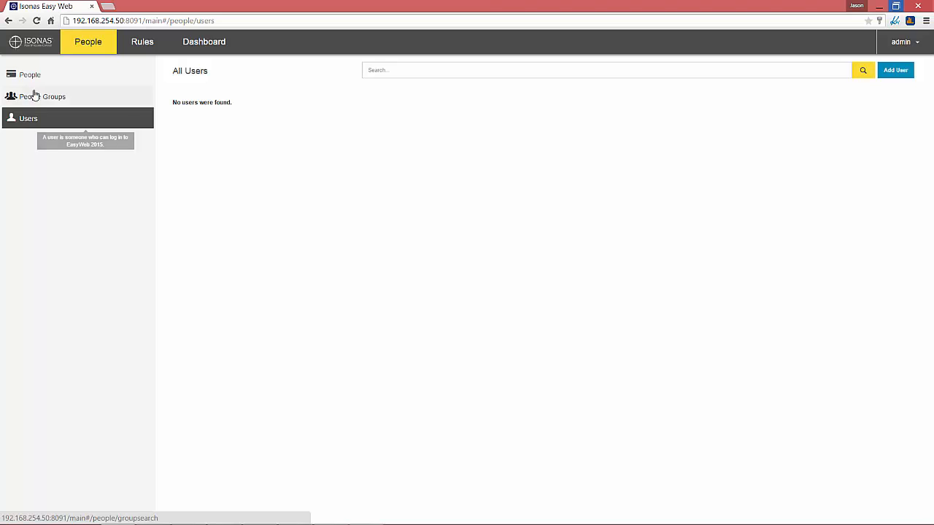
pyautogui.click(31, 75)
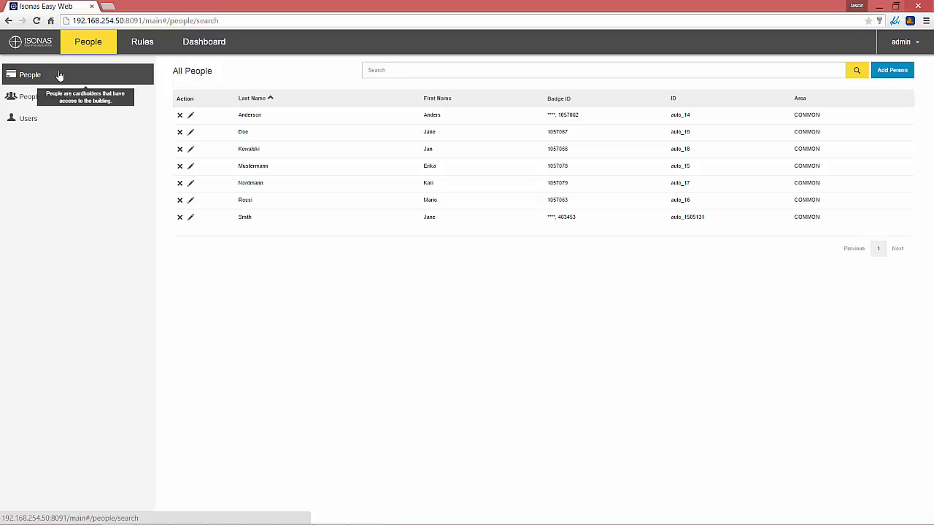
pyautogui.moveTo(812, 55)
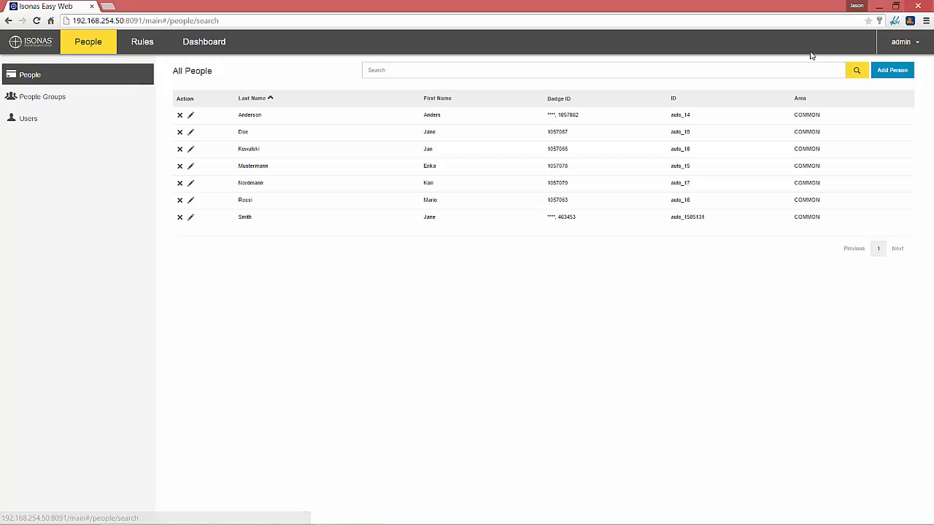
# Add a new person with middle initial R and upload their photo from file.
pyautogui.click(892, 70)
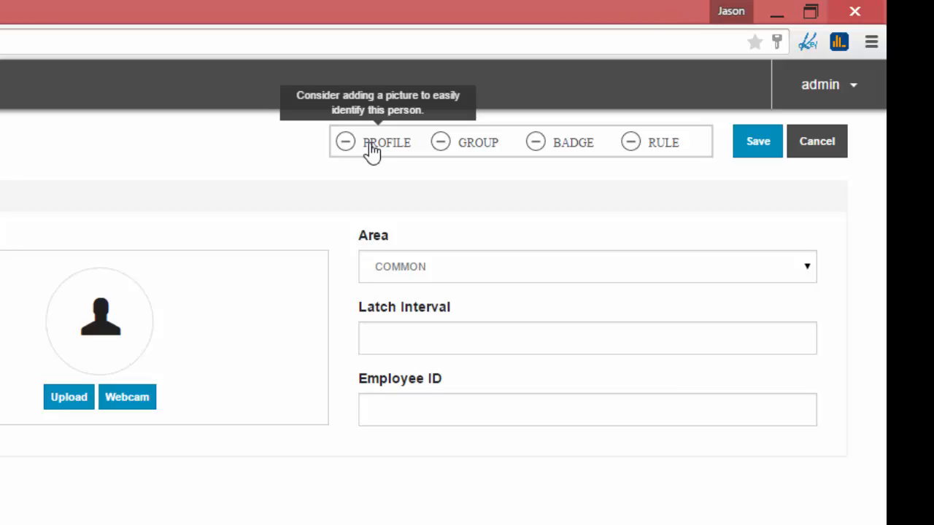
pyautogui.moveTo(475, 146)
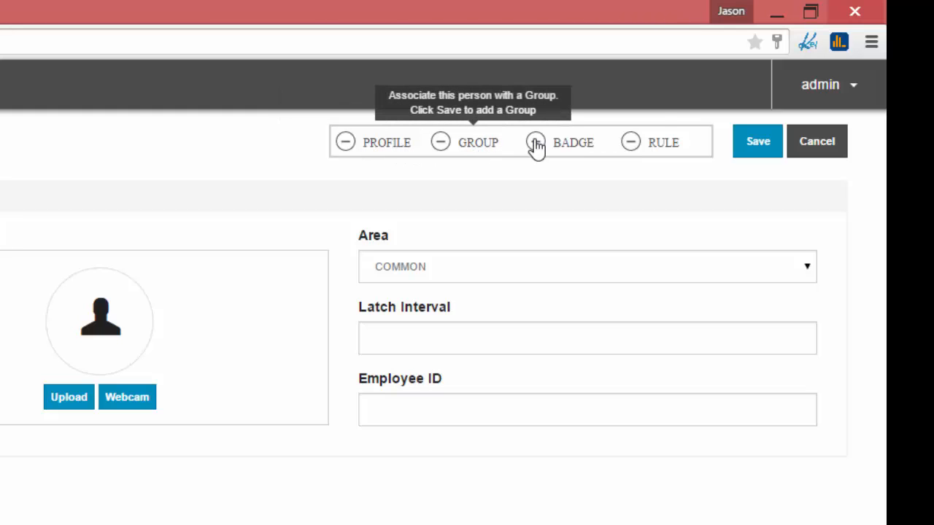
pyautogui.moveTo(662, 149)
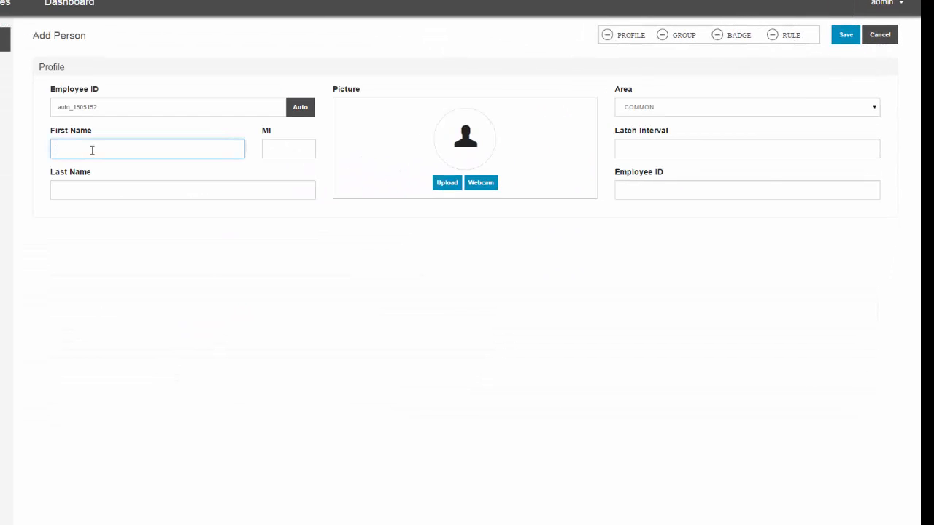
pyautogui.write('R')
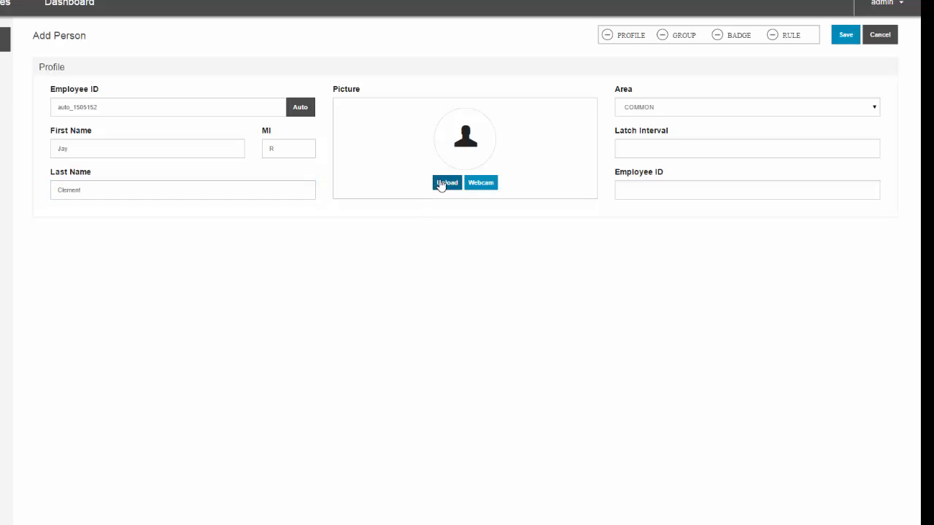
pyautogui.moveTo(480, 182)
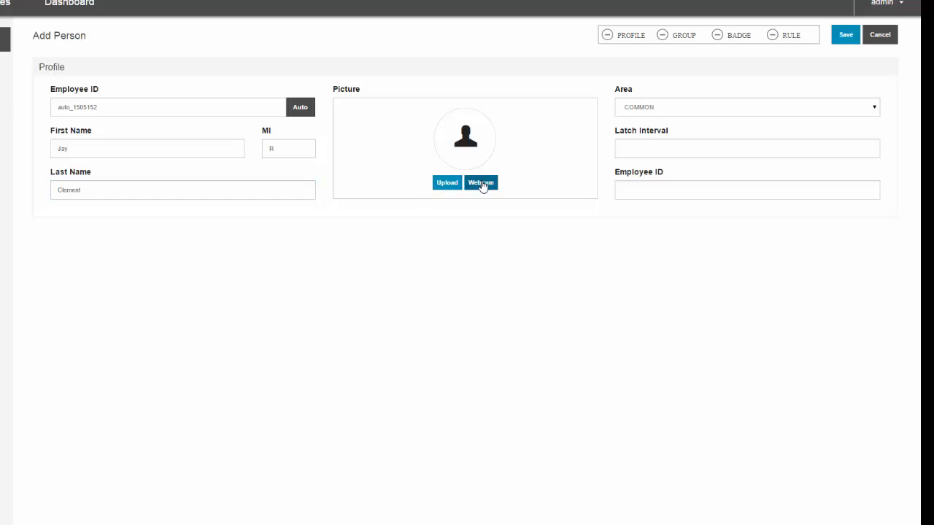
pyautogui.moveTo(446, 184)
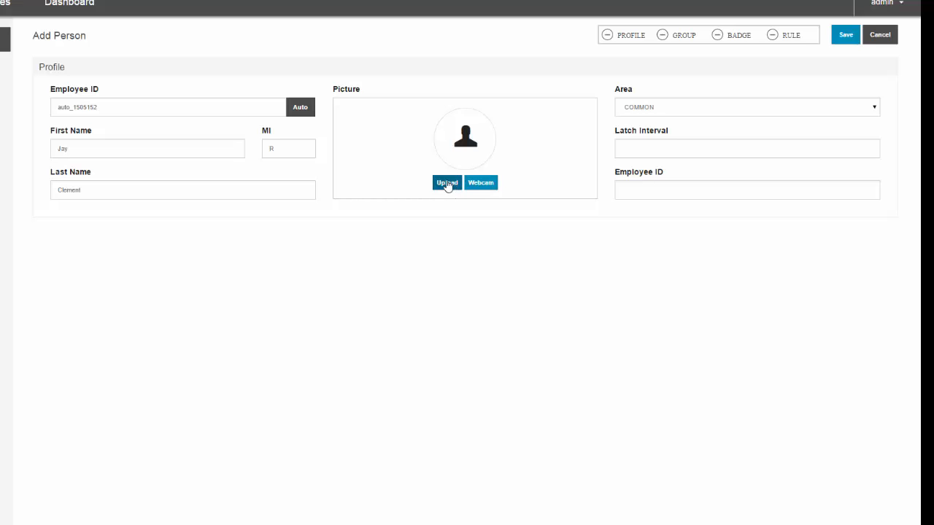
pyautogui.click(447, 182)
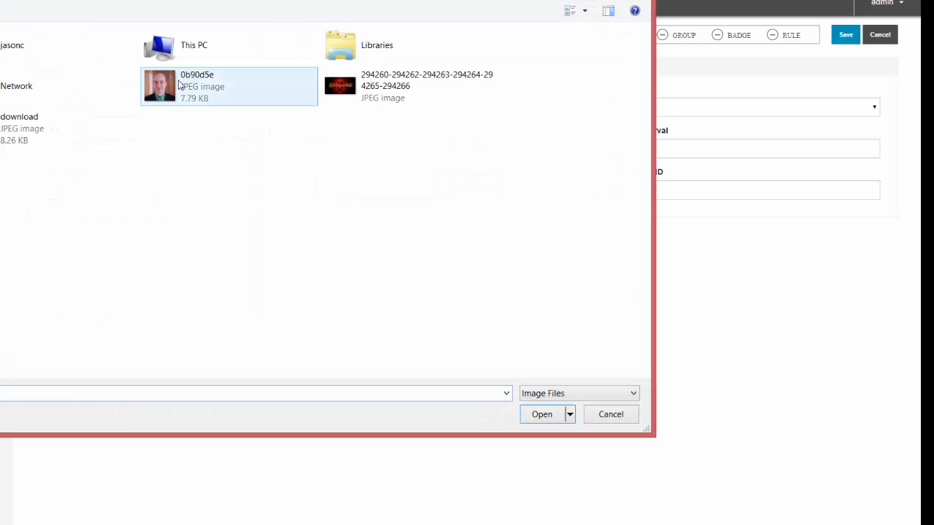
pyautogui.click(542, 414)
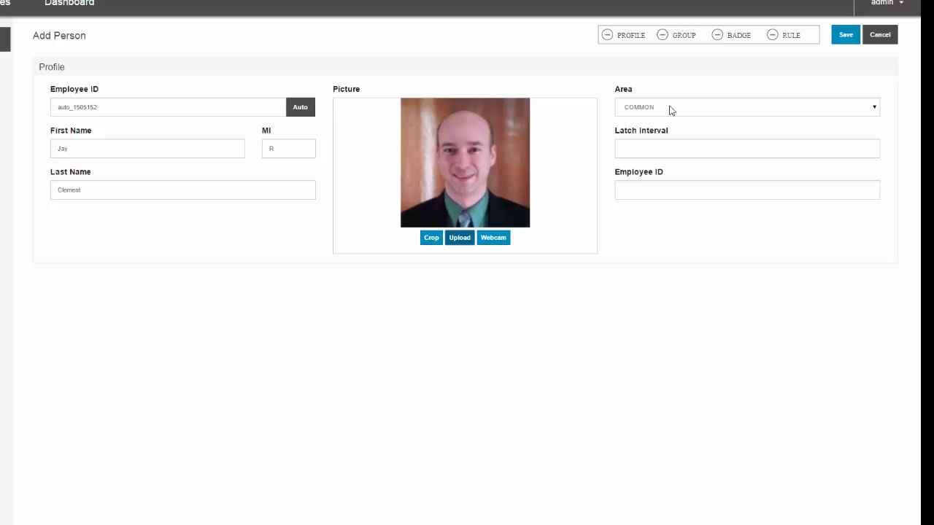
pyautogui.click(747, 106)
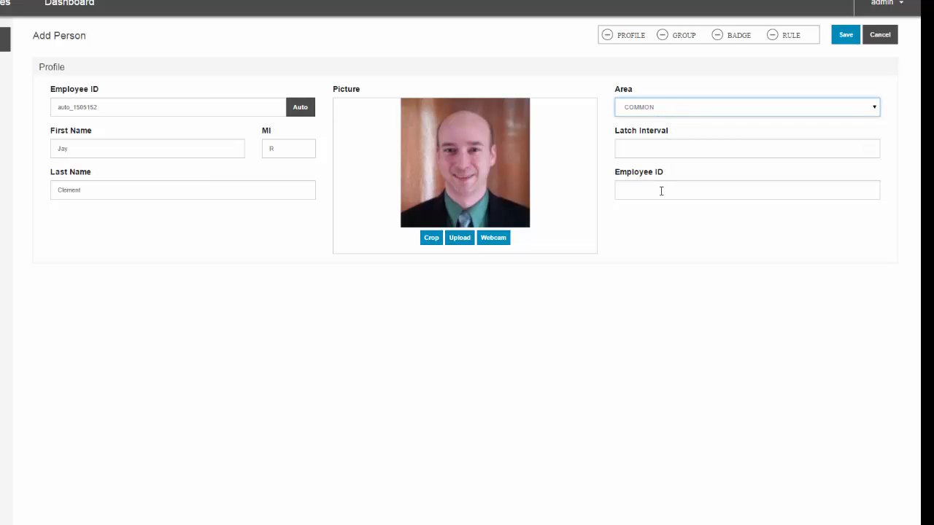
# Set the person's second Employee ID to G543.
pyautogui.click(746, 190)
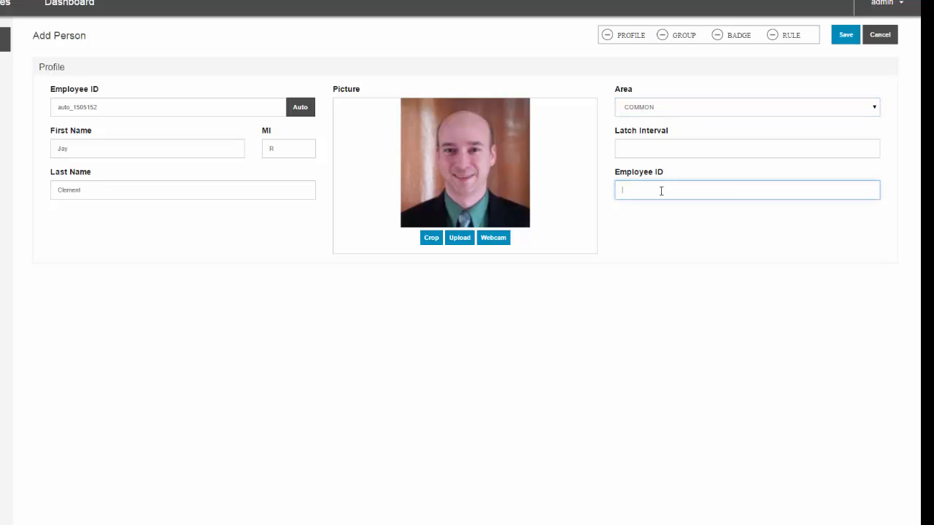
pyautogui.write('G543')
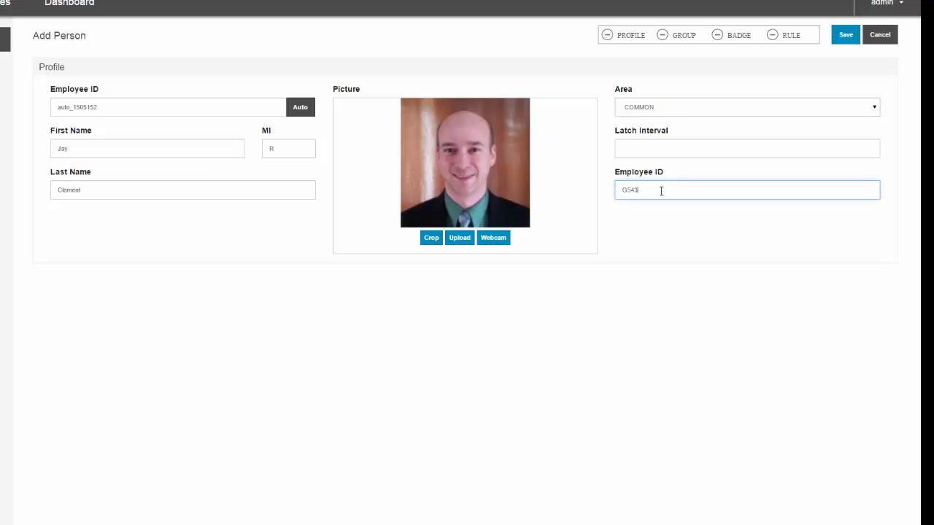
pyautogui.moveTo(705, 145)
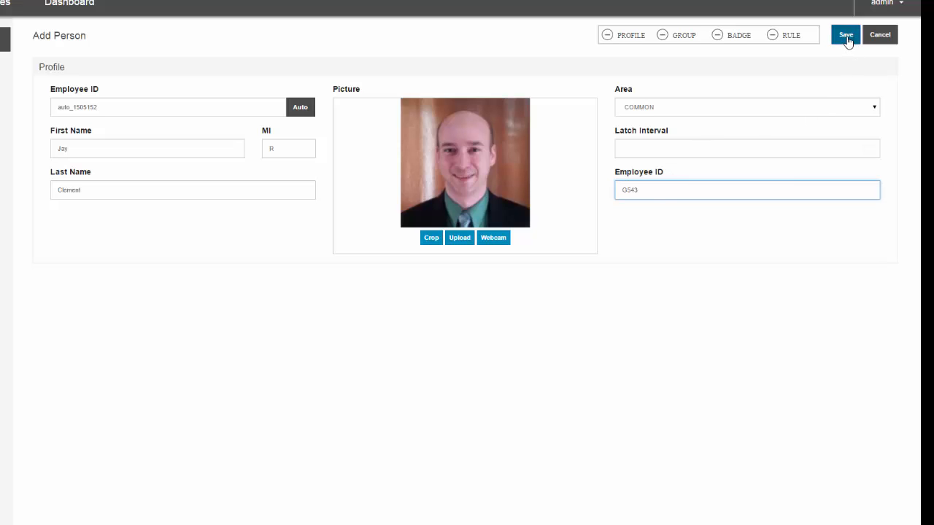
pyautogui.click(845, 35)
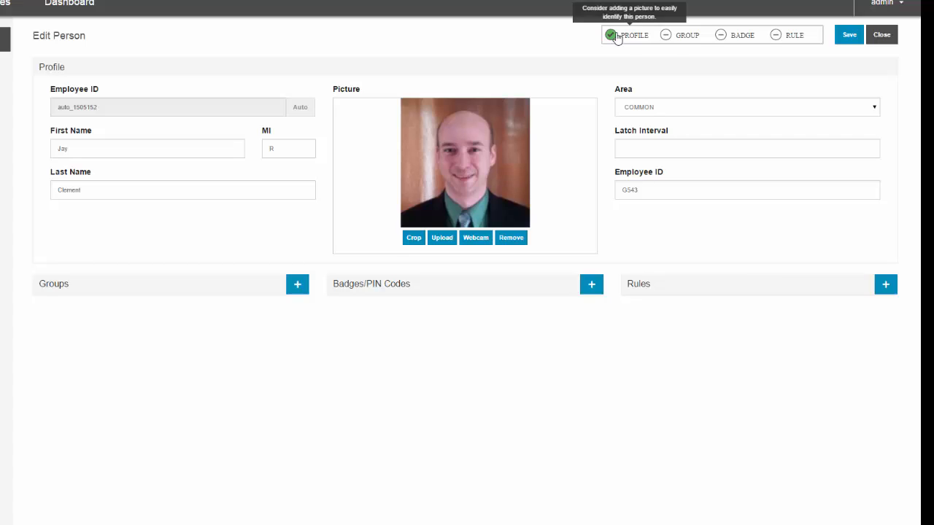
pyautogui.moveTo(711, 42)
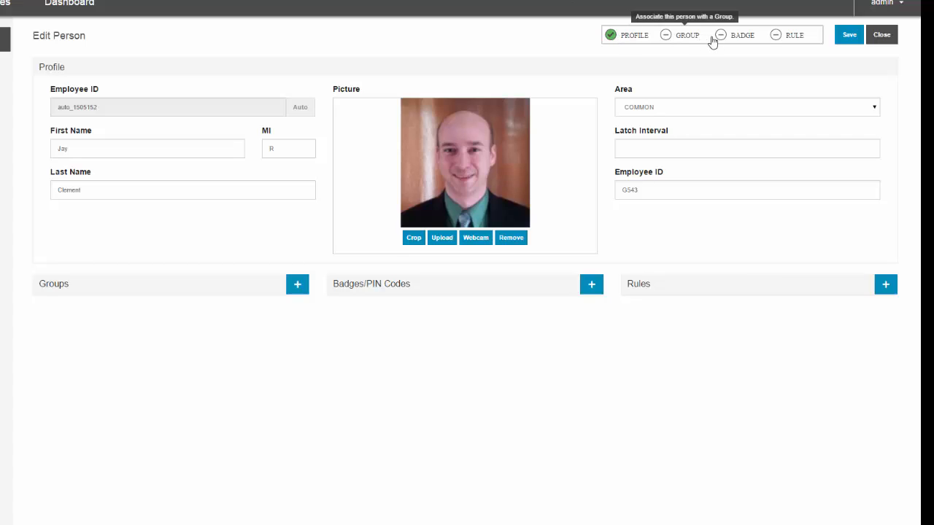
pyautogui.moveTo(785, 42)
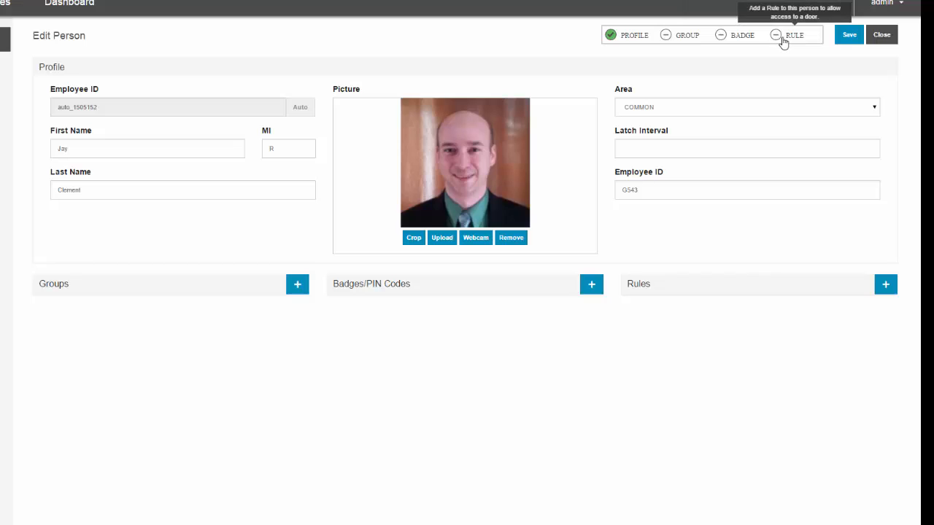
pyautogui.moveTo(297, 284)
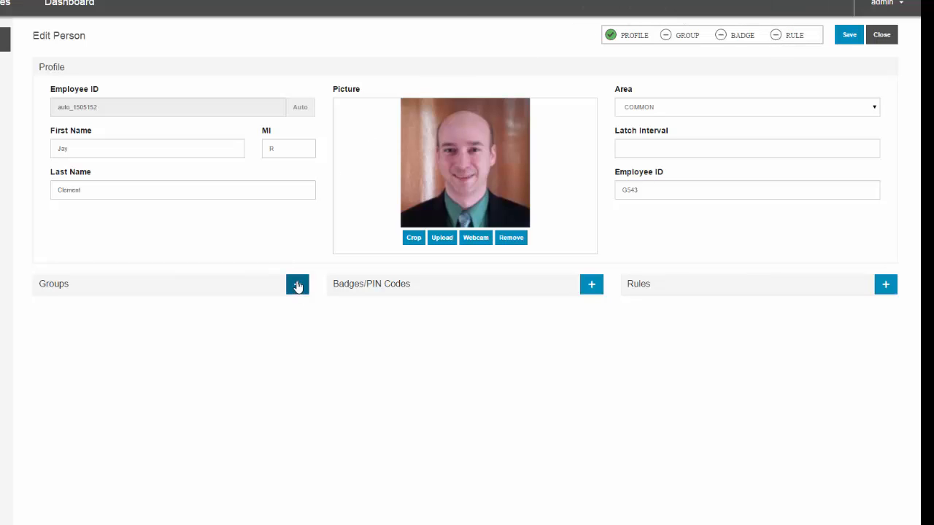
pyautogui.click(297, 284)
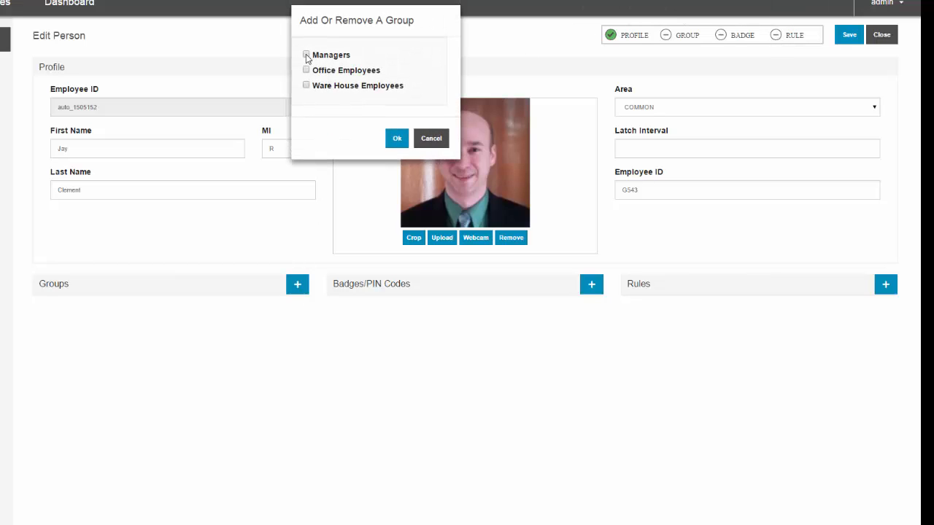
pyautogui.click(305, 54)
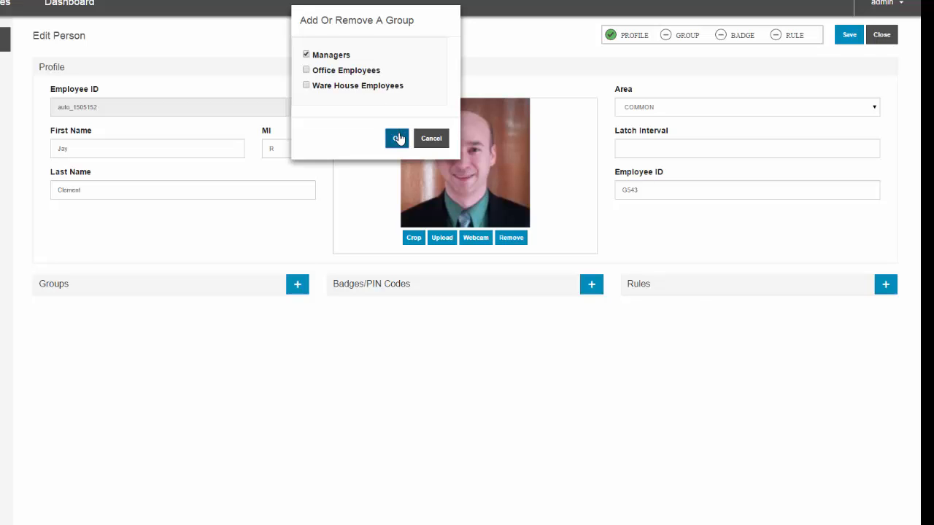
pyautogui.click(395, 138)
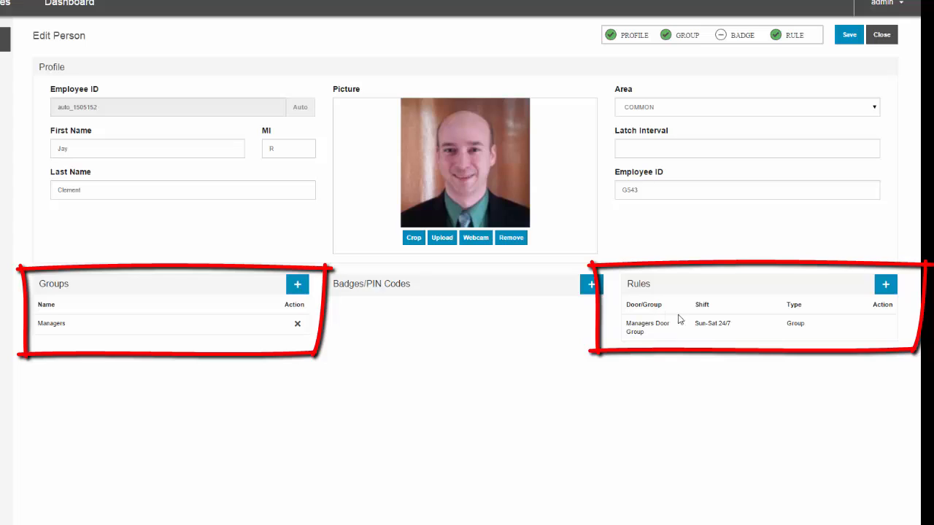
pyautogui.moveTo(692, 324)
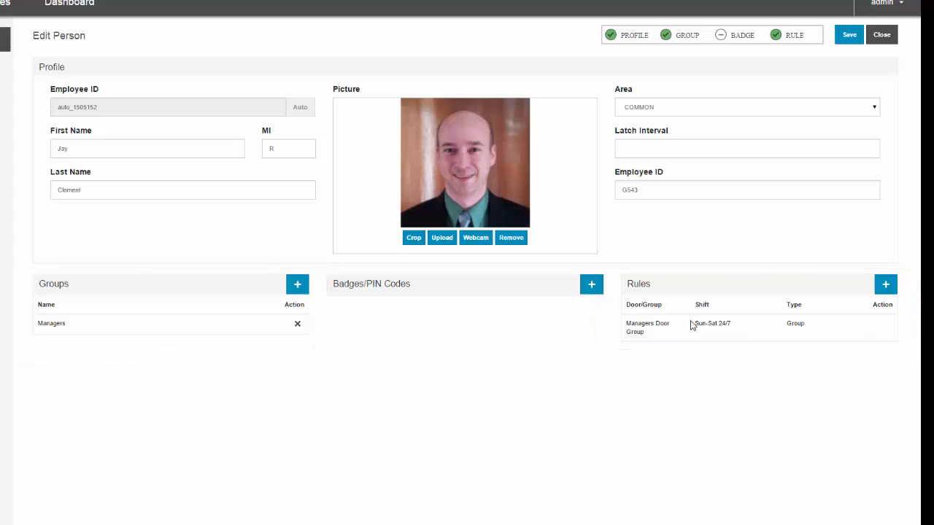
pyautogui.moveTo(666, 41)
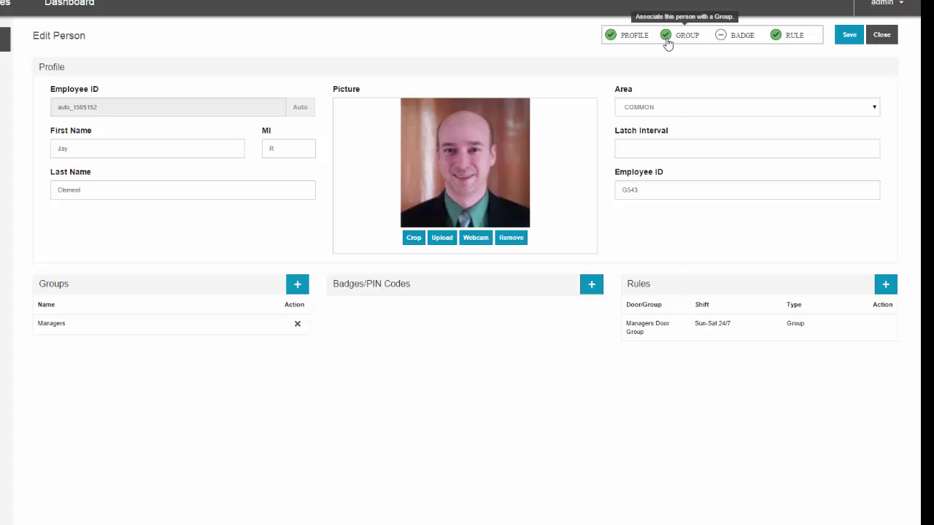
pyautogui.moveTo(792, 39)
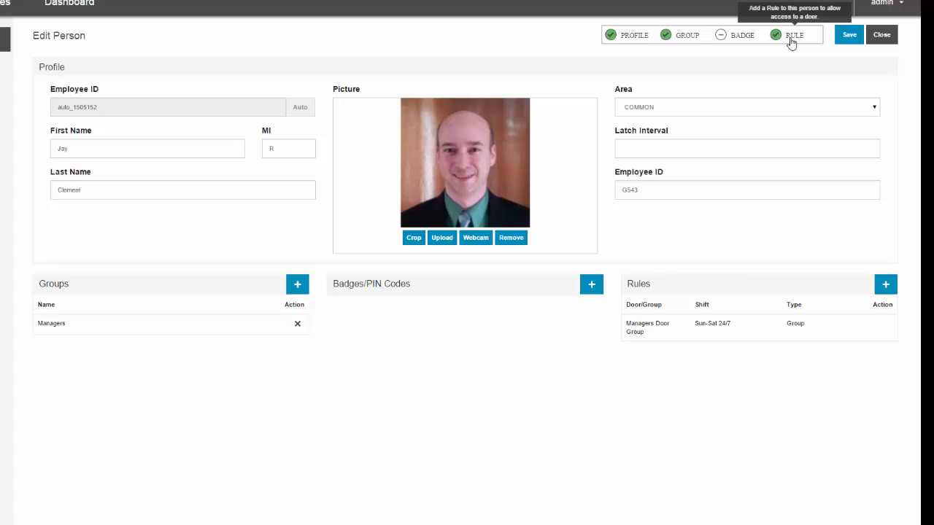
pyautogui.moveTo(885, 301)
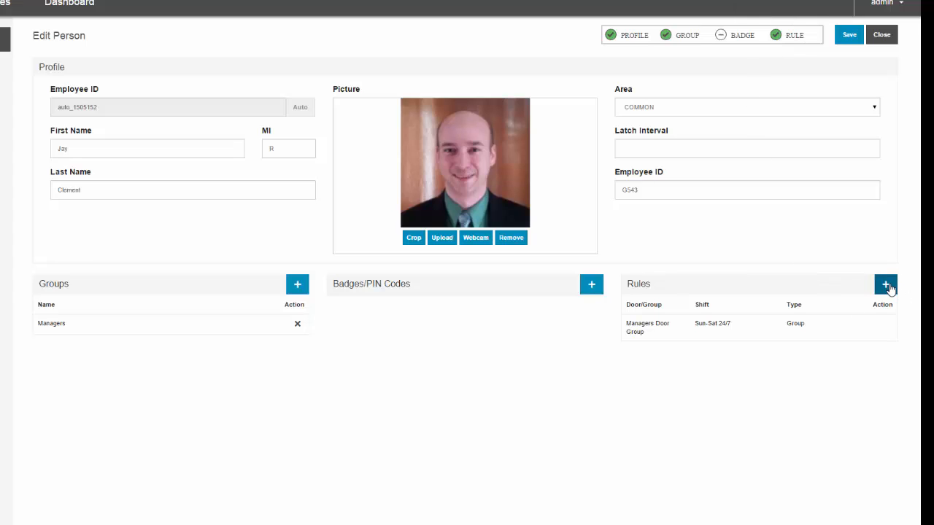
pyautogui.click(907, 280)
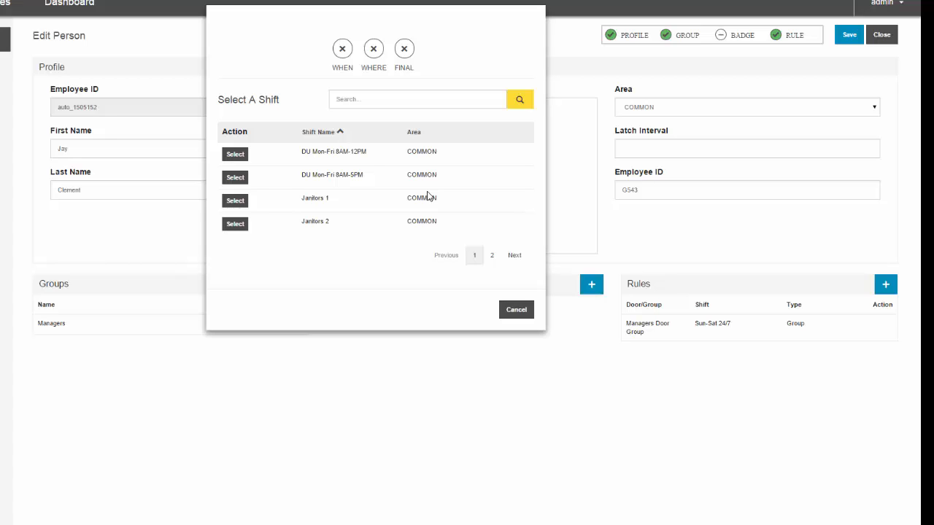
pyautogui.moveTo(529, 324)
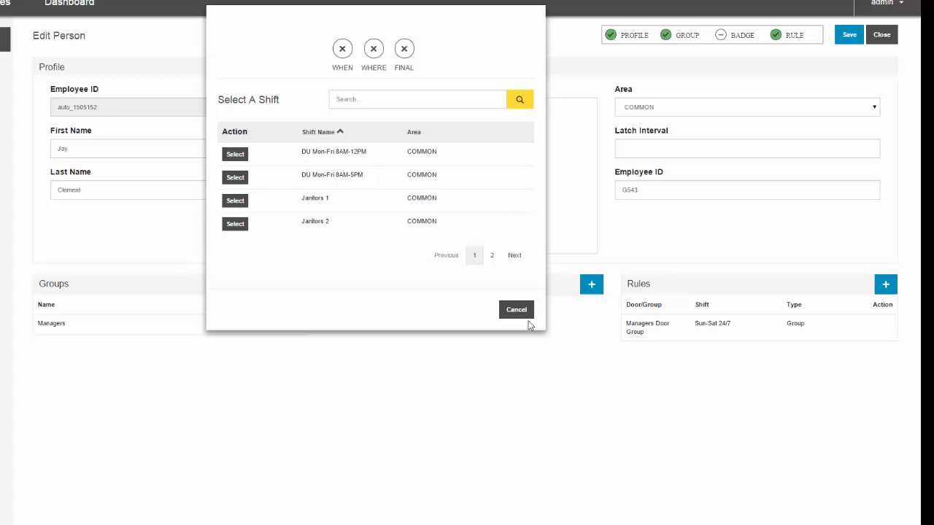
pyautogui.click(516, 309)
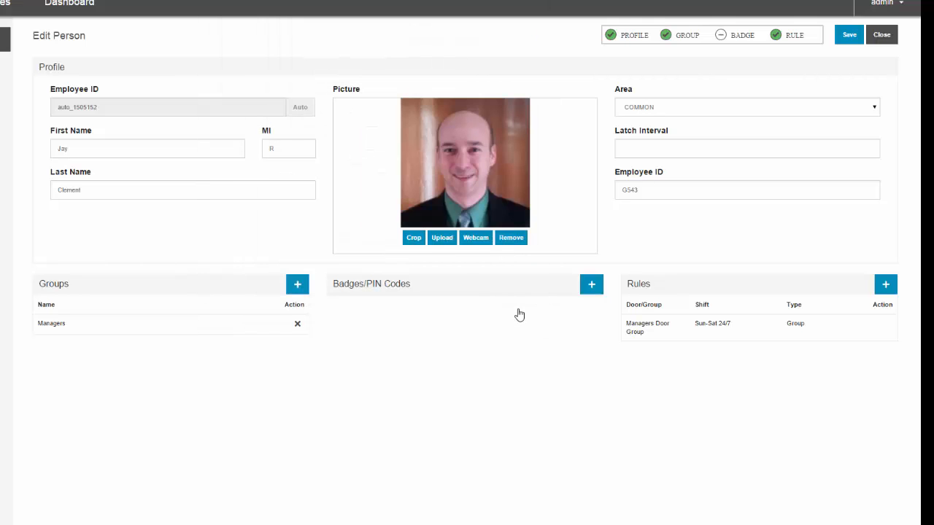
pyautogui.moveTo(591, 284)
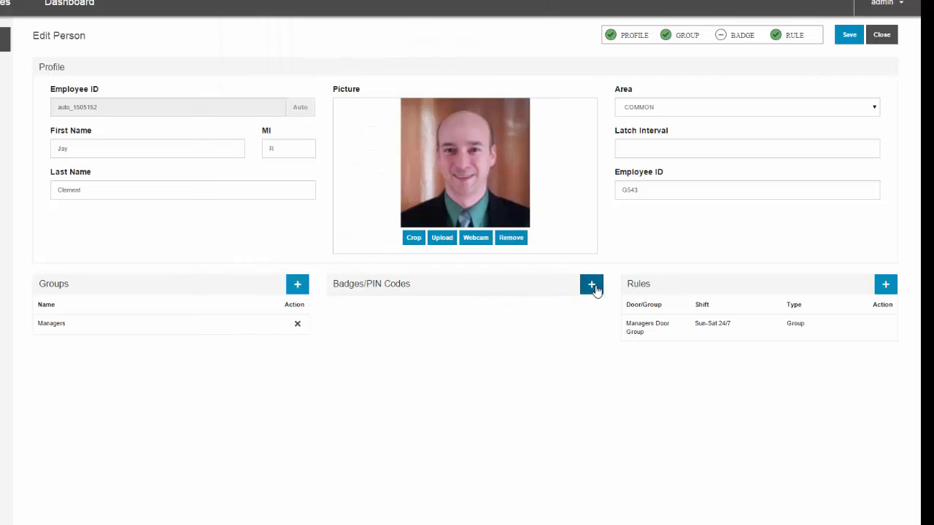
pyautogui.click(591, 284)
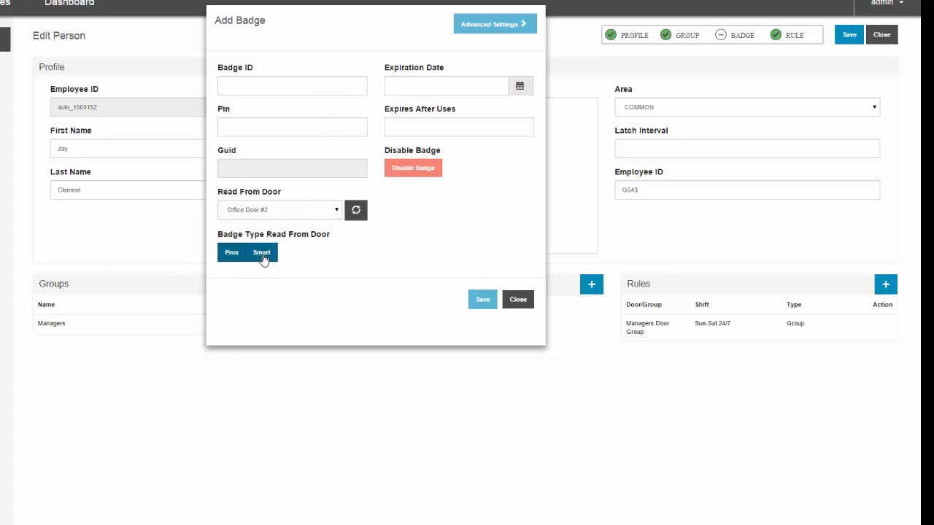
pyautogui.click(277, 210)
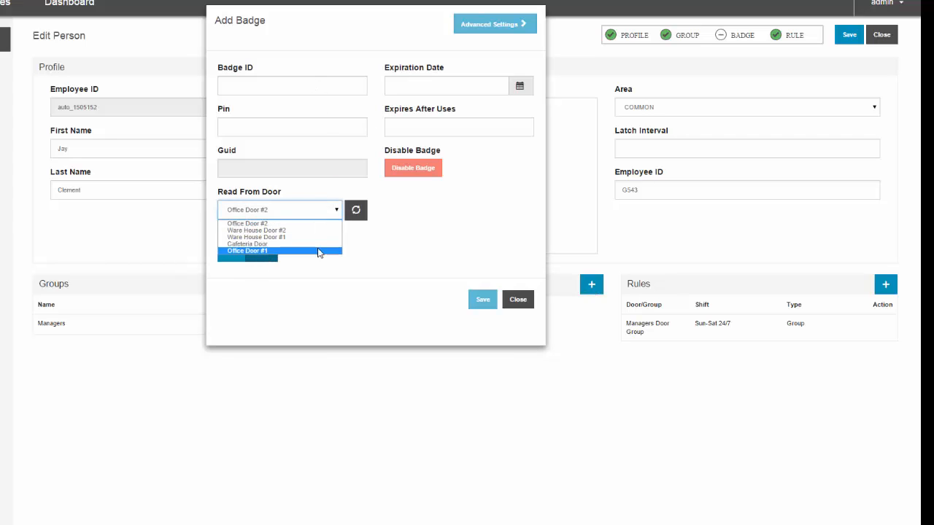
pyautogui.click(246, 244)
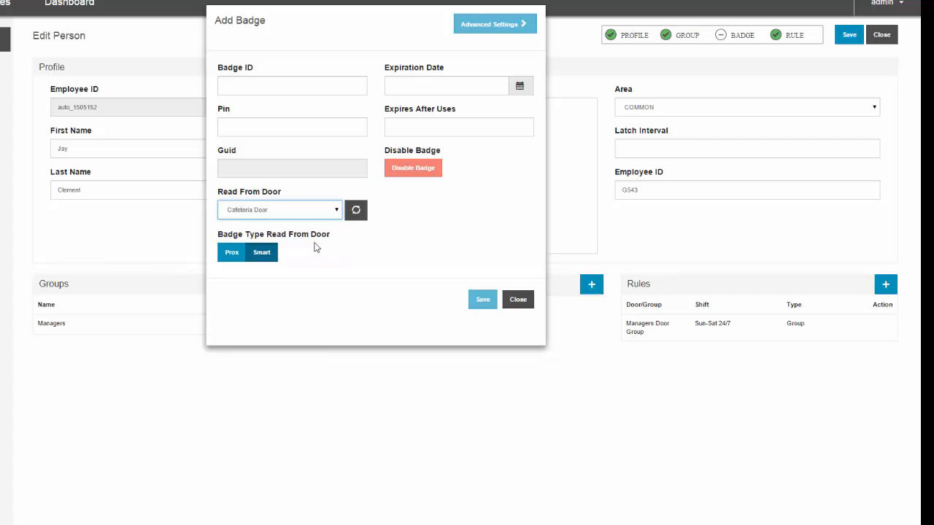
pyautogui.moveTo(328, 232)
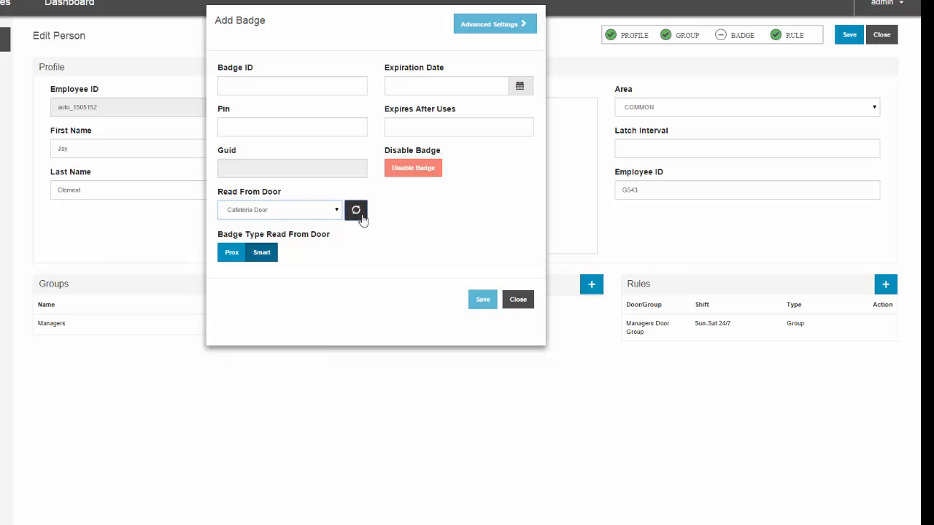
pyautogui.click(355, 210)
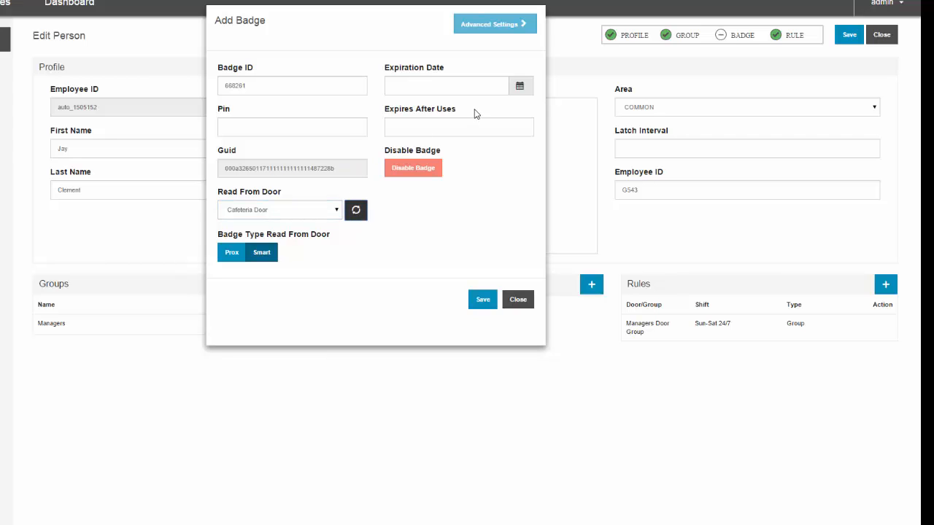
pyautogui.moveTo(513, 103)
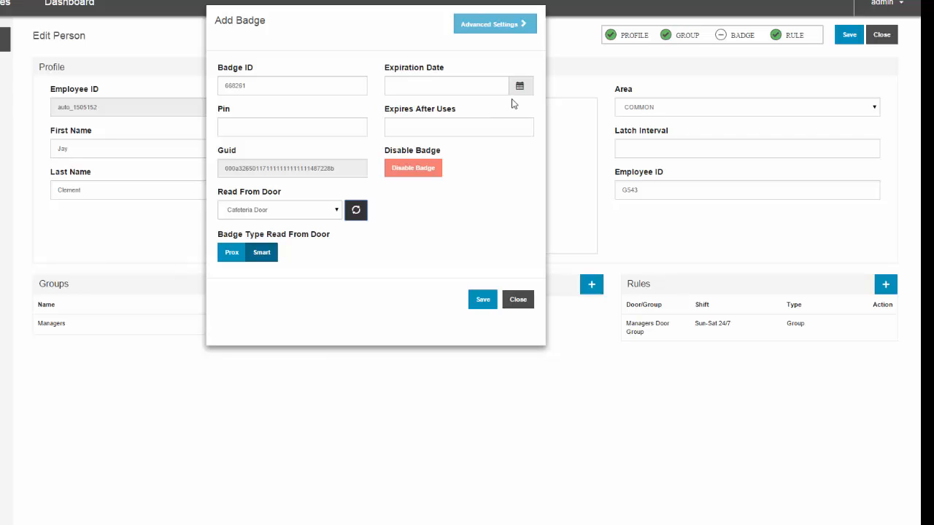
pyautogui.click(521, 85)
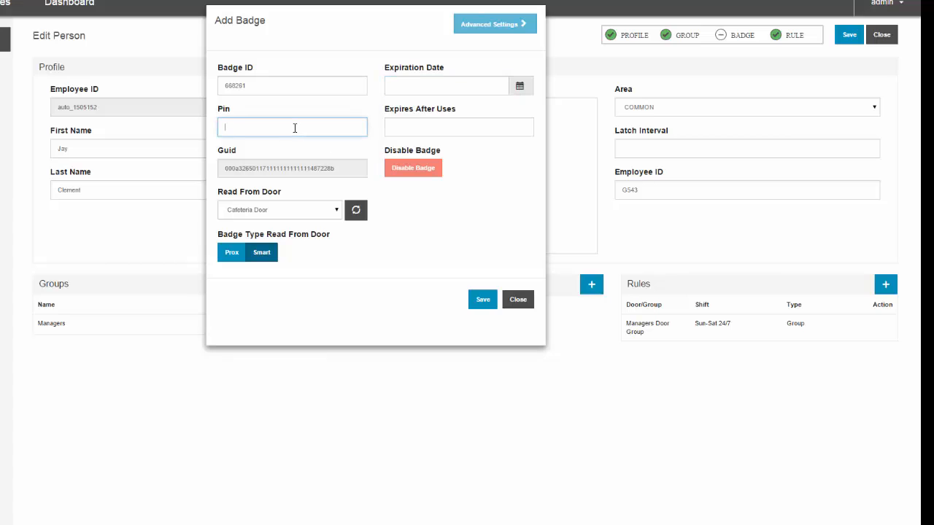
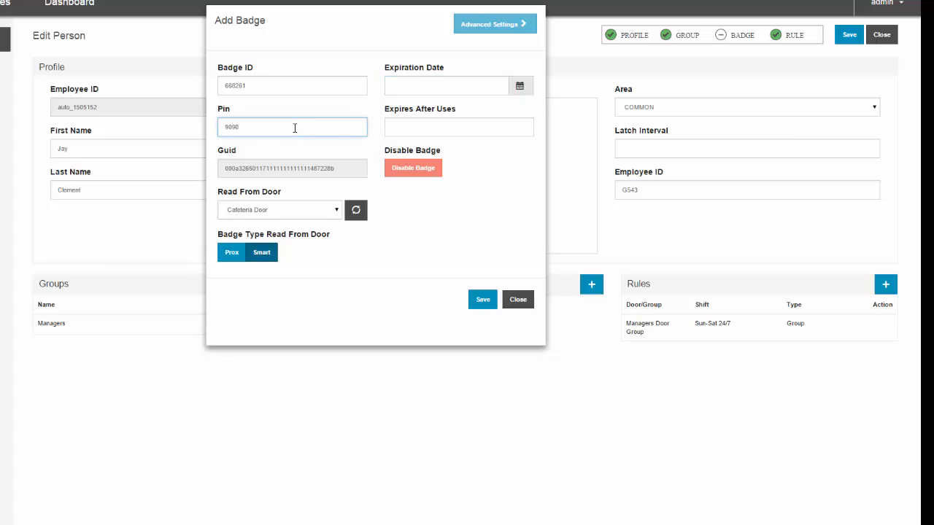
pyautogui.moveTo(427, 129)
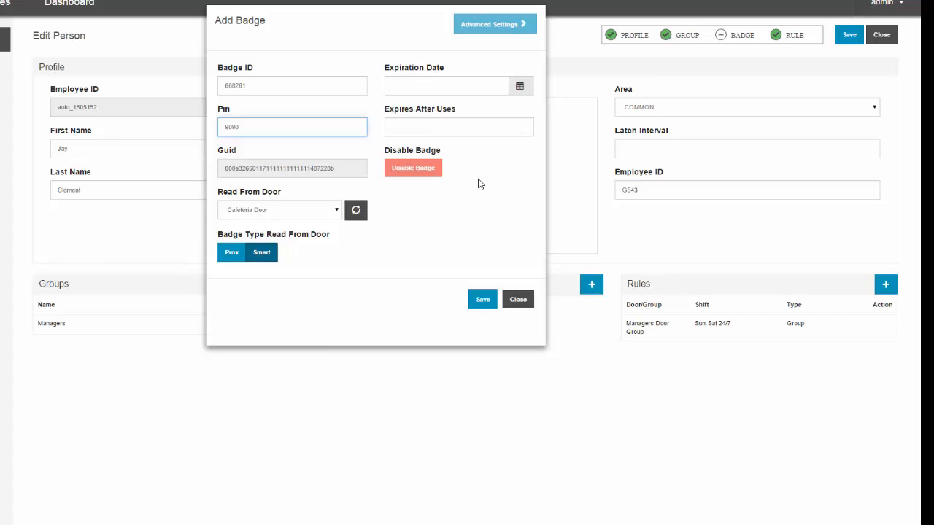
pyautogui.moveTo(418, 197)
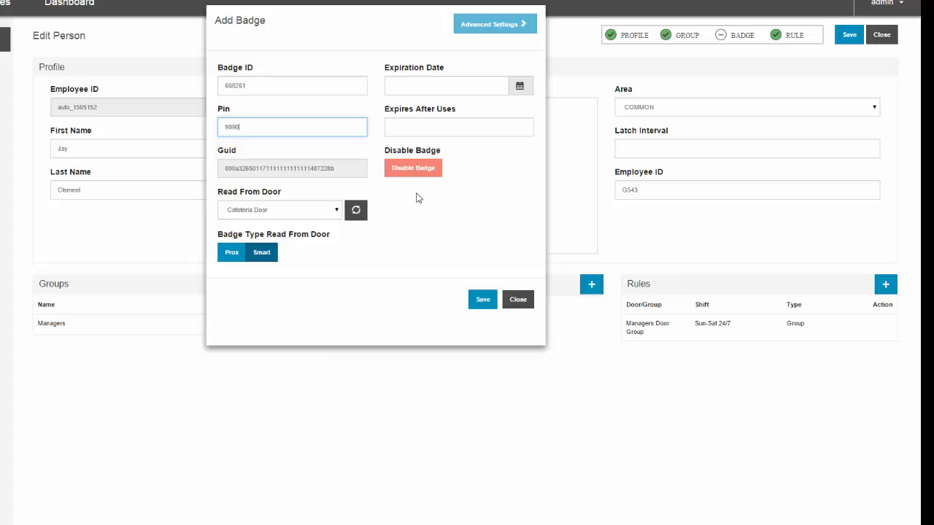
pyautogui.moveTo(433, 249)
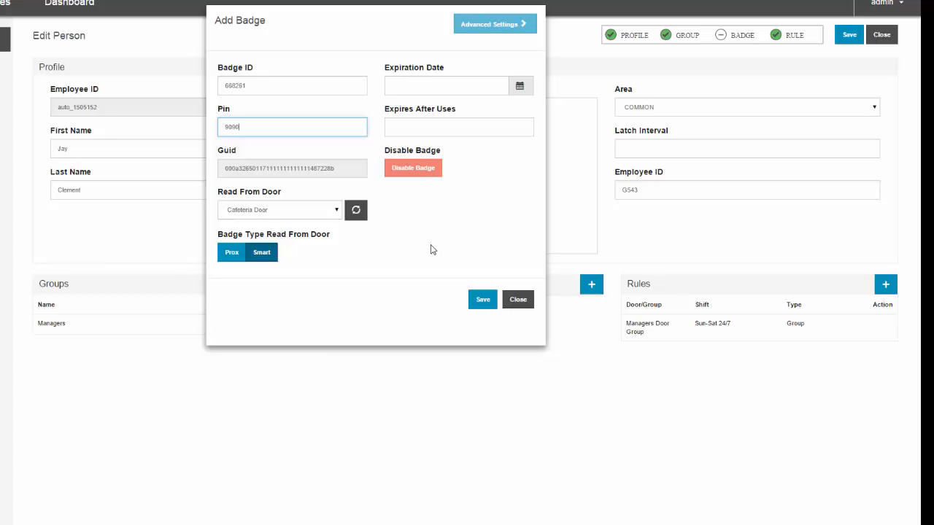
pyautogui.moveTo(440, 205)
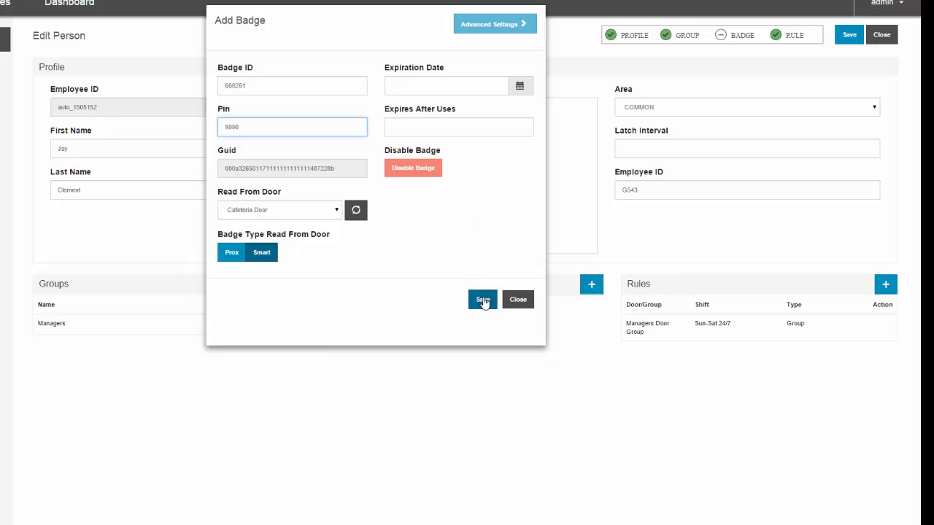
pyautogui.click(482, 300)
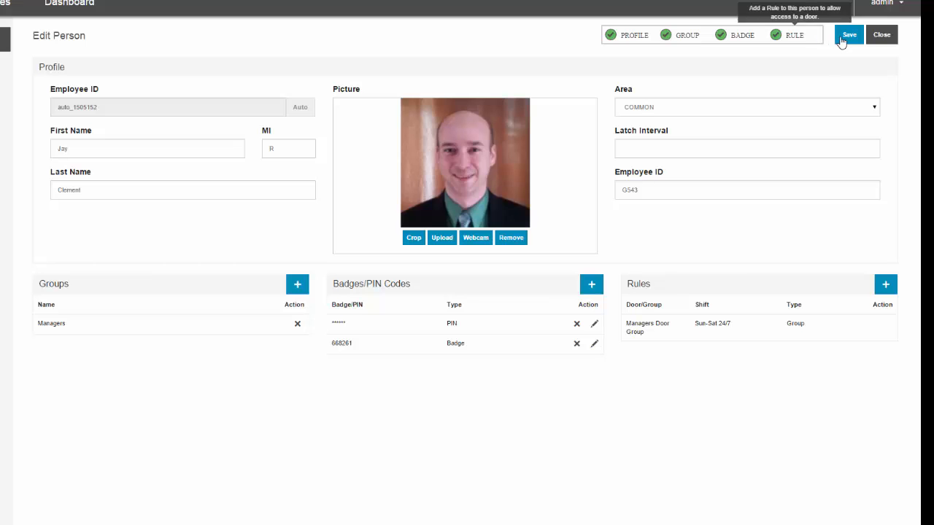
pyautogui.click(849, 35)
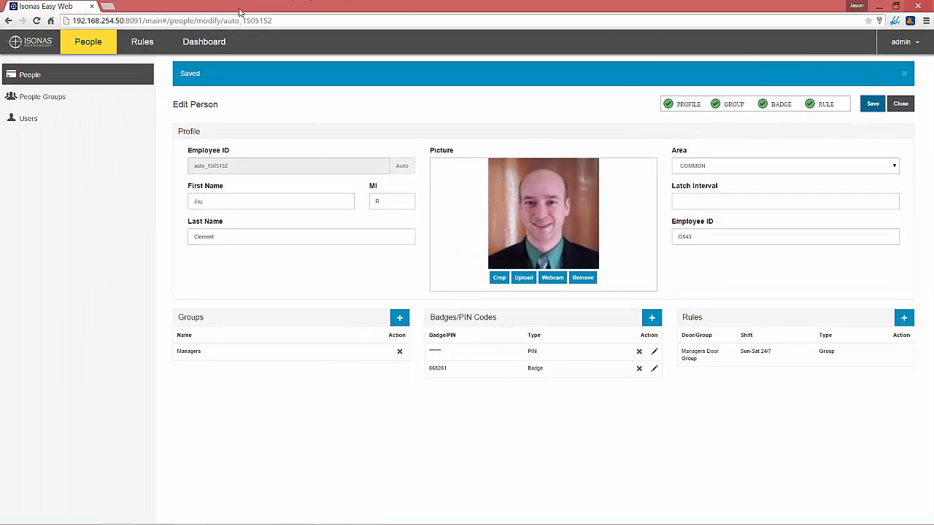
pyautogui.click(204, 41)
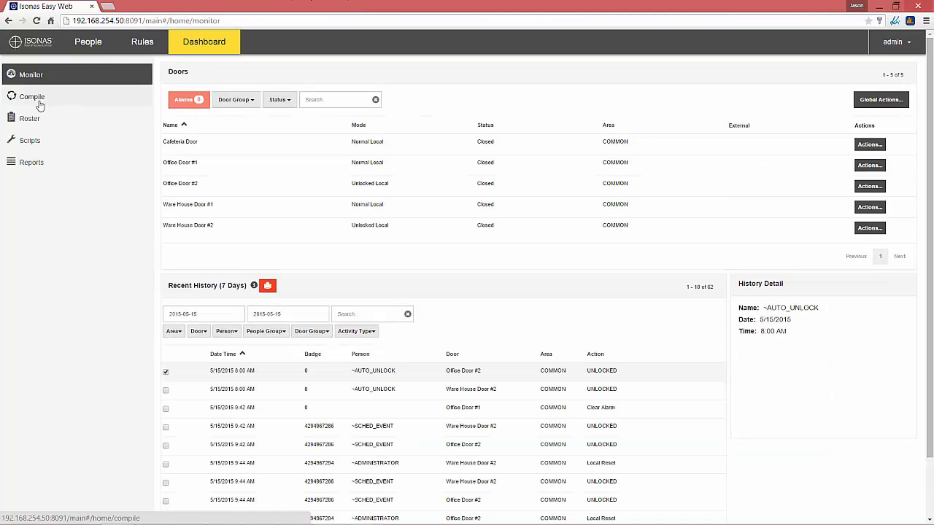
pyautogui.click(32, 96)
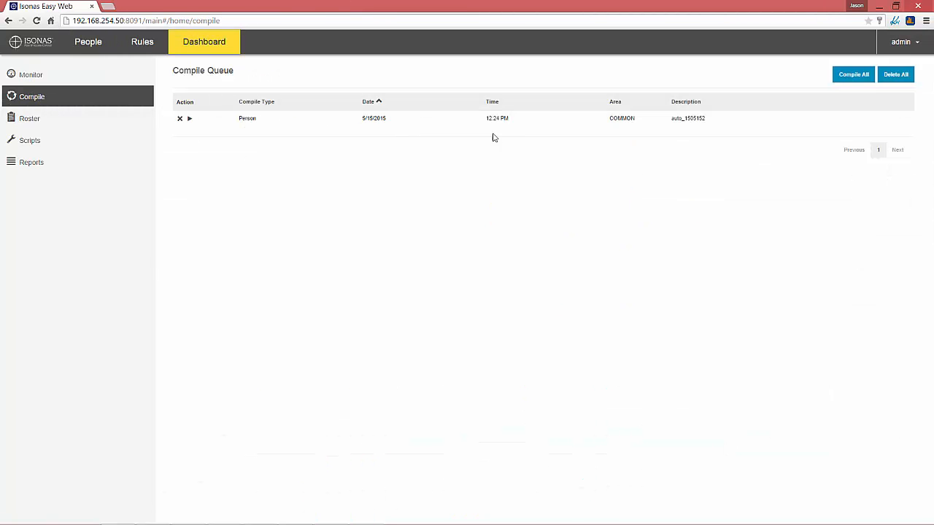
pyautogui.moveTo(834, 102)
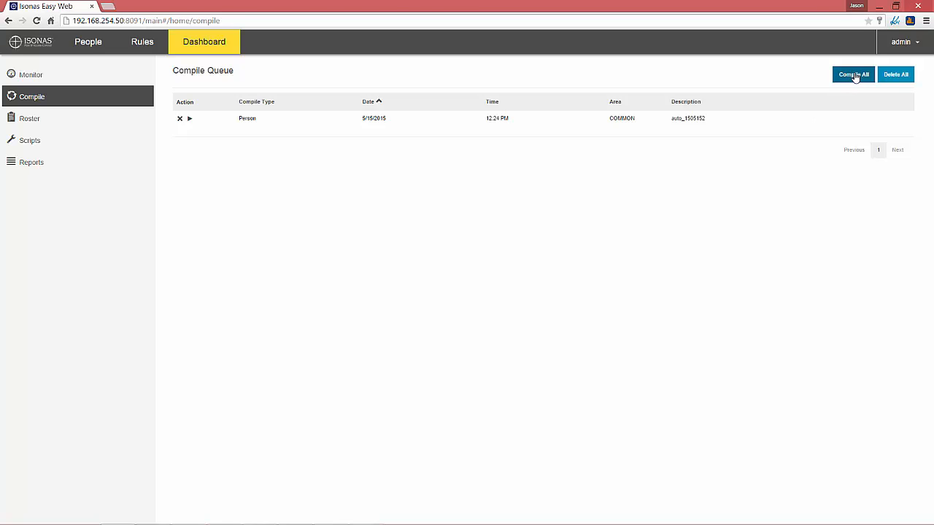
pyautogui.click(853, 74)
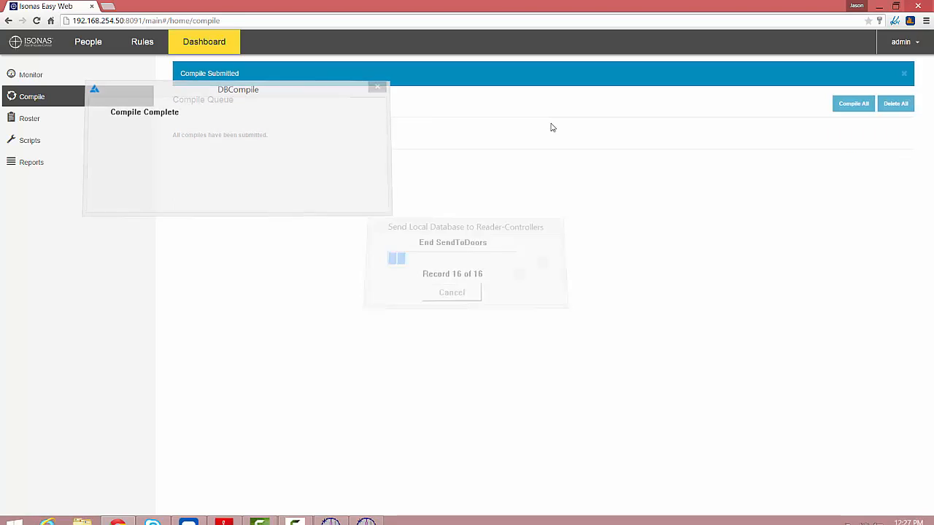
pyautogui.click(377, 87)
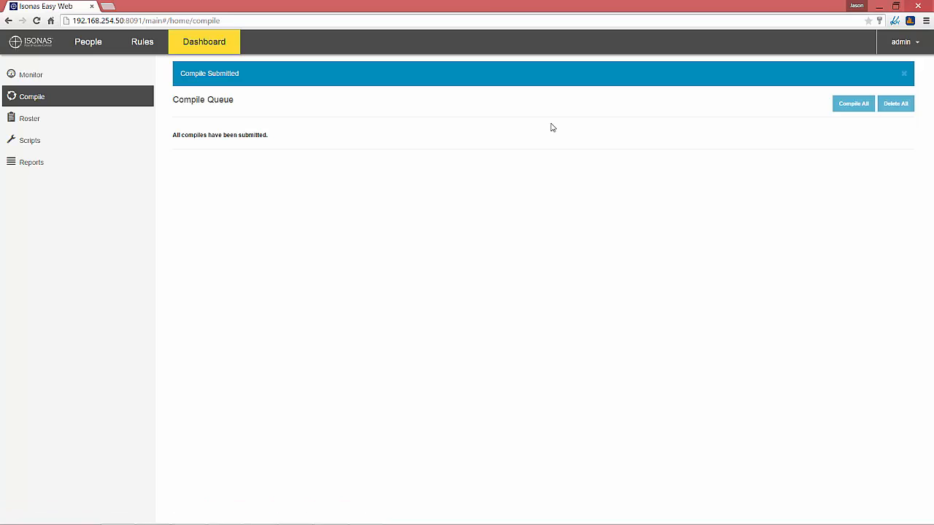
# View the All People list showing the new badge ID, then return to the door monitor dashboard.
pyautogui.click(86, 42)
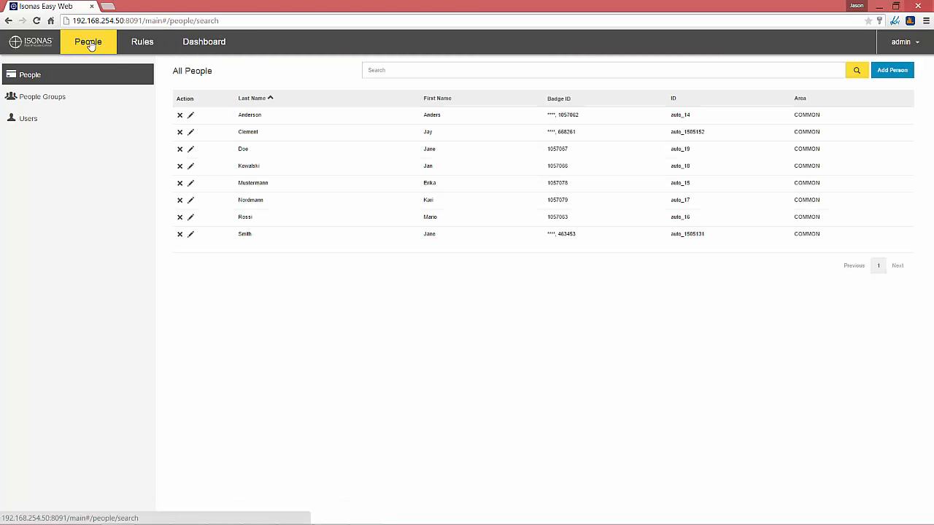
pyautogui.moveTo(636, 136)
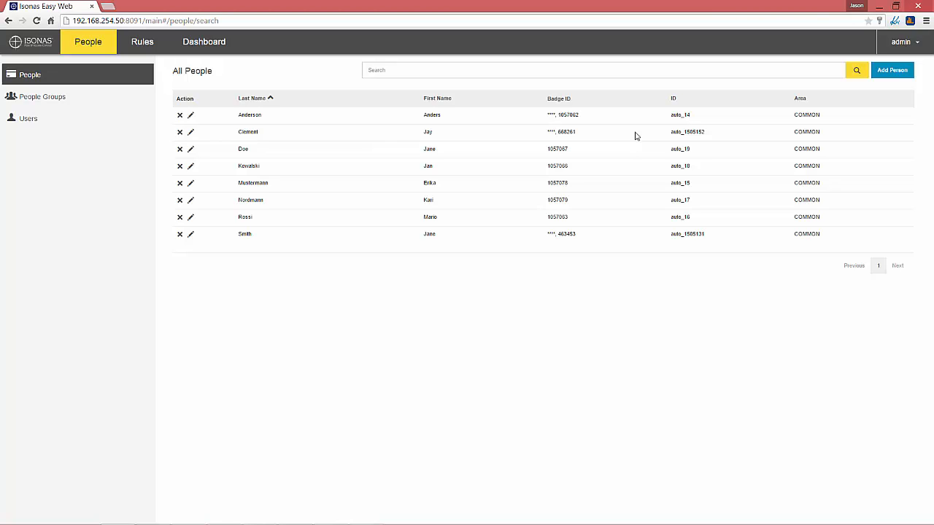
pyautogui.click(204, 41)
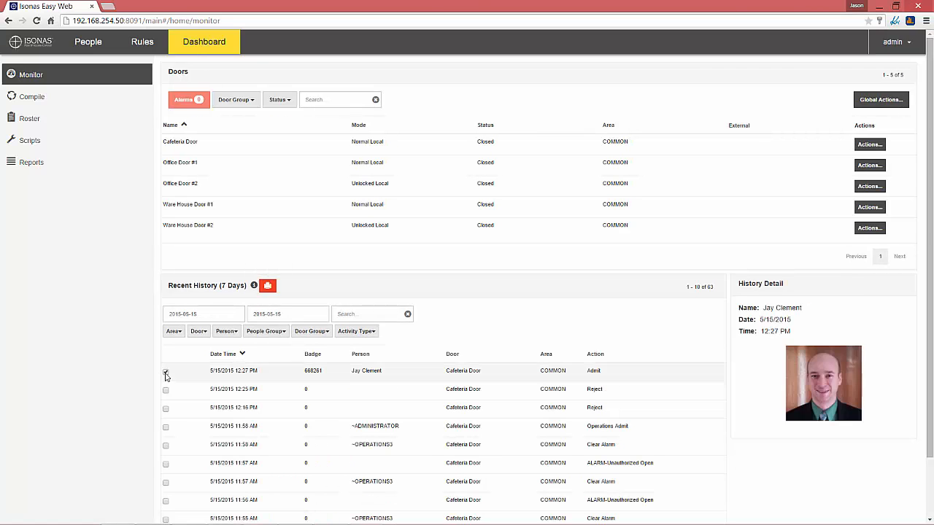
pyautogui.click(165, 370)
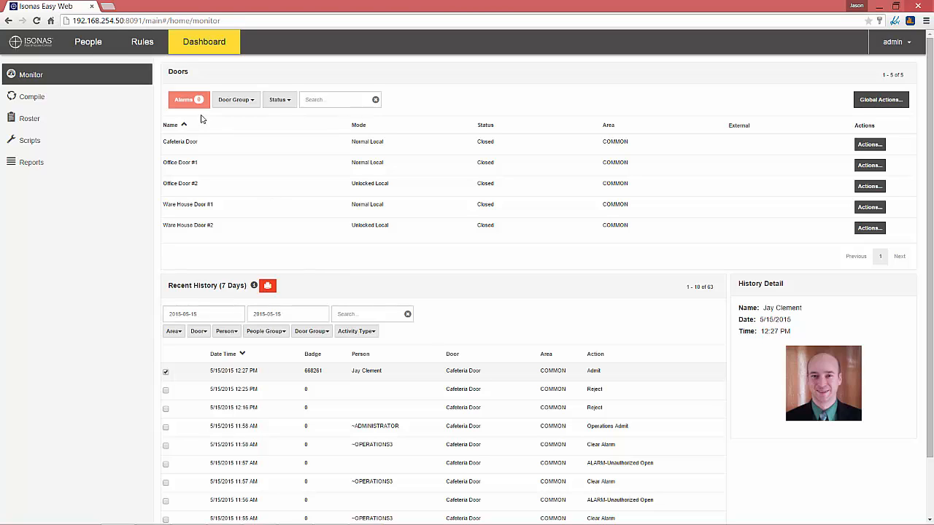
pyautogui.click(86, 42)
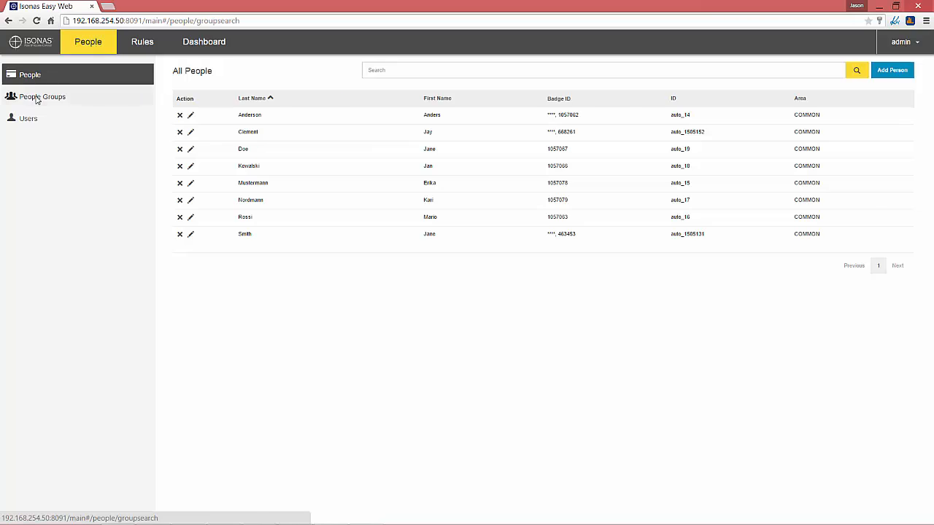
pyautogui.click(42, 96)
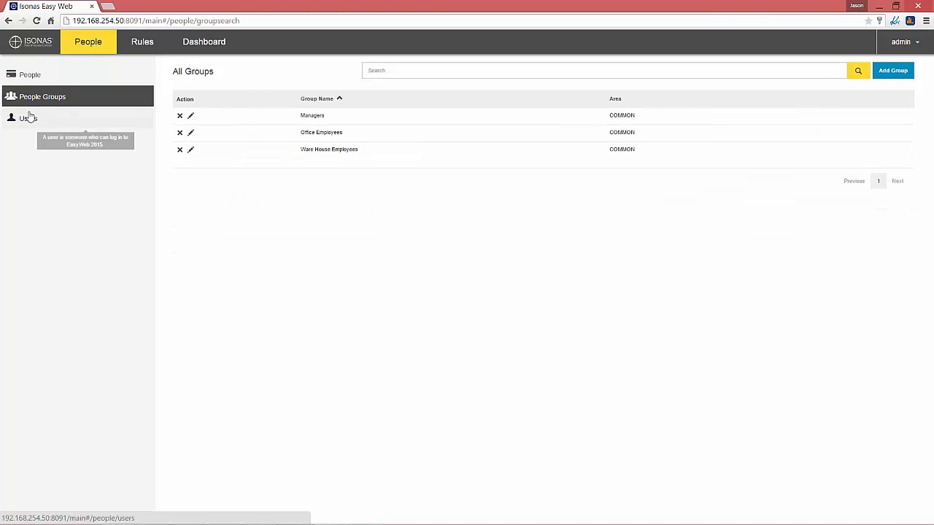
pyautogui.click(28, 118)
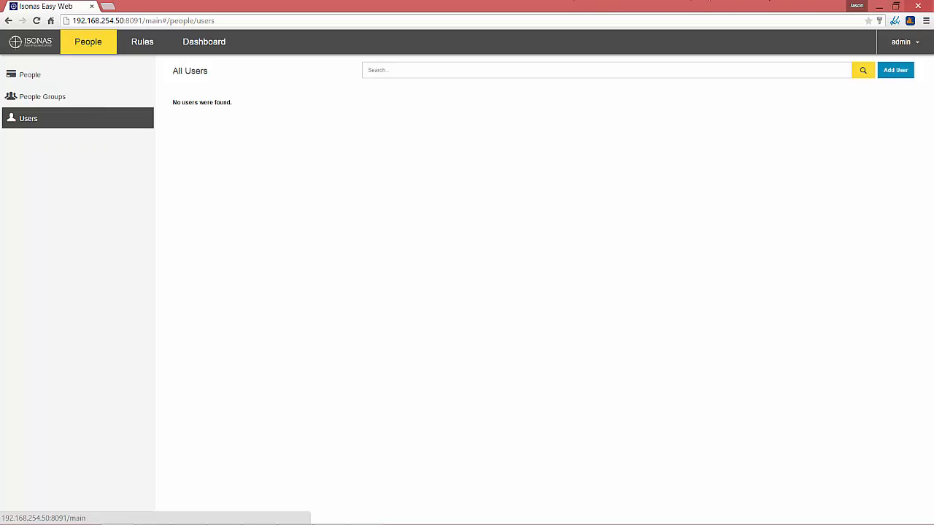
pyautogui.click(895, 70)
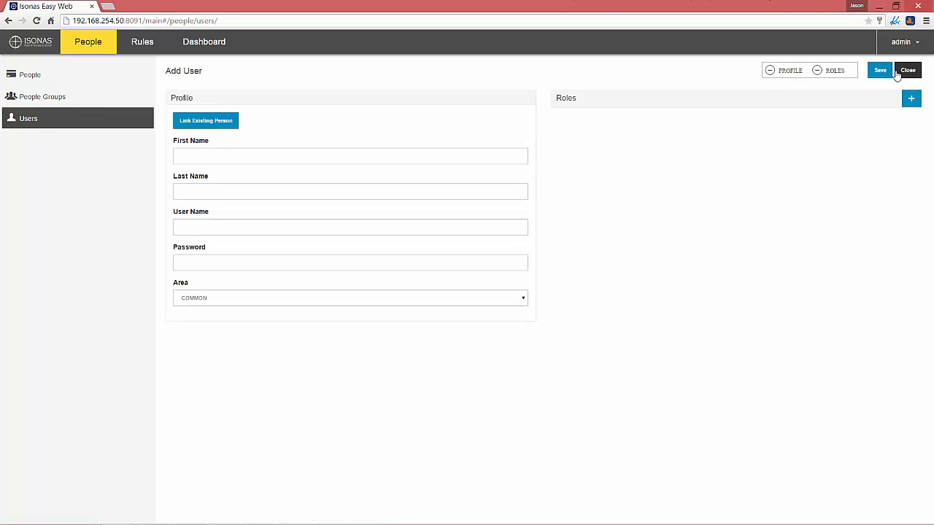
pyautogui.click(206, 120)
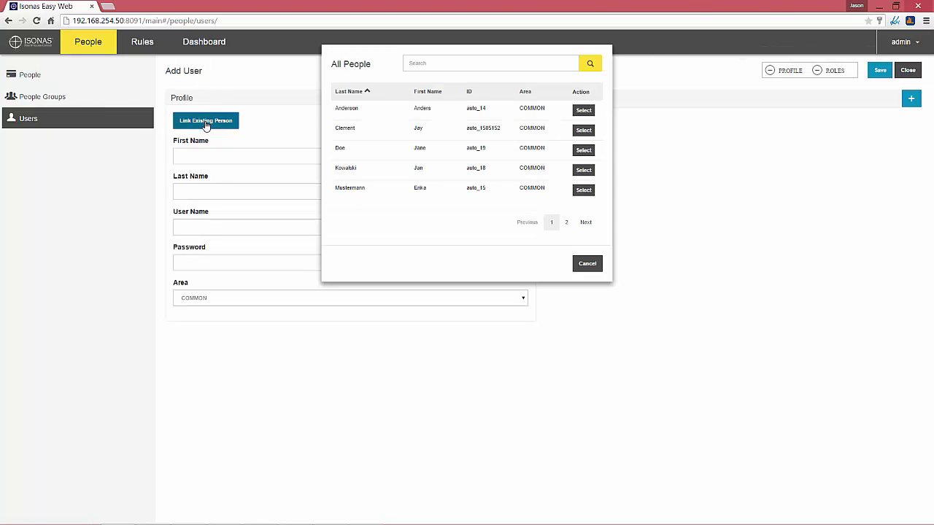
pyautogui.moveTo(562, 127)
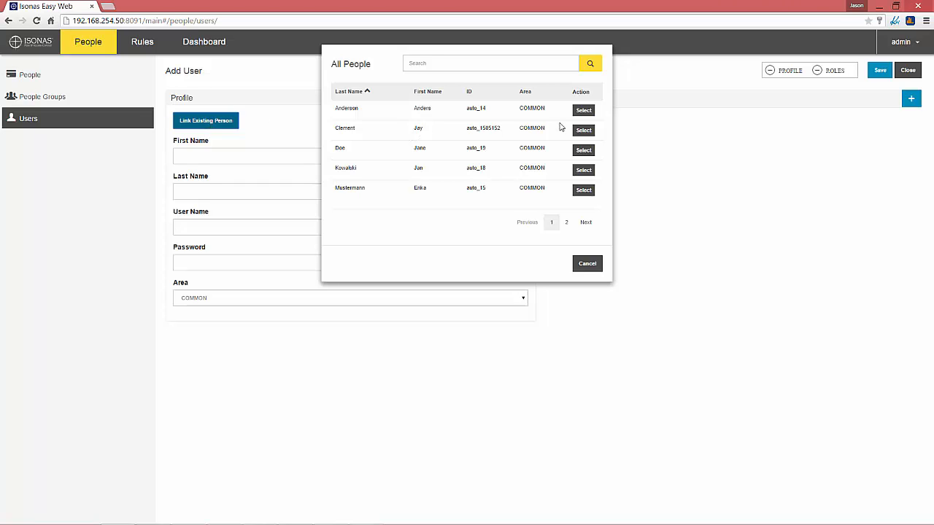
pyautogui.click(583, 129)
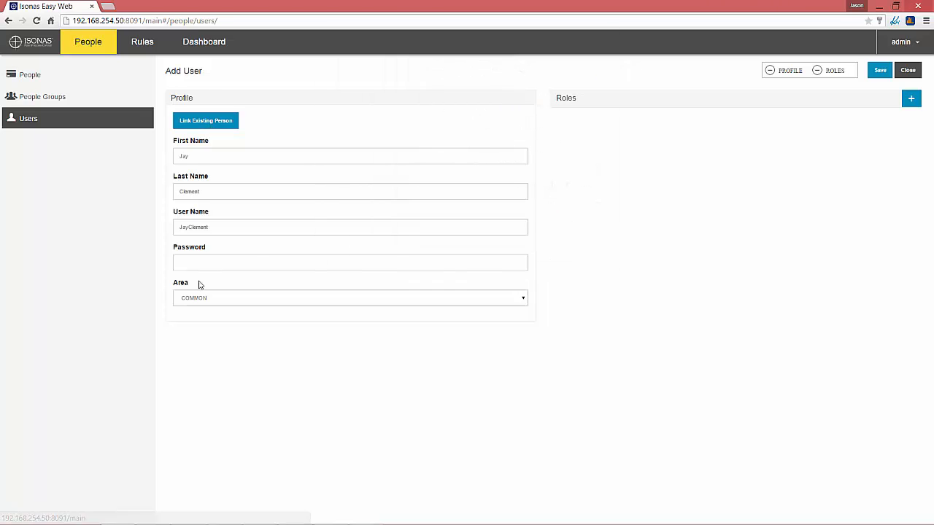
pyautogui.click(350, 263)
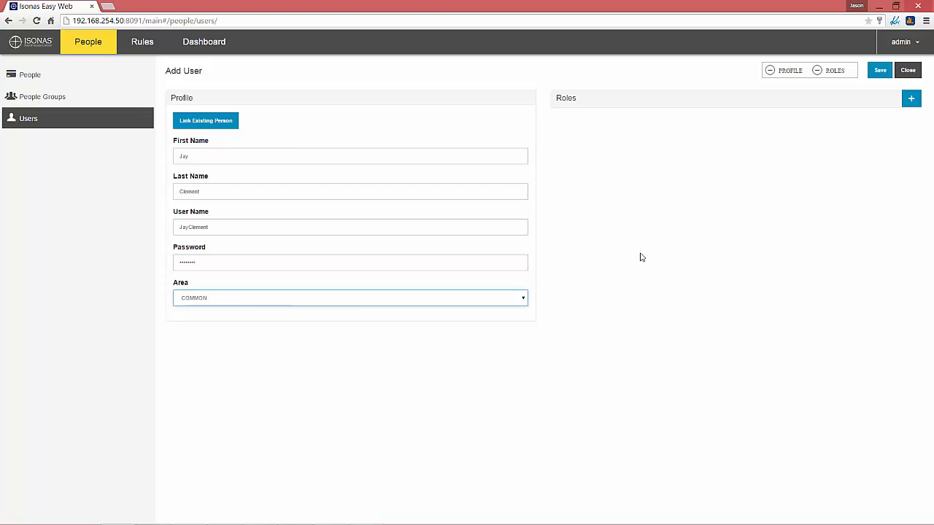
pyautogui.click(879, 70)
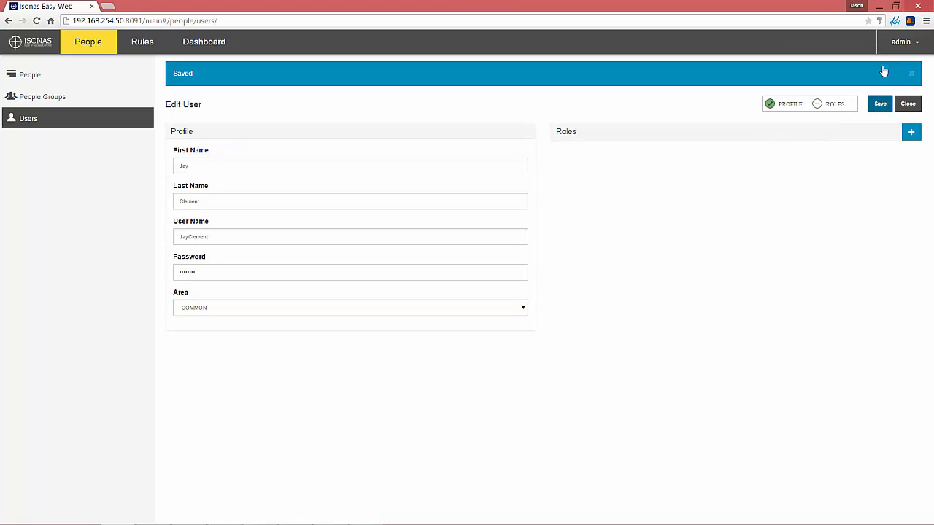
pyautogui.moveTo(788, 95)
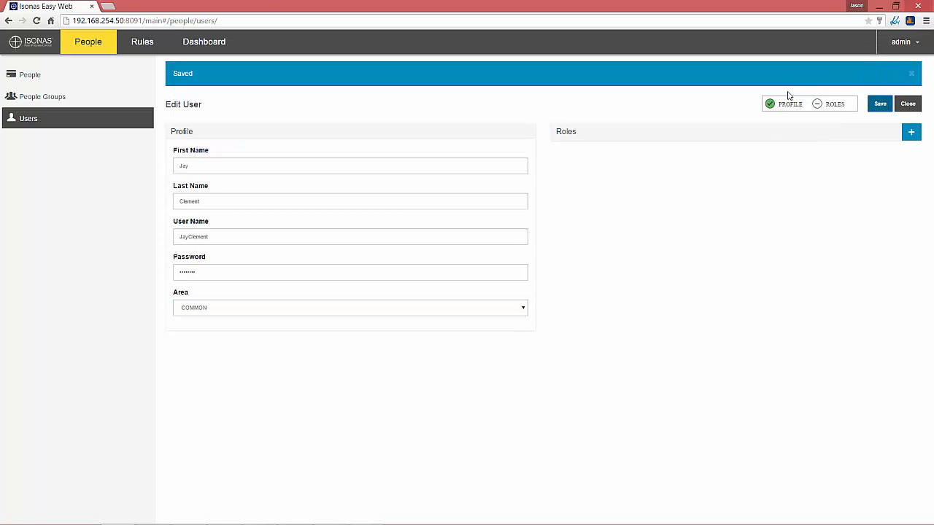
pyautogui.moveTo(805, 116)
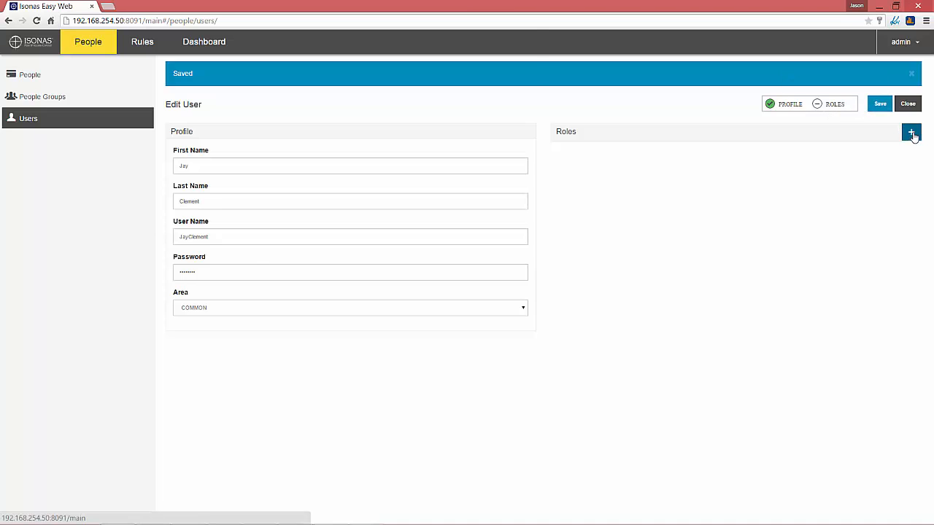
# In Add Or Remove Roles, try view-only and clear-all presets, then grant every role.
pyautogui.click(911, 132)
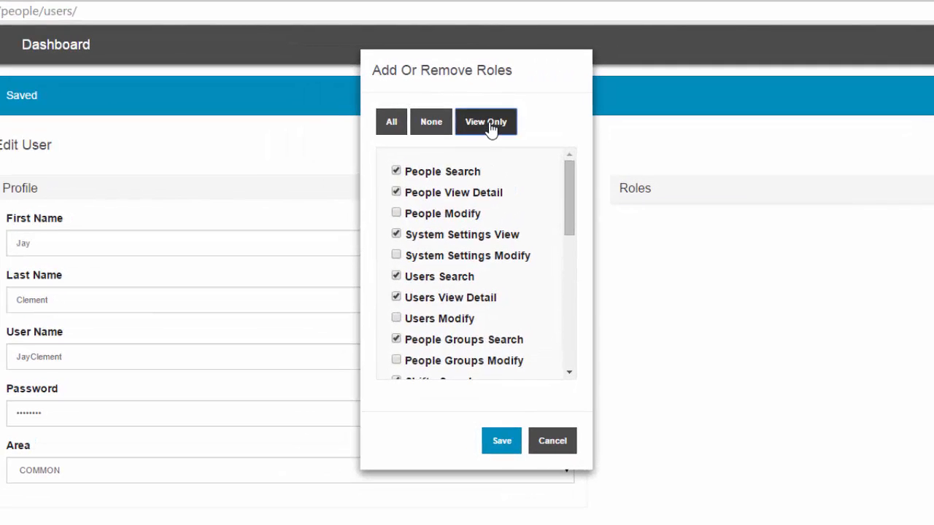
pyautogui.click(391, 121)
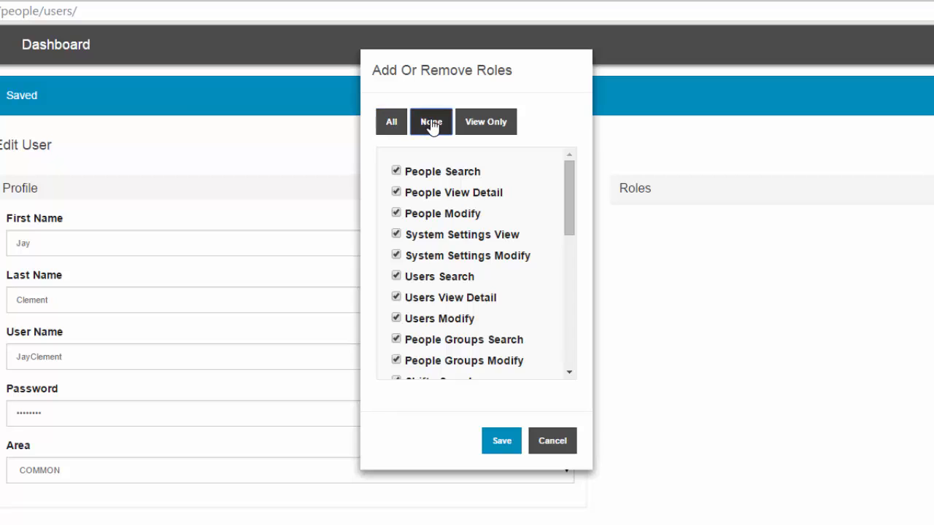
pyautogui.click(430, 121)
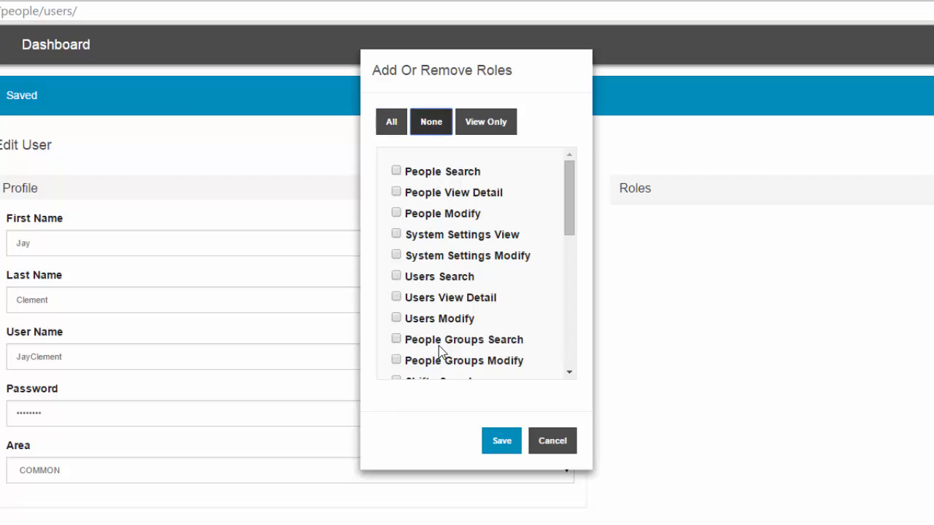
pyautogui.moveTo(442, 376)
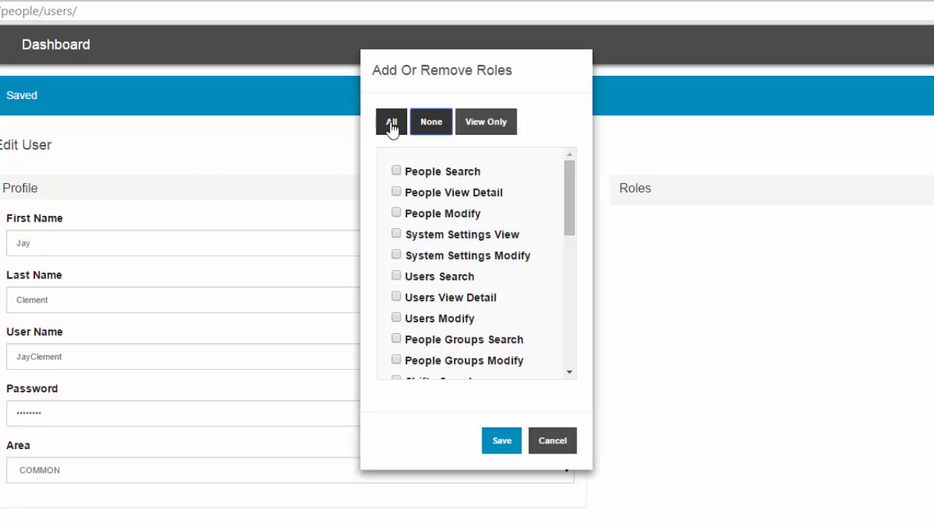
pyautogui.click(391, 121)
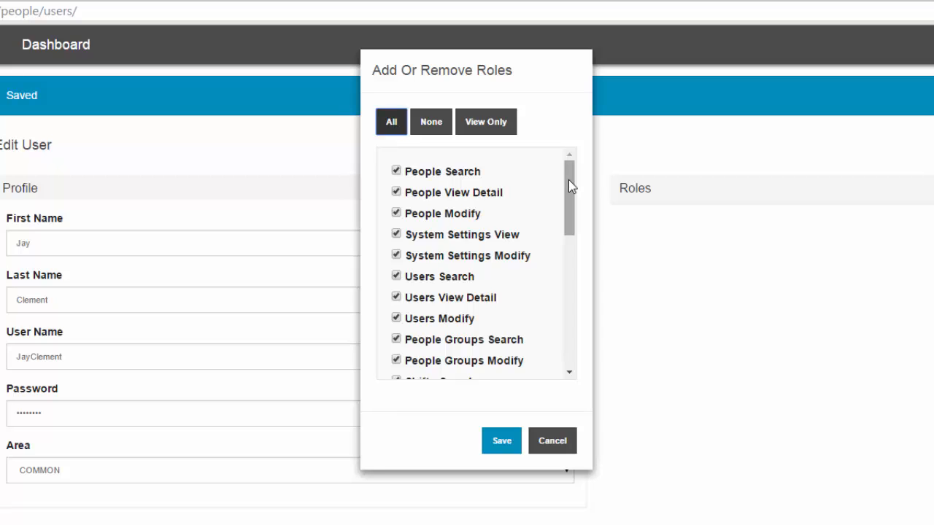
pyautogui.scroll(-3)
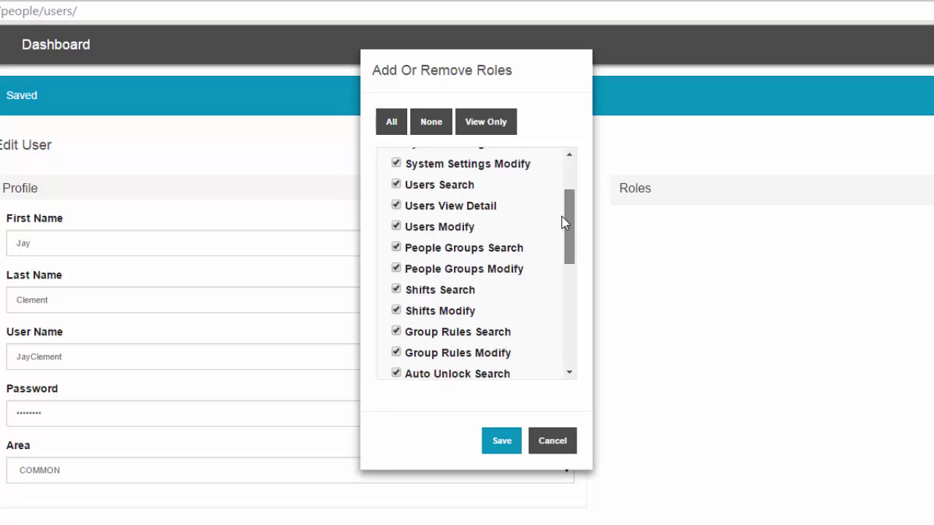
pyautogui.scroll(-3)
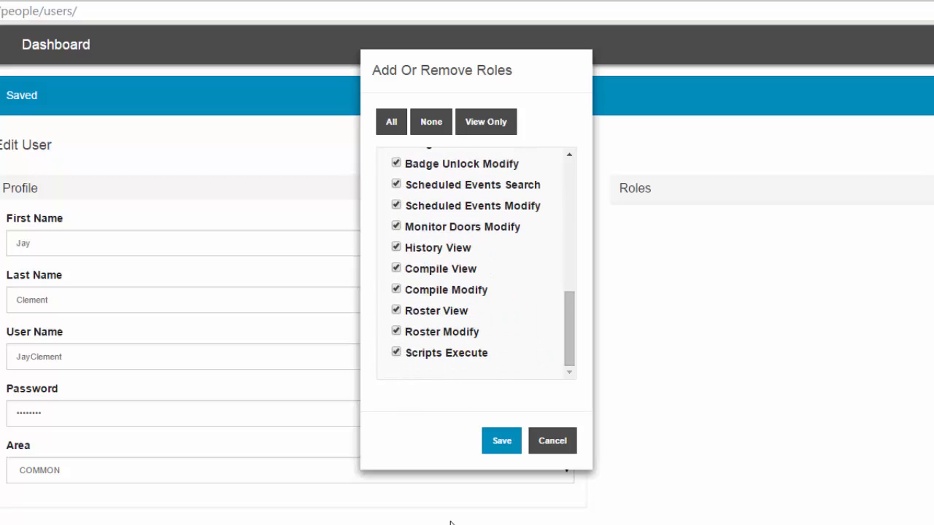
pyautogui.moveTo(418, 365)
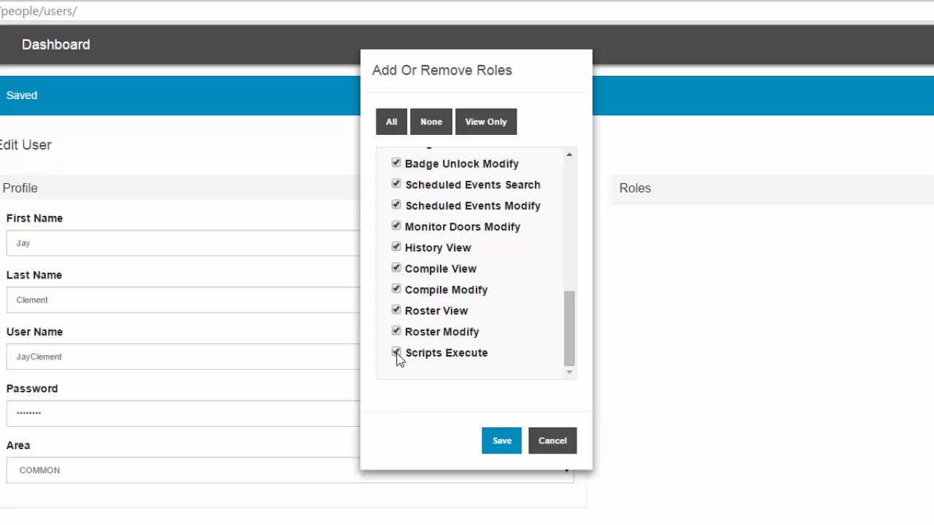
pyautogui.click(396, 353)
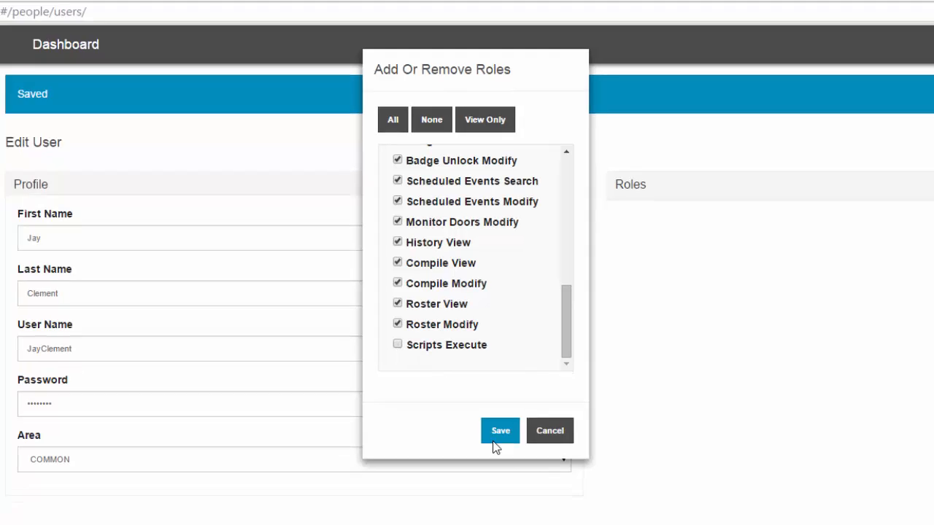
pyautogui.click(500, 430)
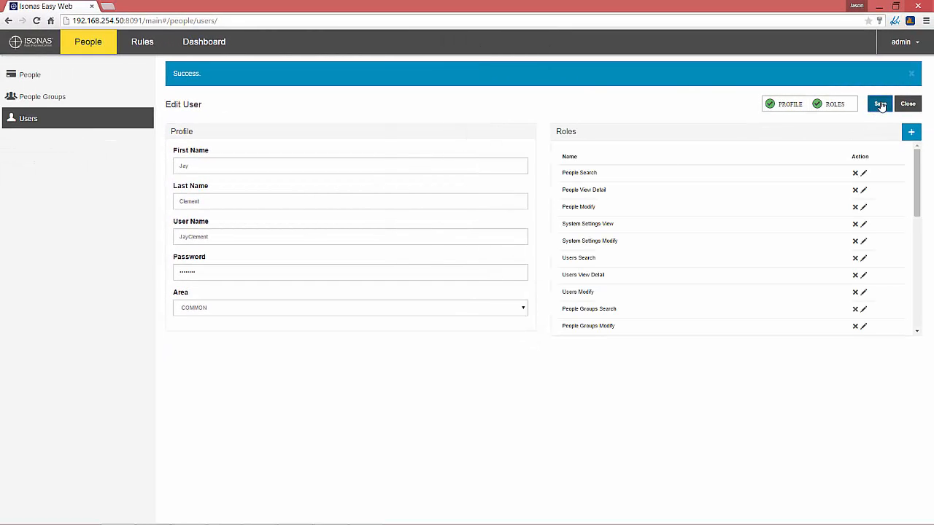
pyautogui.click(880, 103)
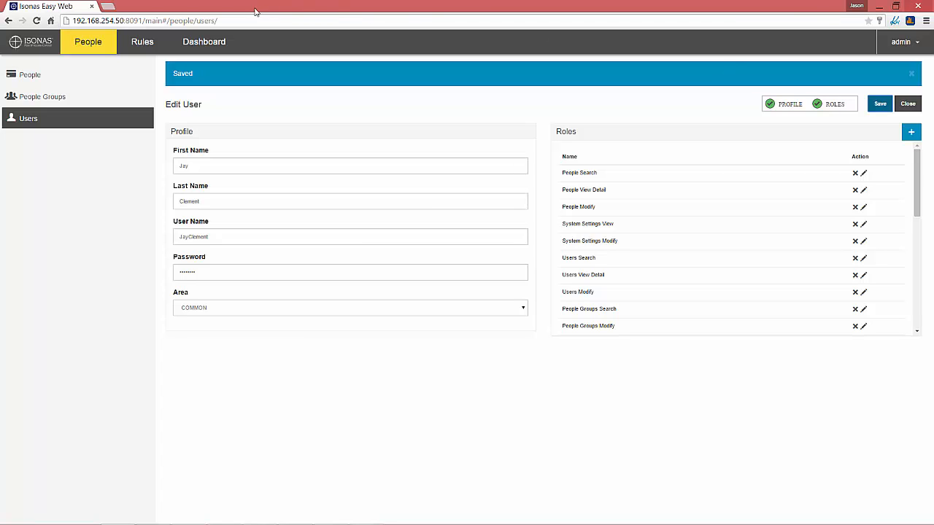
pyautogui.click(204, 42)
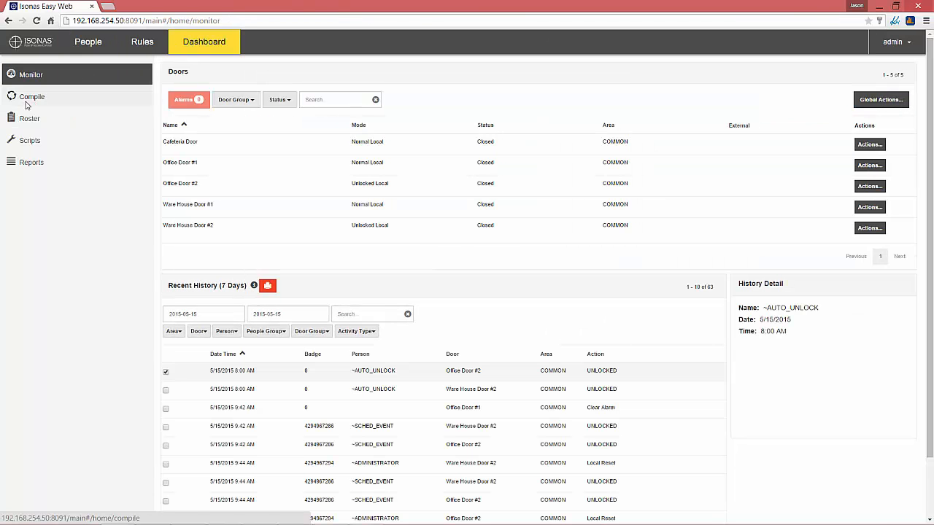
pyautogui.click(33, 96)
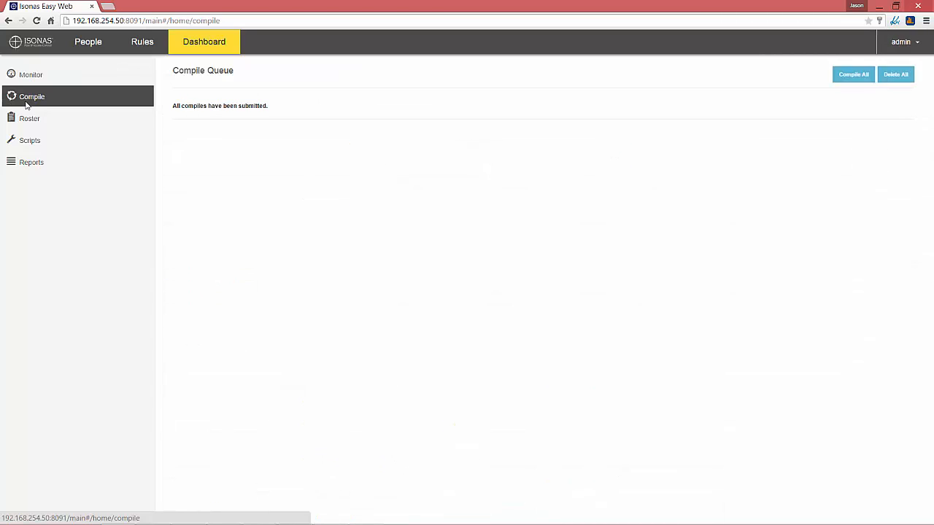
pyautogui.moveTo(68, 70)
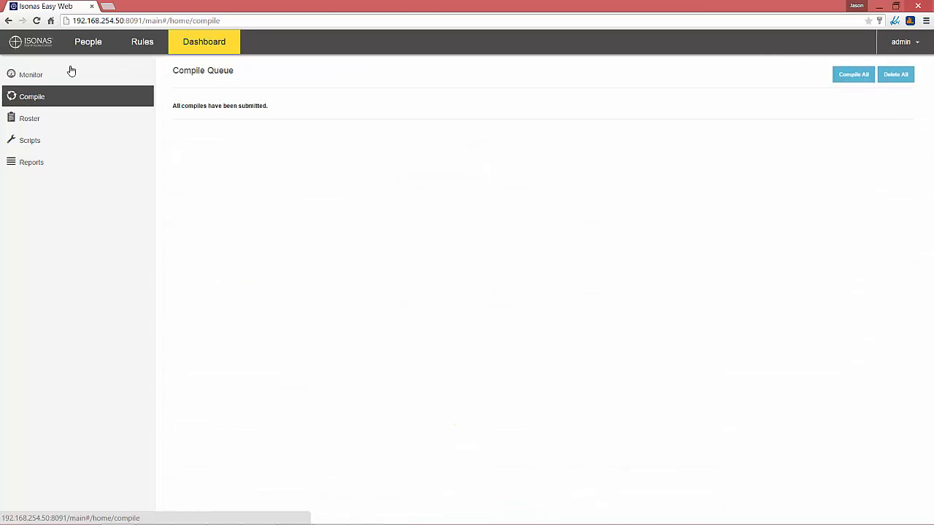
pyautogui.click(88, 42)
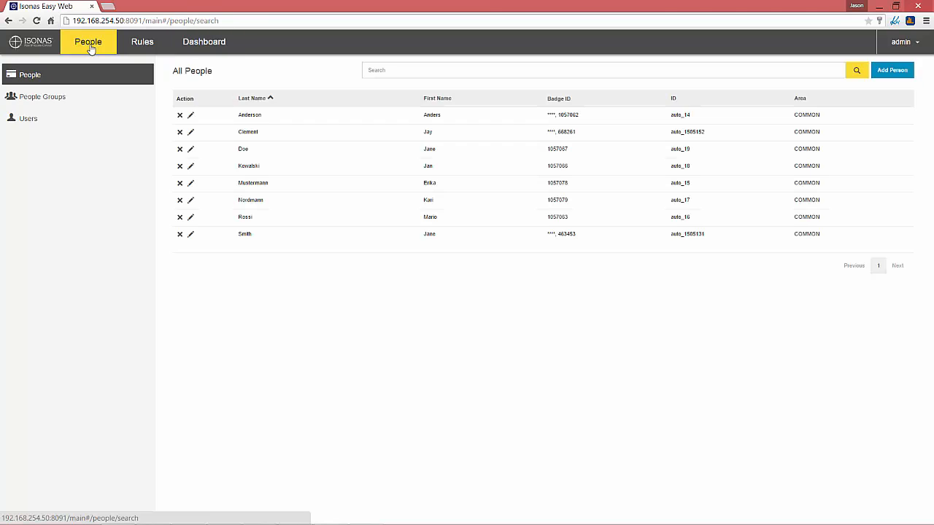
pyautogui.moveTo(29, 118)
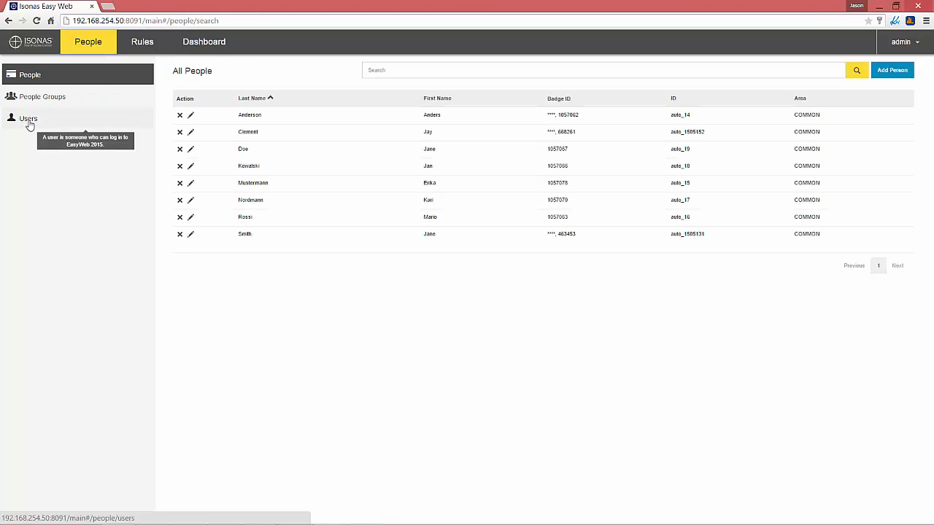
pyautogui.click(28, 118)
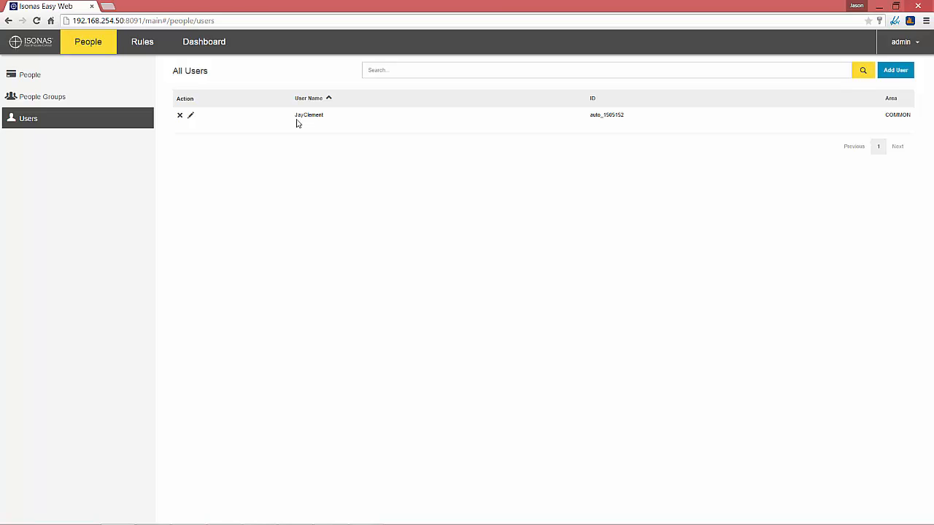
pyautogui.moveTo(912, 59)
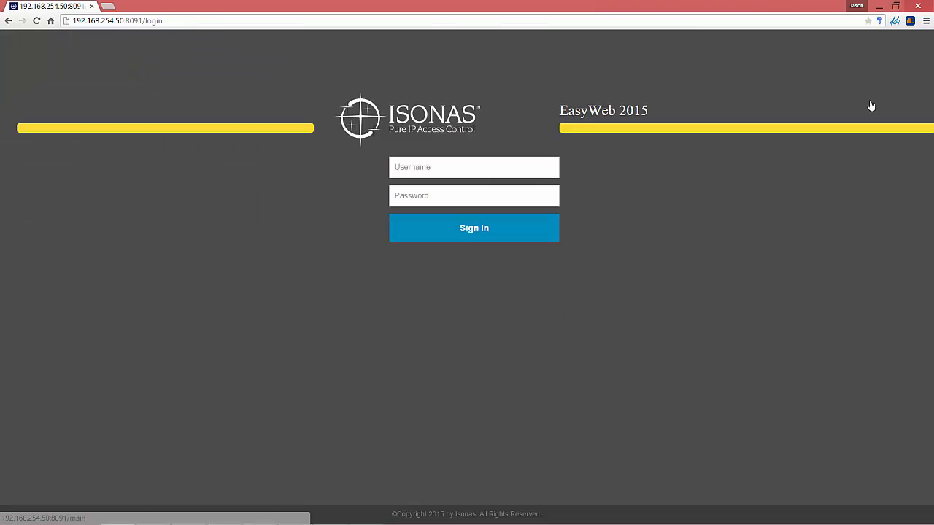
pyautogui.moveTo(561, 148)
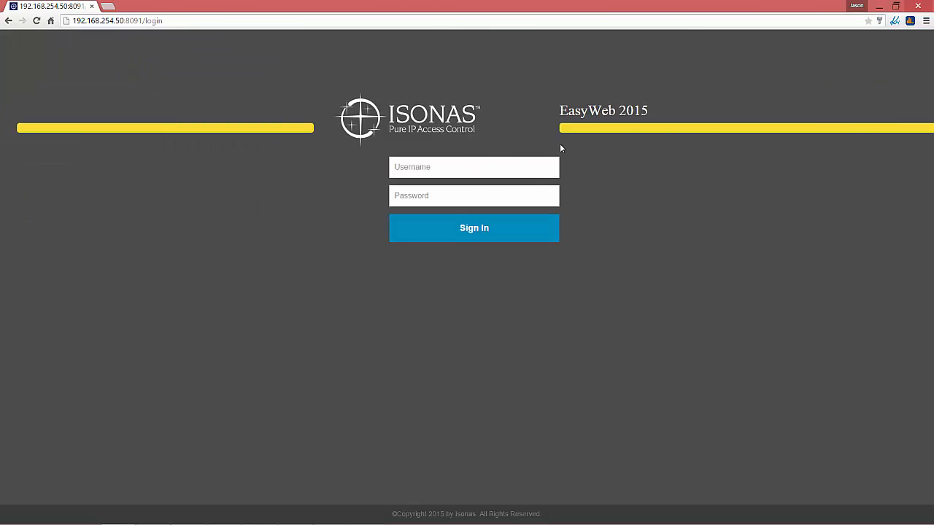
pyautogui.write('ja')
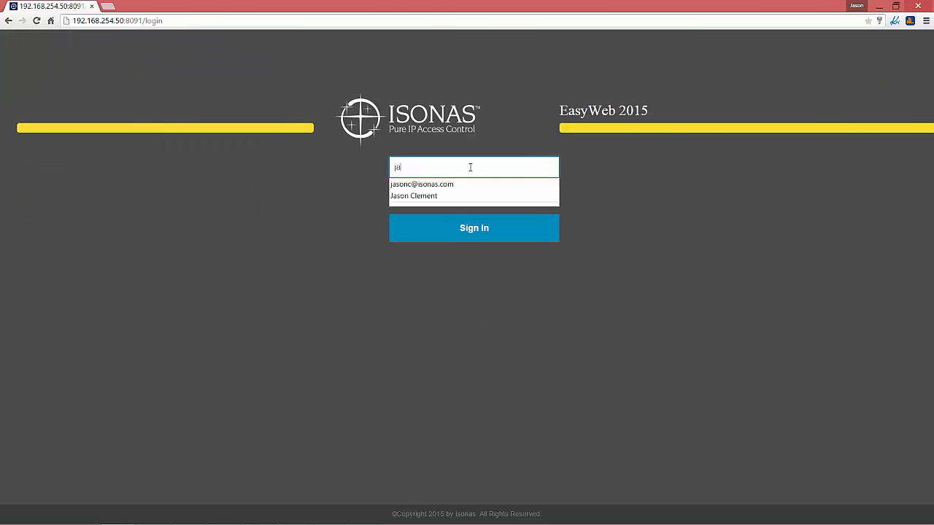
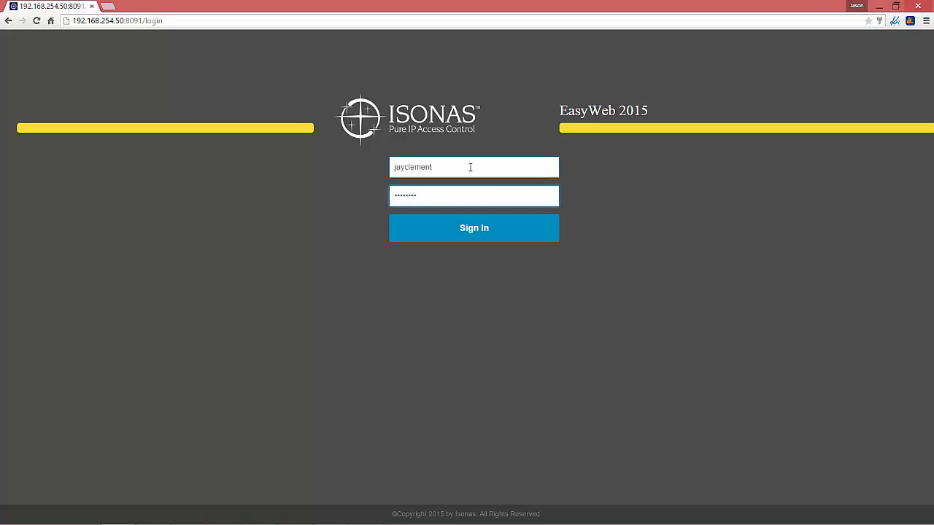
pyautogui.click(473, 228)
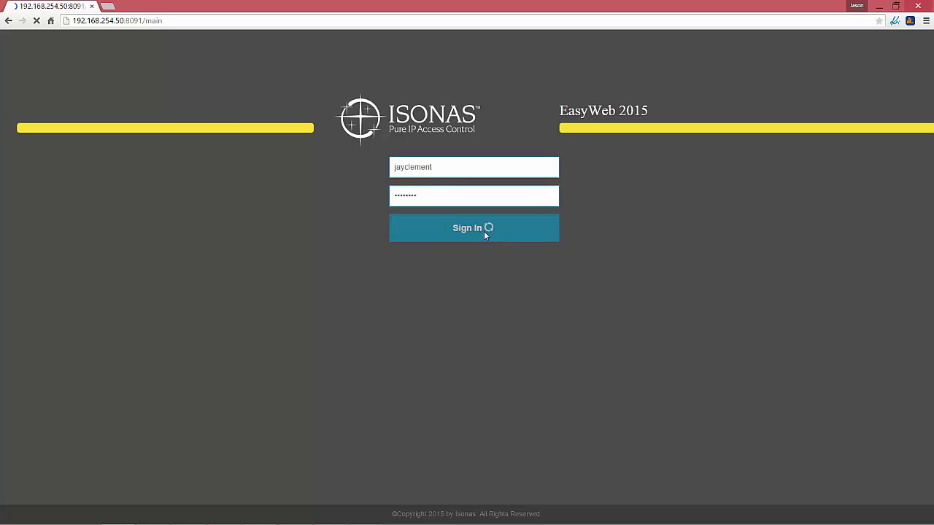
pyautogui.click(473, 227)
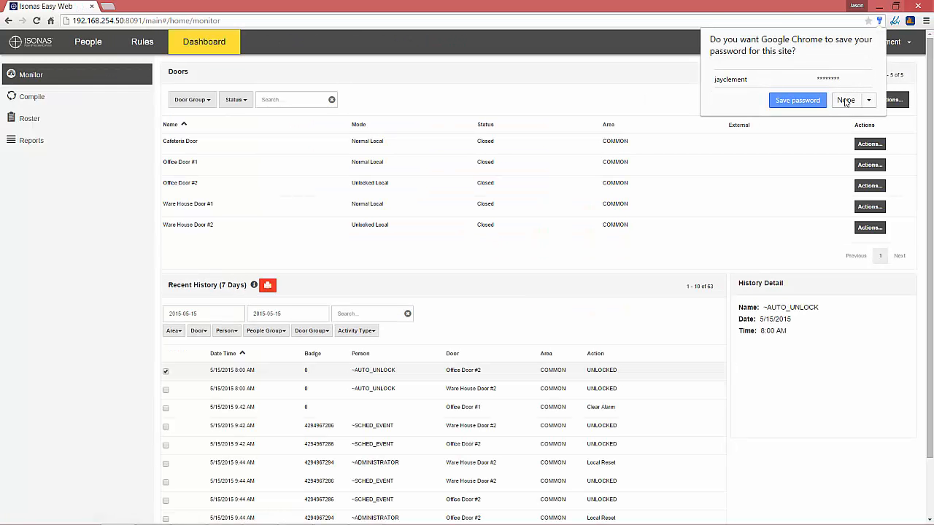
pyautogui.click(847, 100)
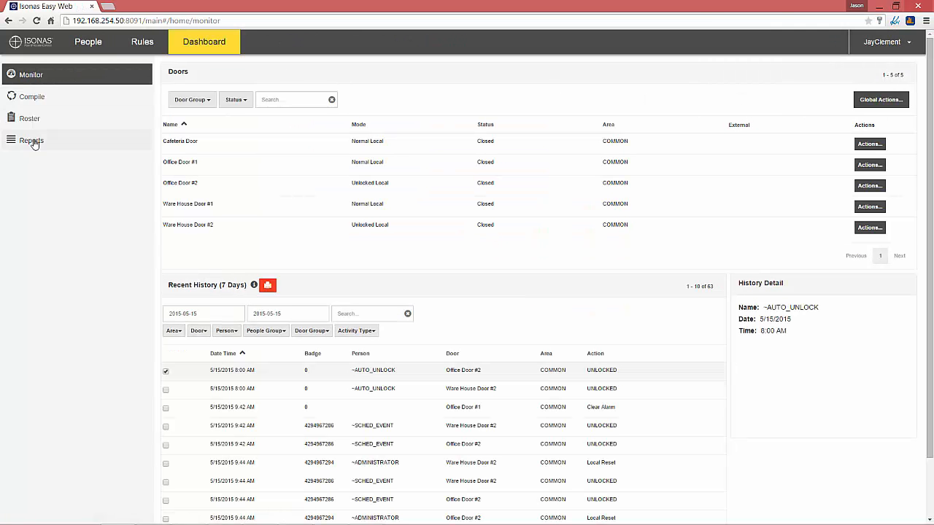
pyautogui.moveTo(23, 159)
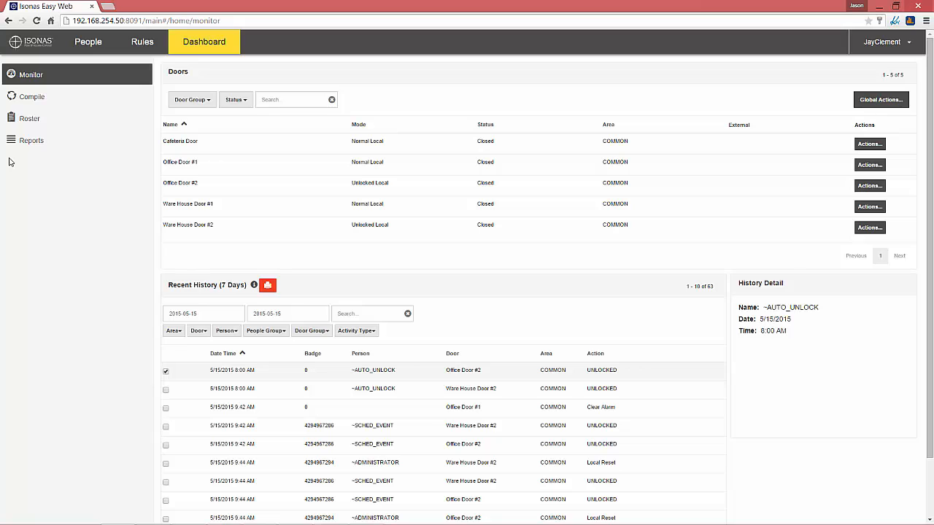
pyautogui.moveTo(45, 124)
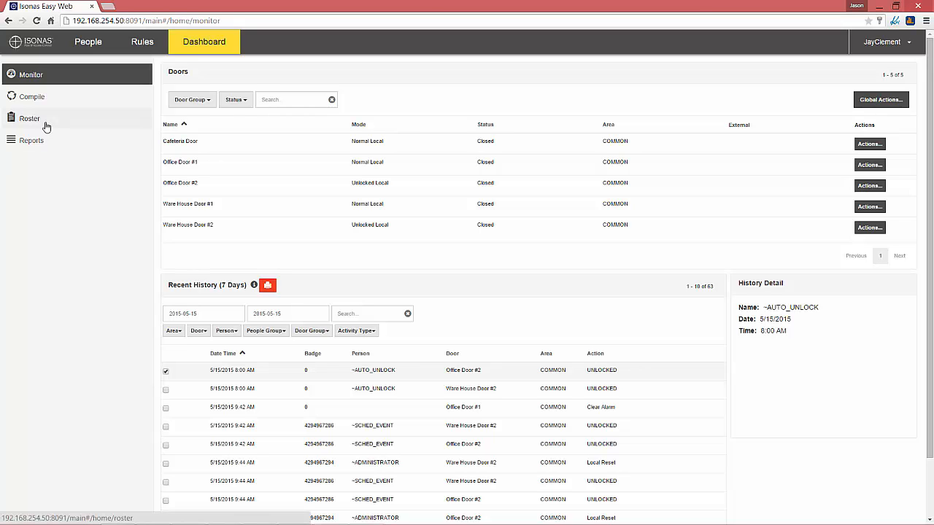
pyautogui.click(885, 42)
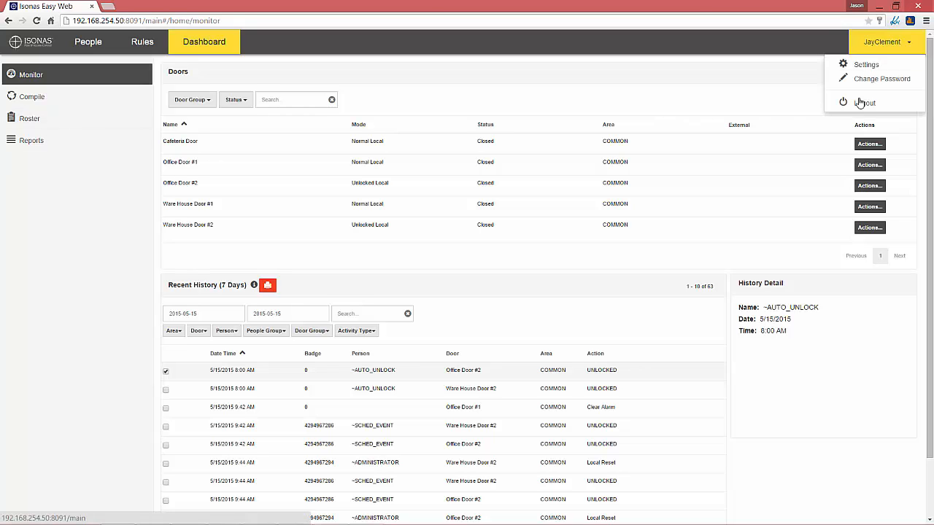
pyautogui.click(866, 102)
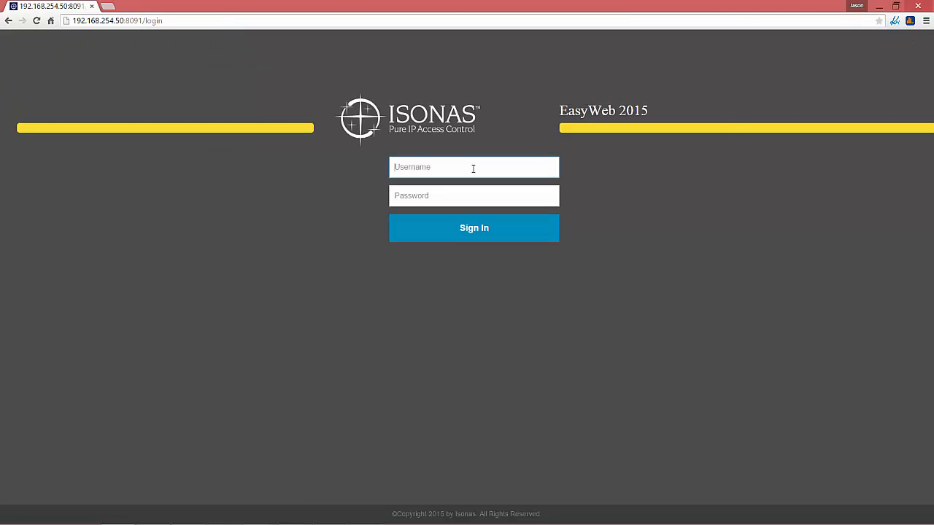
pyautogui.write('admin')
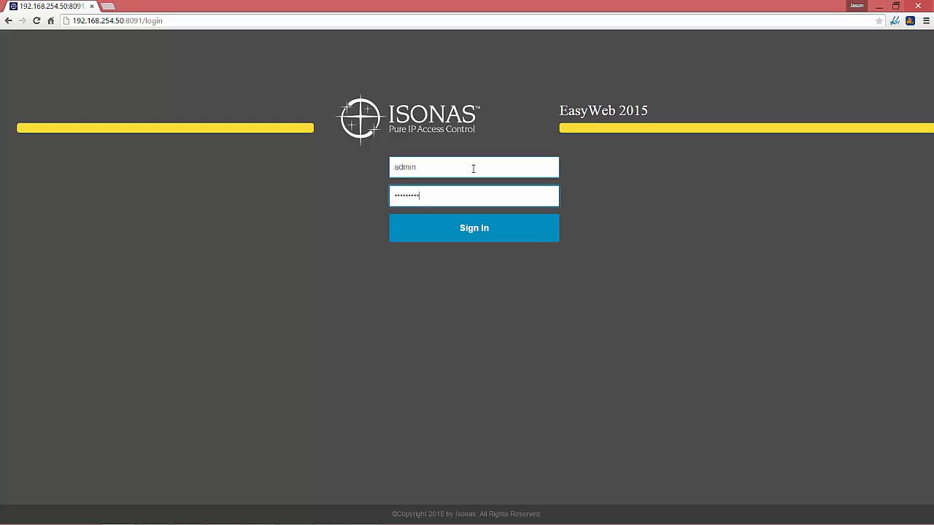
pyautogui.click(474, 228)
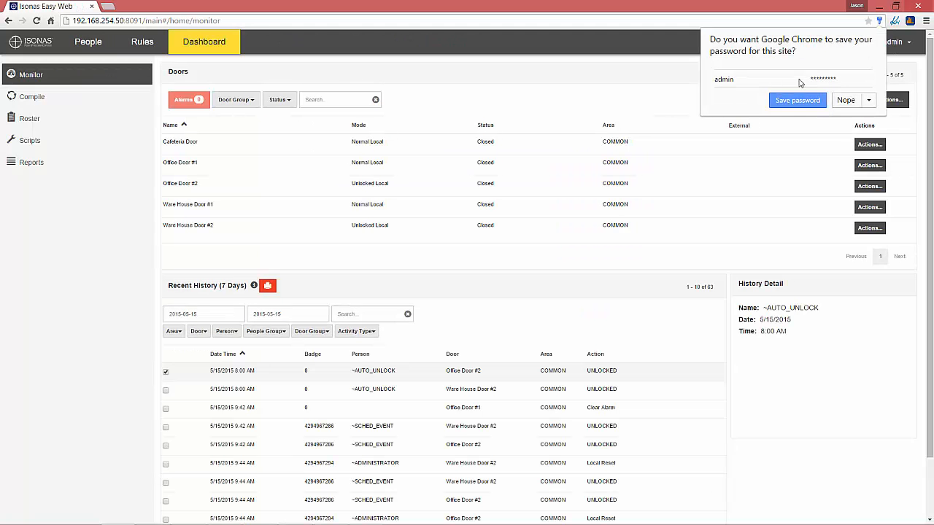
pyautogui.click(850, 100)
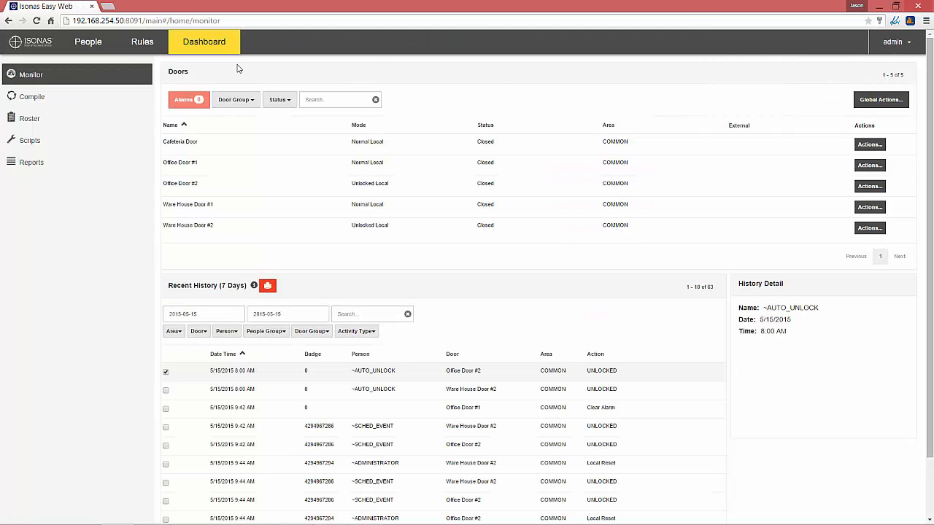
# Browse the Rules area: group rules, auto lock/unlock, holidays, badge unlock and scheduled rules.
pyautogui.click(140, 41)
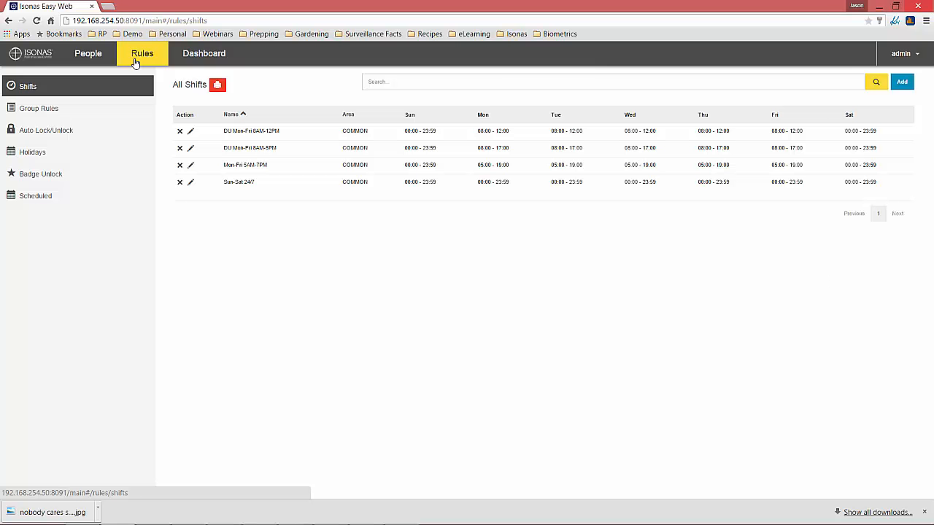
pyautogui.moveTo(47, 90)
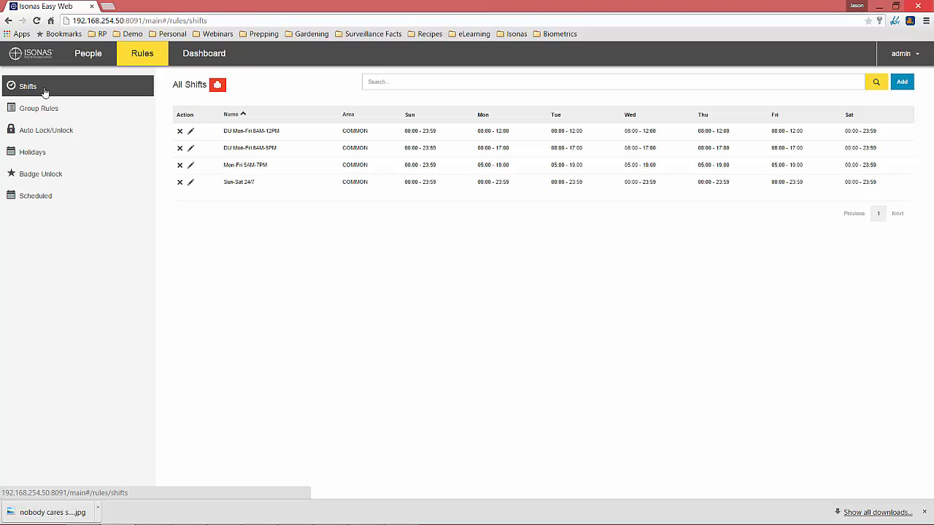
pyautogui.click(38, 108)
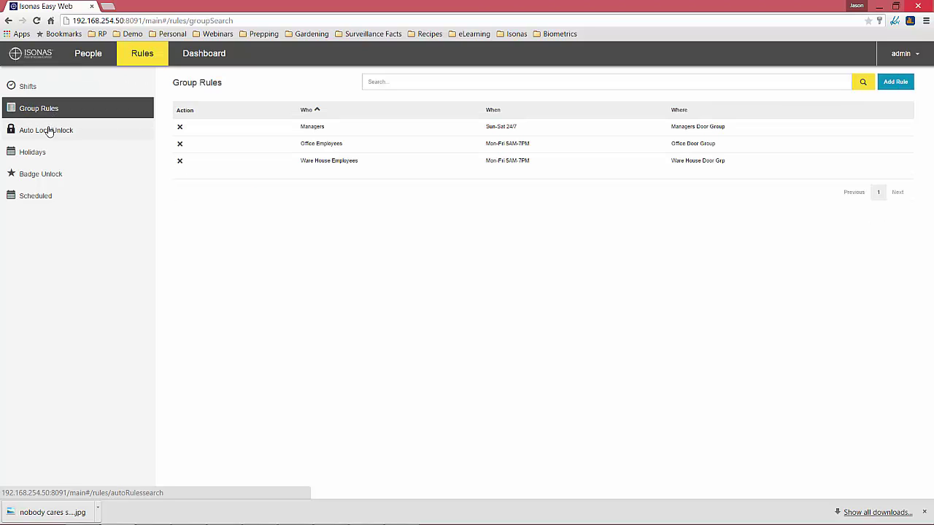
pyautogui.click(46, 130)
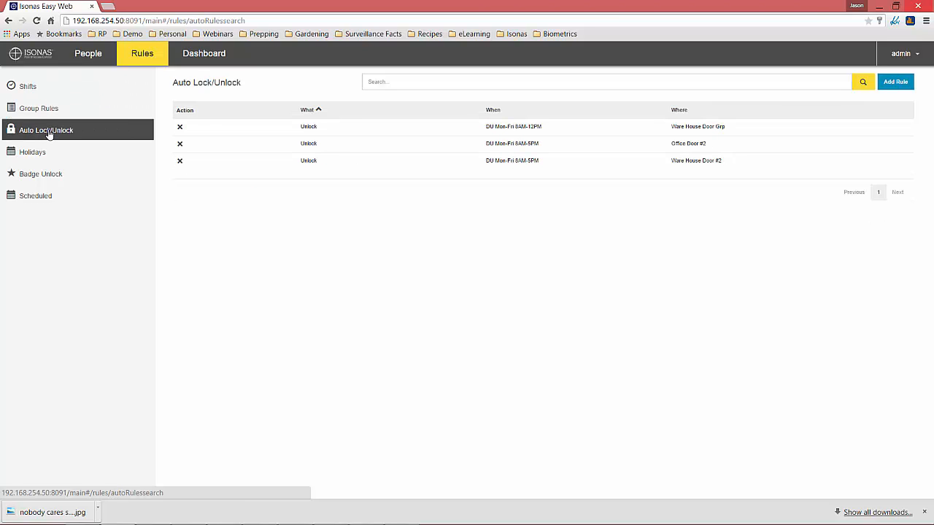
pyautogui.click(32, 152)
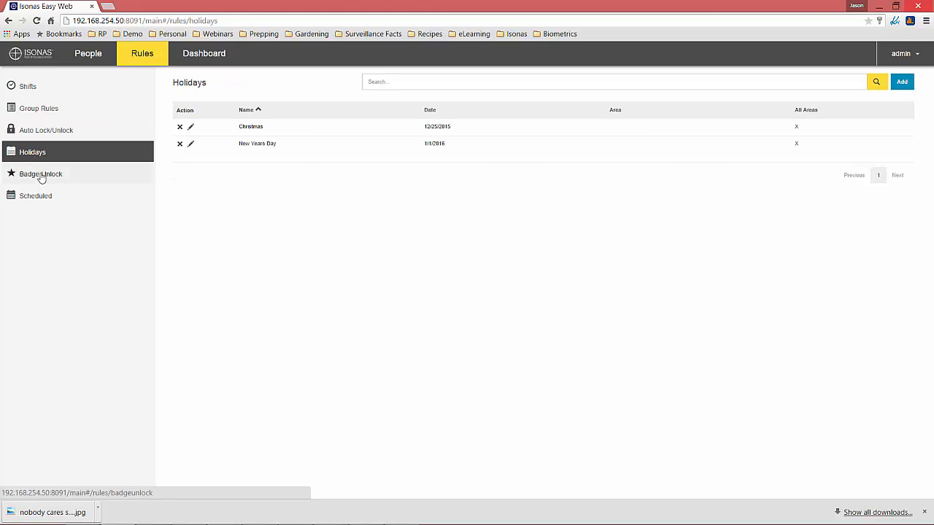
pyautogui.click(41, 174)
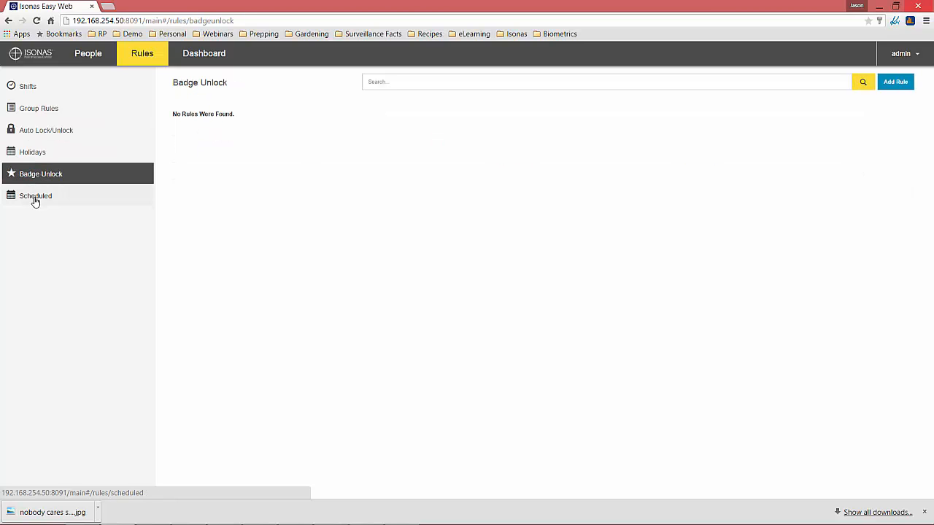
pyautogui.click(28, 86)
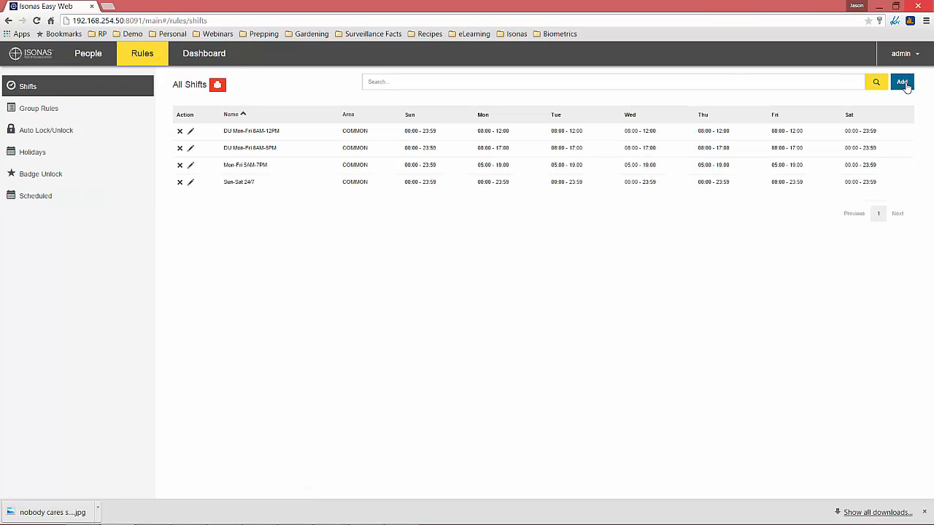
pyautogui.click(906, 82)
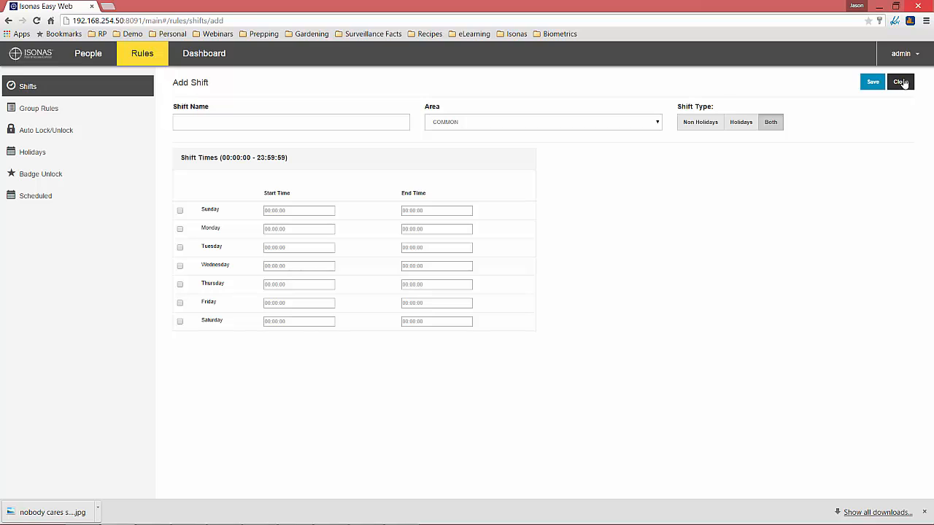
pyautogui.click(899, 81)
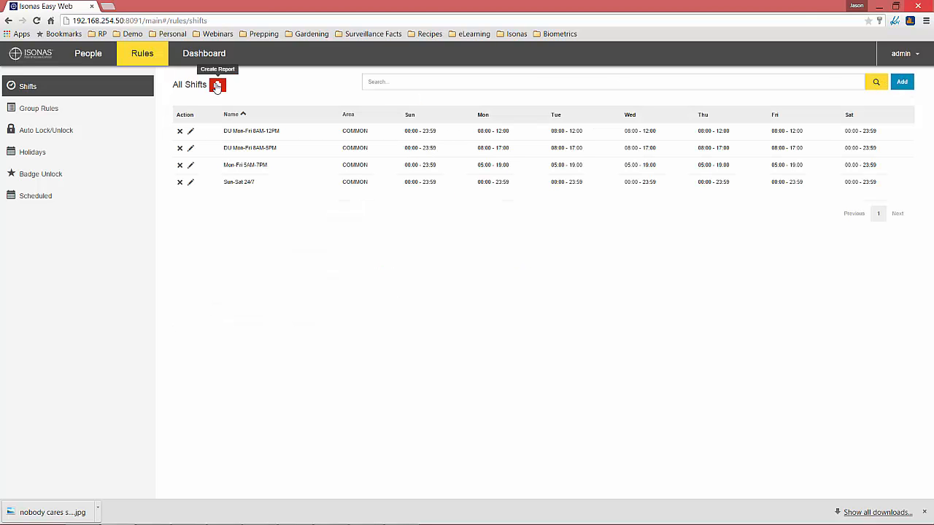
pyautogui.click(218, 85)
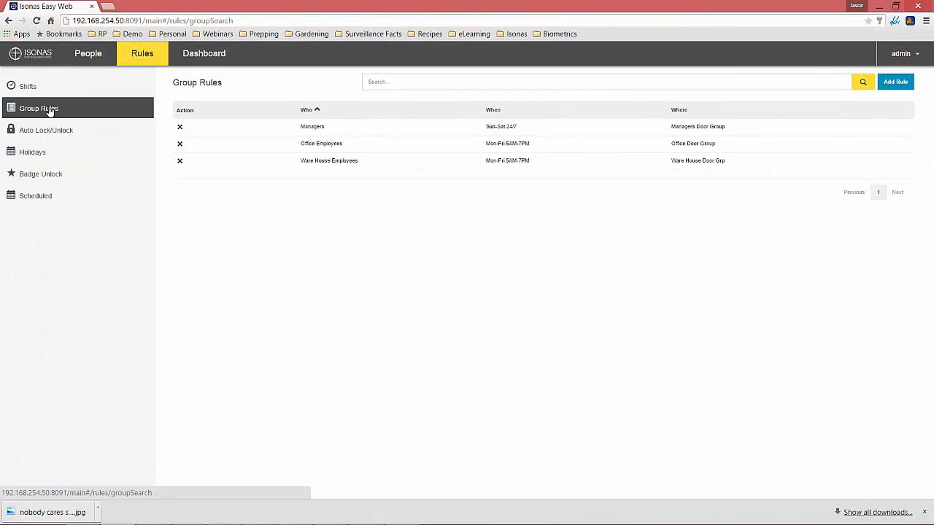
pyautogui.moveTo(192, 110)
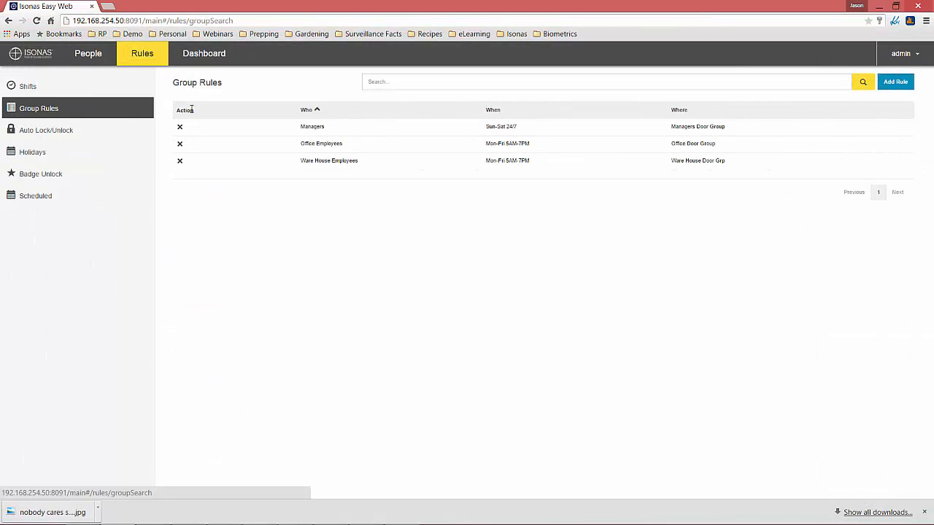
# Start a group rule for Ware House Employees on Sun-Sat 24/7, then cancel before choosing doors.
pyautogui.click(895, 81)
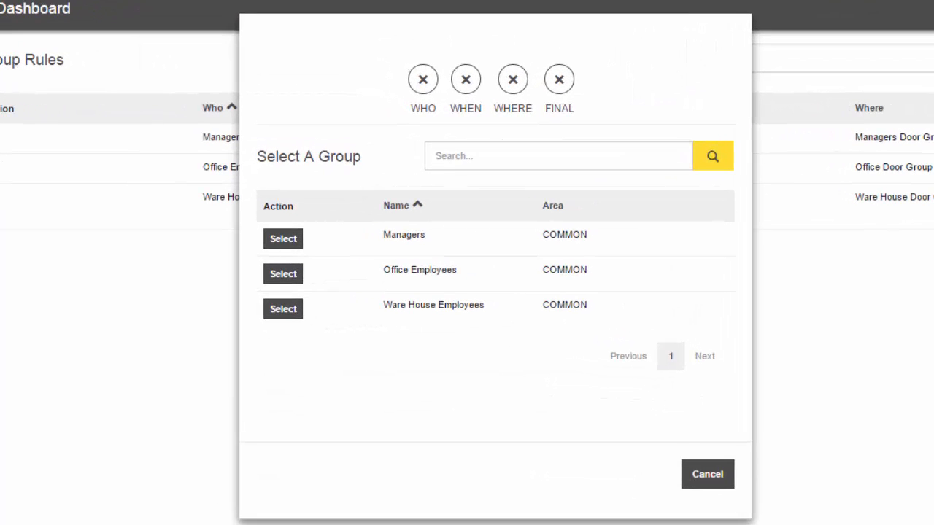
pyautogui.moveTo(747, 111)
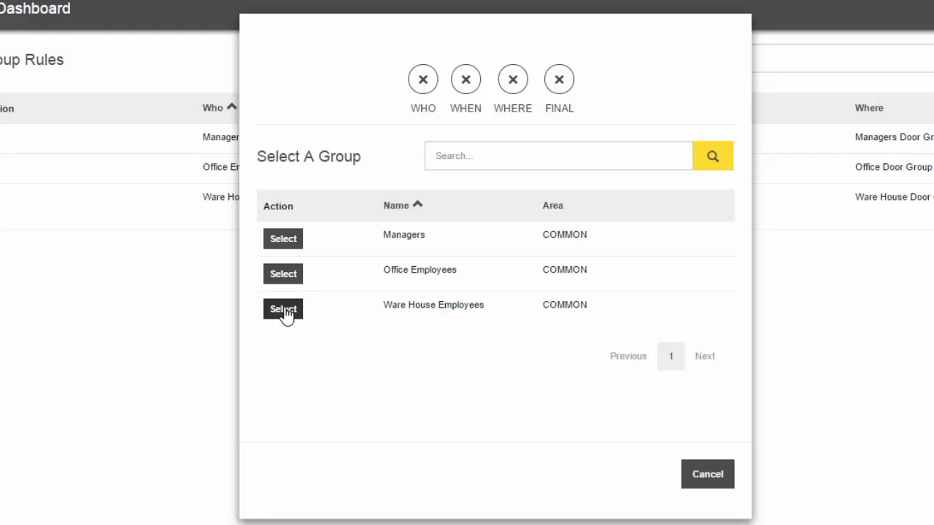
pyautogui.click(282, 308)
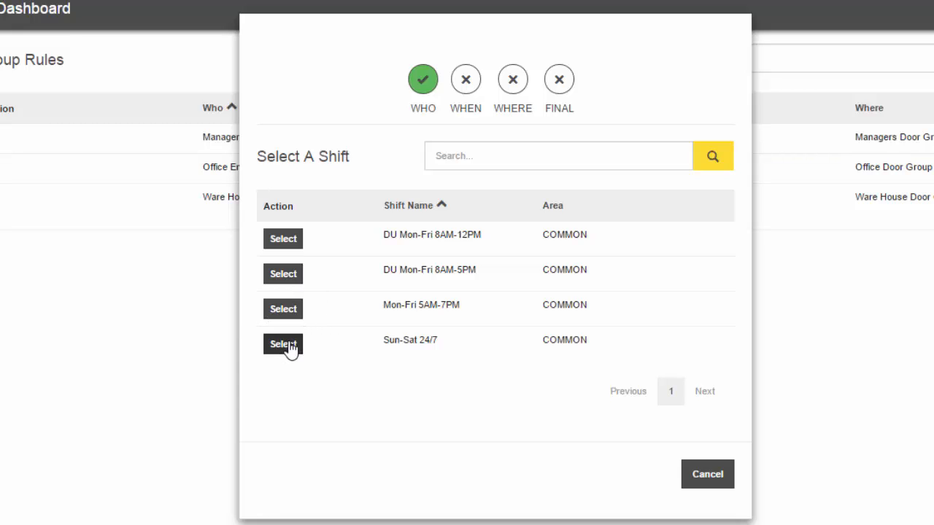
pyautogui.click(282, 343)
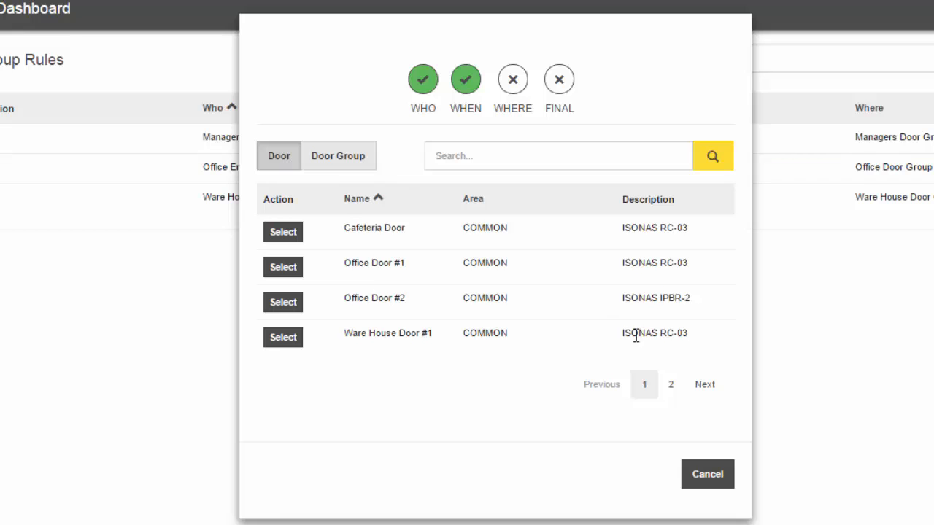
pyautogui.moveTo(713, 473)
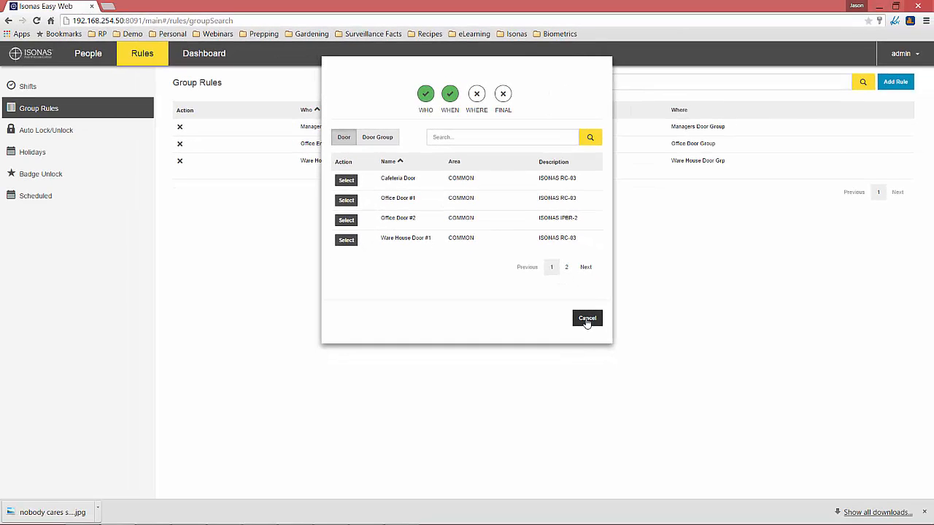
pyautogui.click(586, 318)
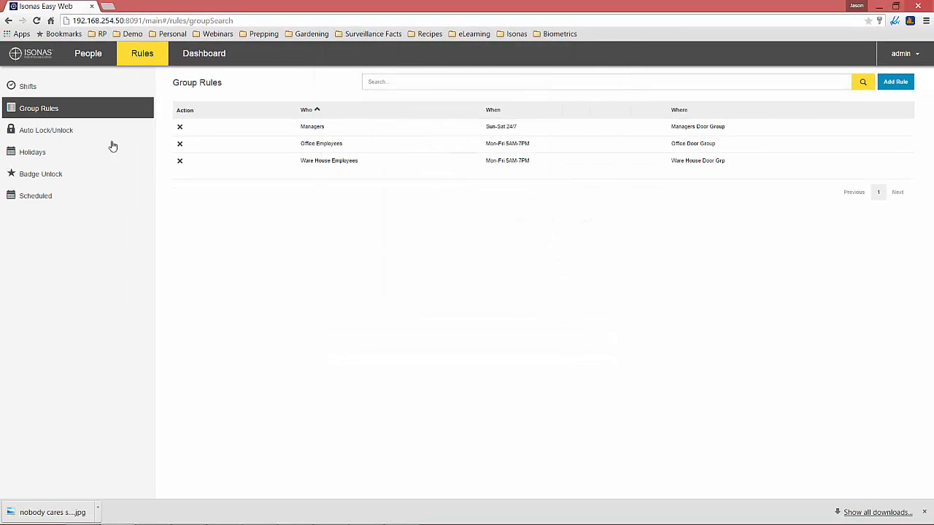
# Begin a new Auto Lock/Unlock rule with door mode set to Unlock.
pyautogui.click(46, 130)
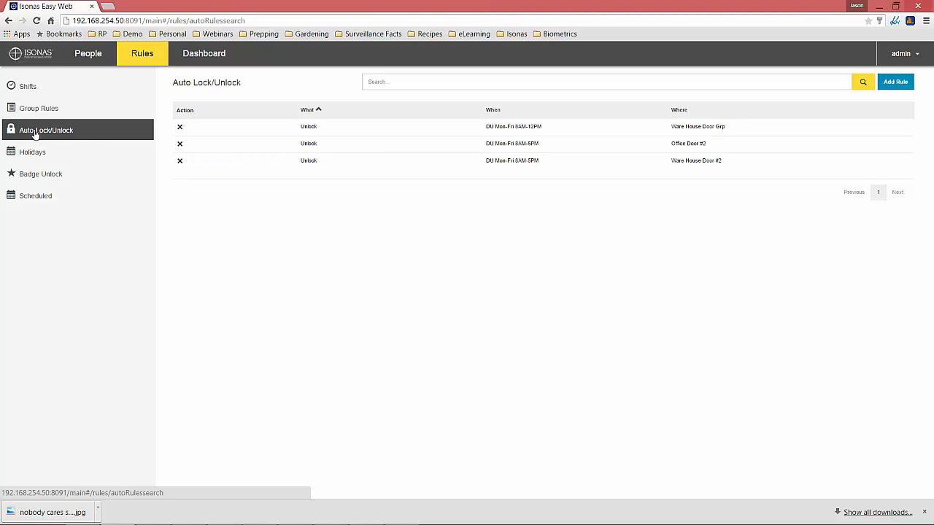
pyautogui.moveTo(747, 59)
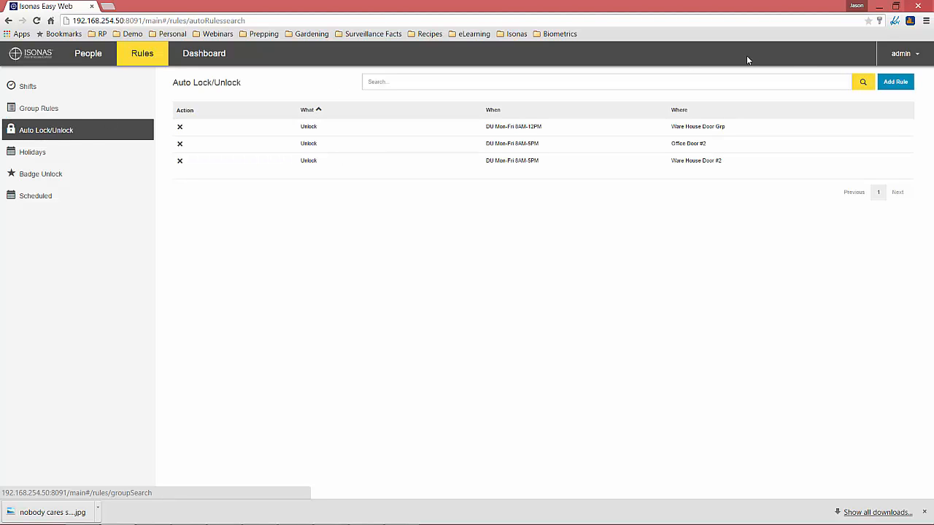
pyautogui.click(895, 81)
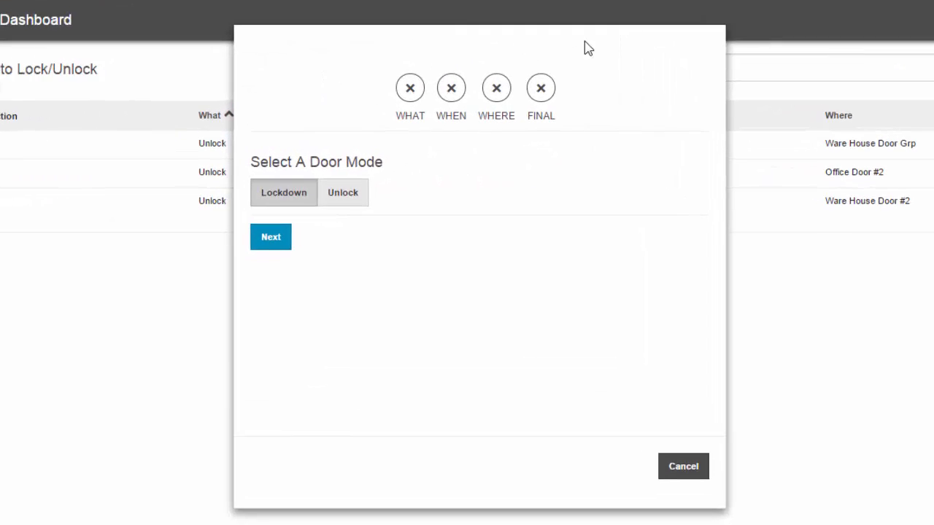
pyautogui.moveTo(489, 99)
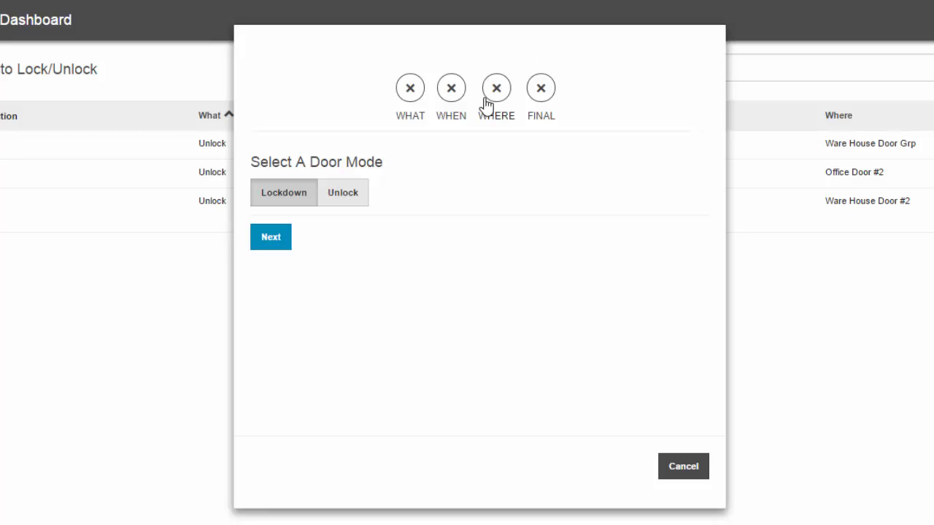
pyautogui.moveTo(544, 102)
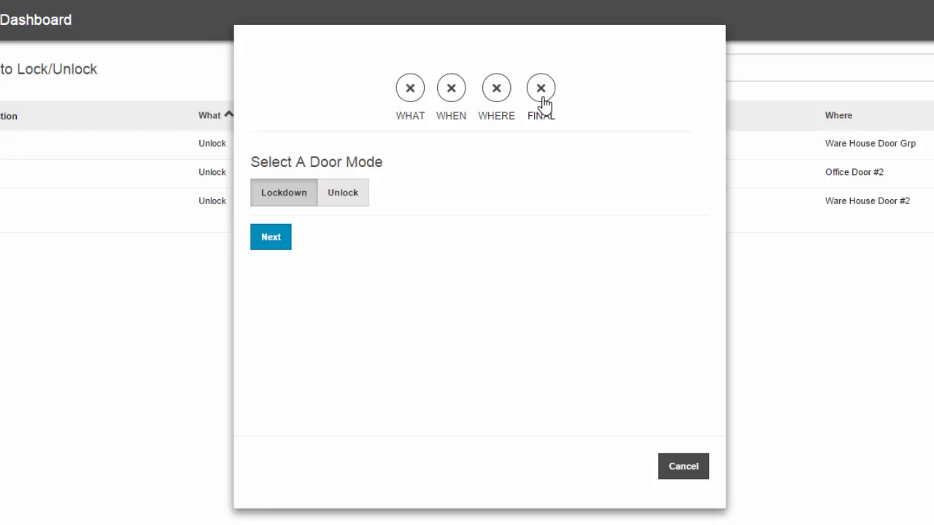
pyautogui.moveTo(298, 179)
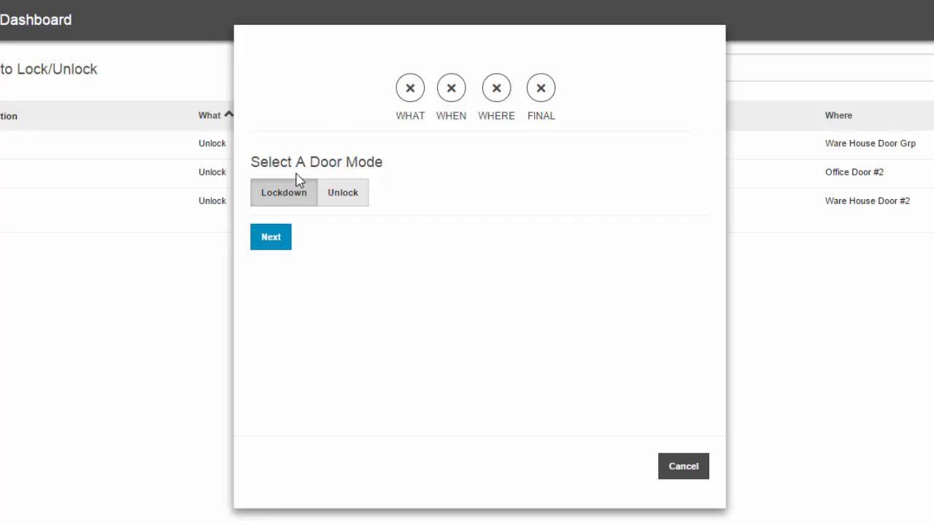
pyautogui.click(343, 192)
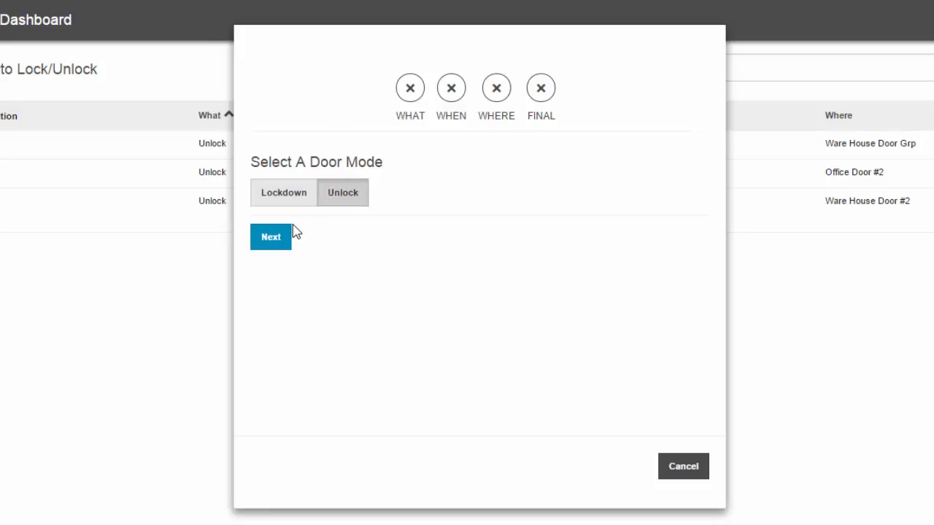
pyautogui.click(270, 236)
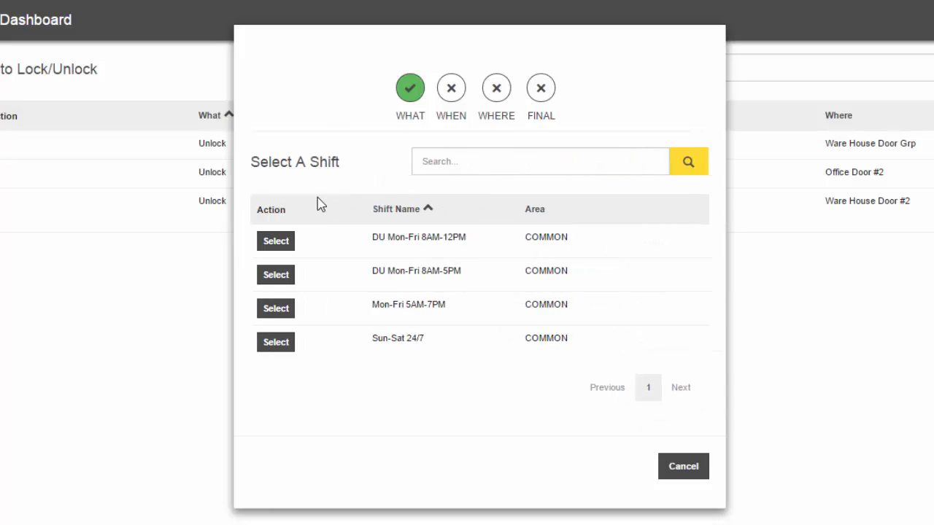
# Pick a shift, view door groups, cancel the rule, then bring up the Holidays list.
pyautogui.click(275, 241)
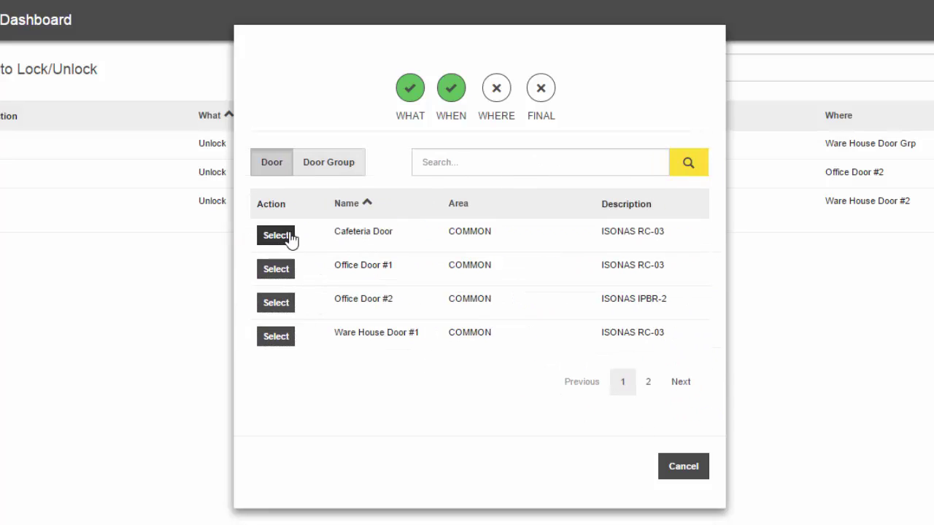
pyautogui.moveTo(272, 168)
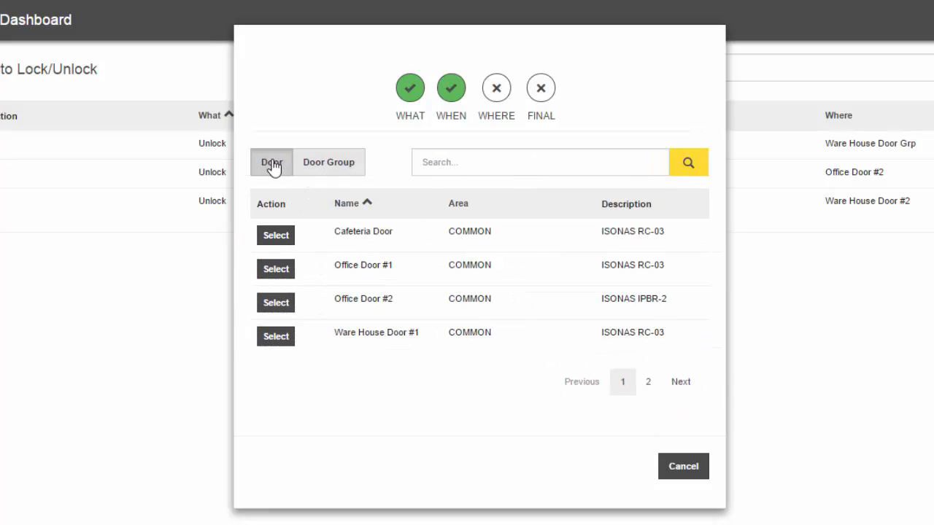
pyautogui.click(328, 162)
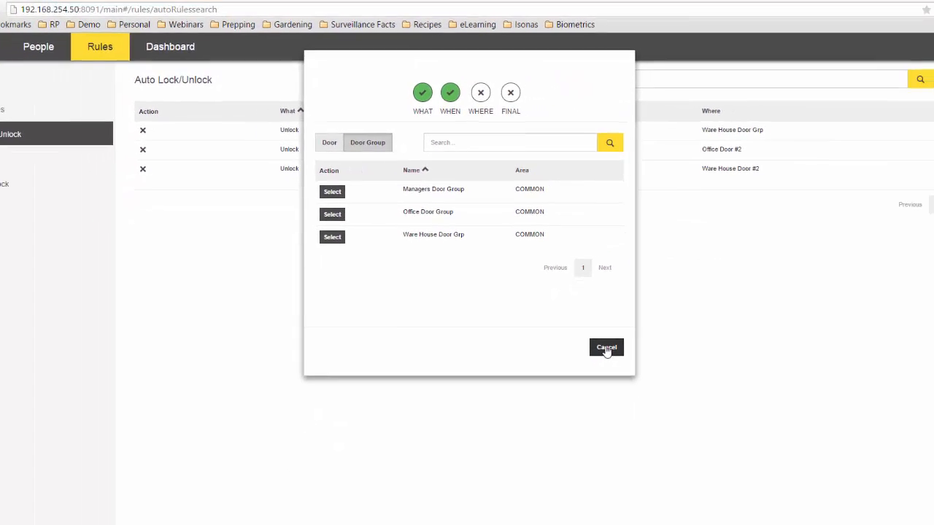
pyautogui.click(605, 348)
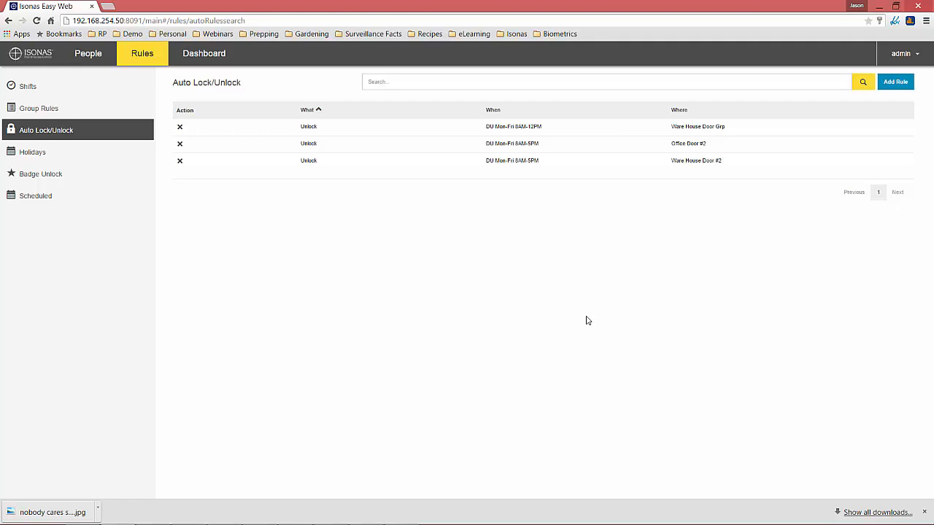
pyautogui.moveTo(577, 317)
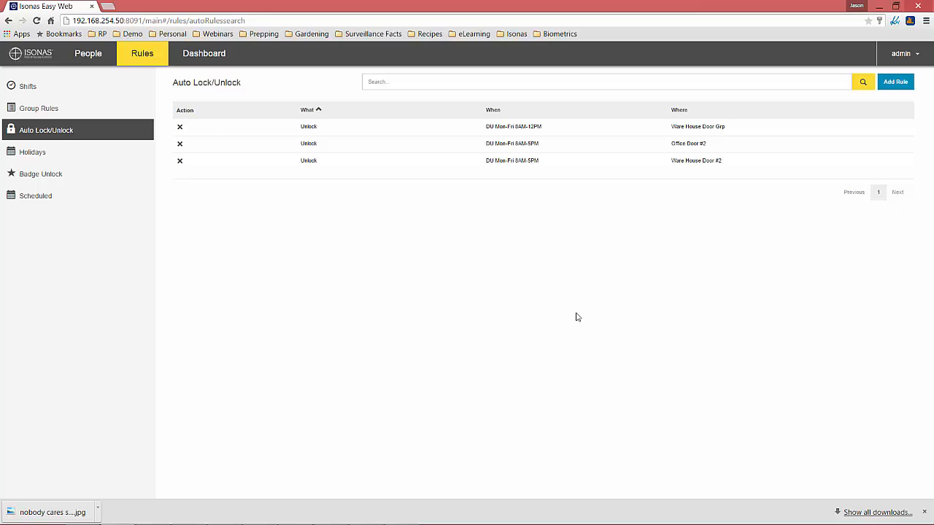
pyautogui.click(32, 152)
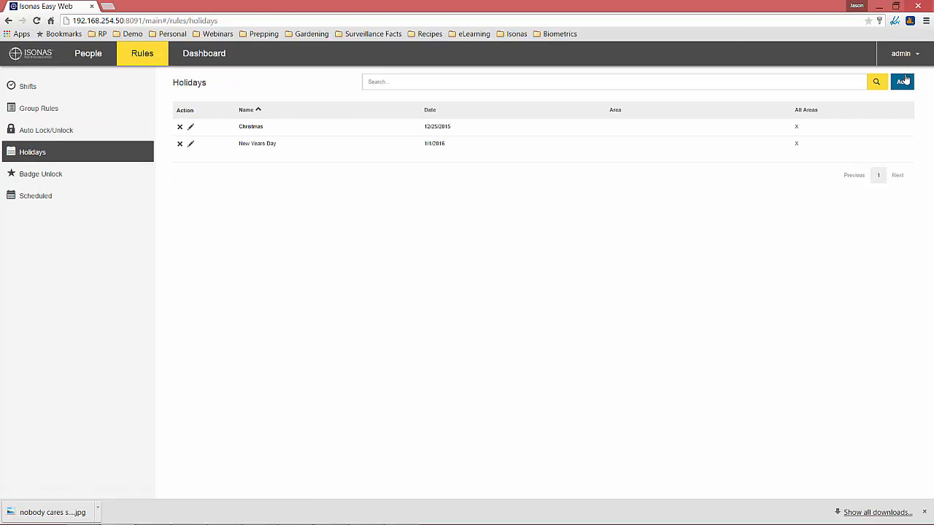
# Bring up the Badge Unlock rules page, which shows no rules found.
pyautogui.click(902, 82)
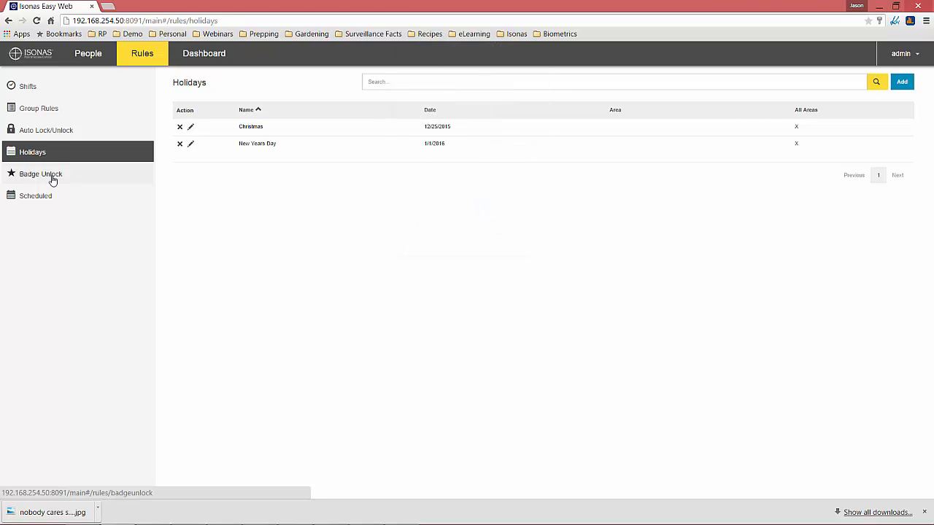
pyautogui.click(40, 174)
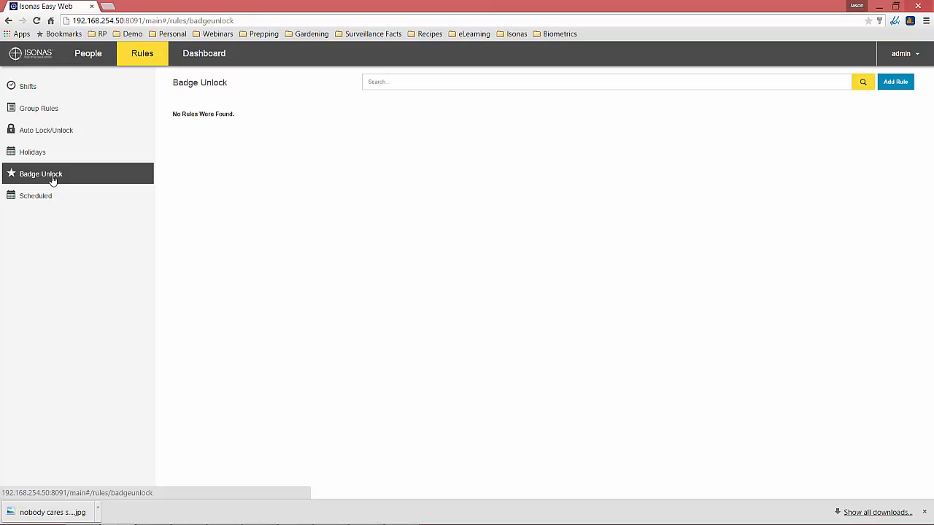
pyautogui.moveTo(78, 75)
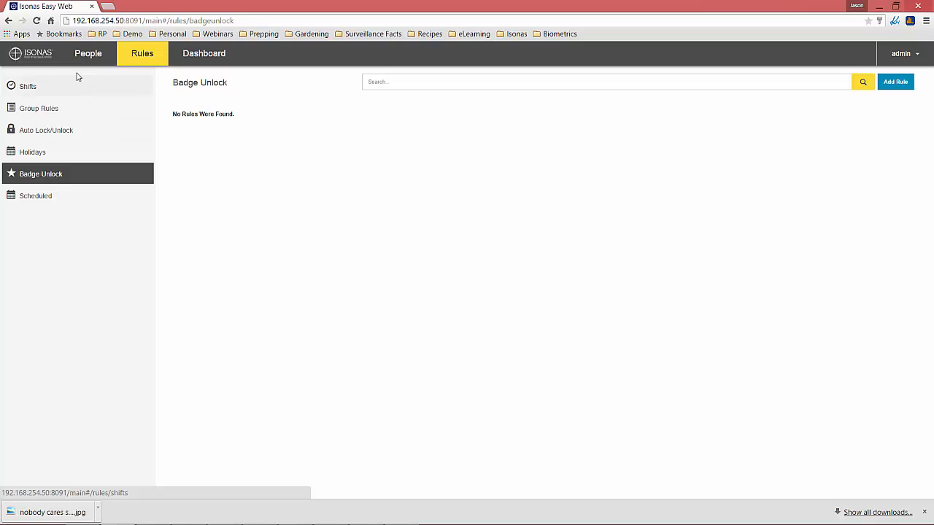
pyautogui.click(88, 53)
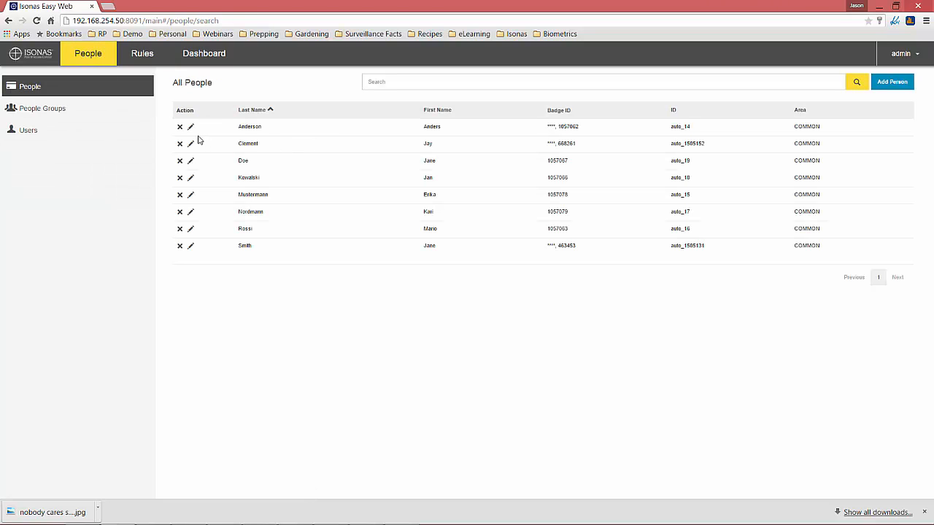
pyautogui.click(191, 143)
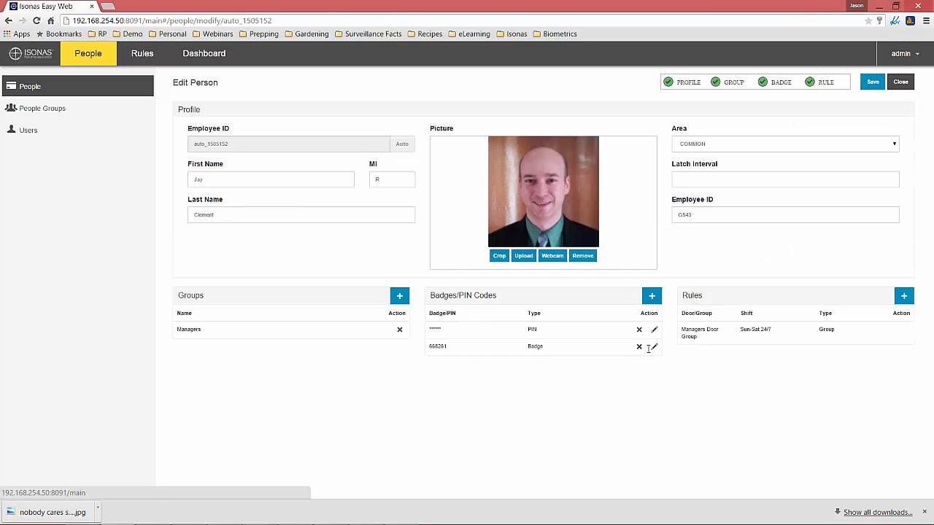
pyautogui.click(653, 346)
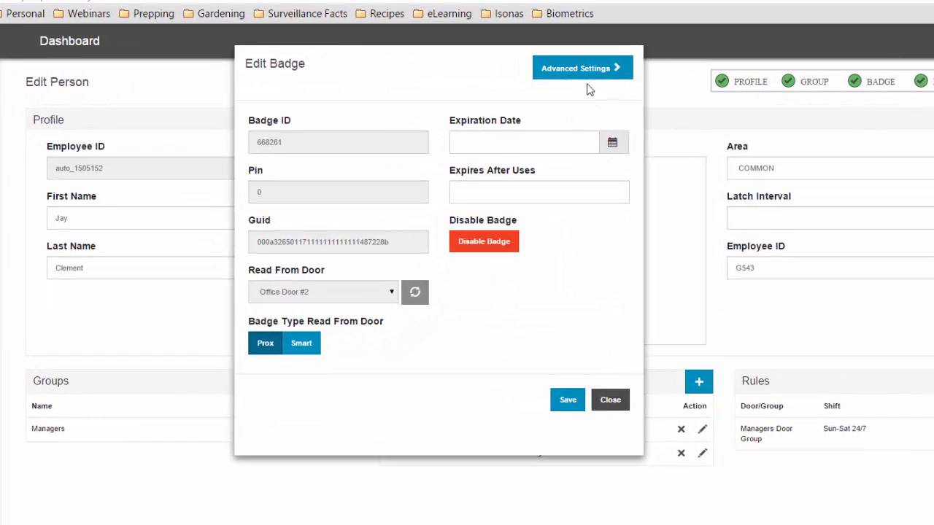
pyautogui.click(583, 67)
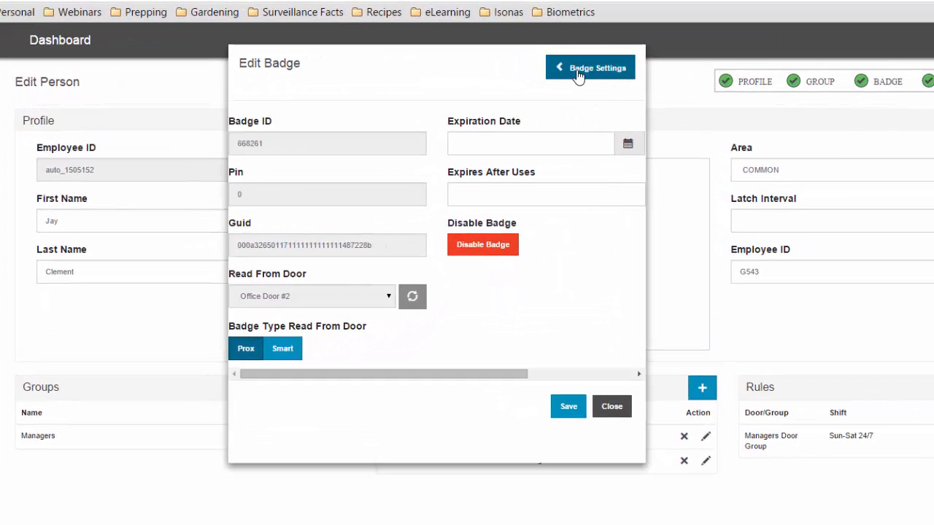
pyautogui.click(589, 66)
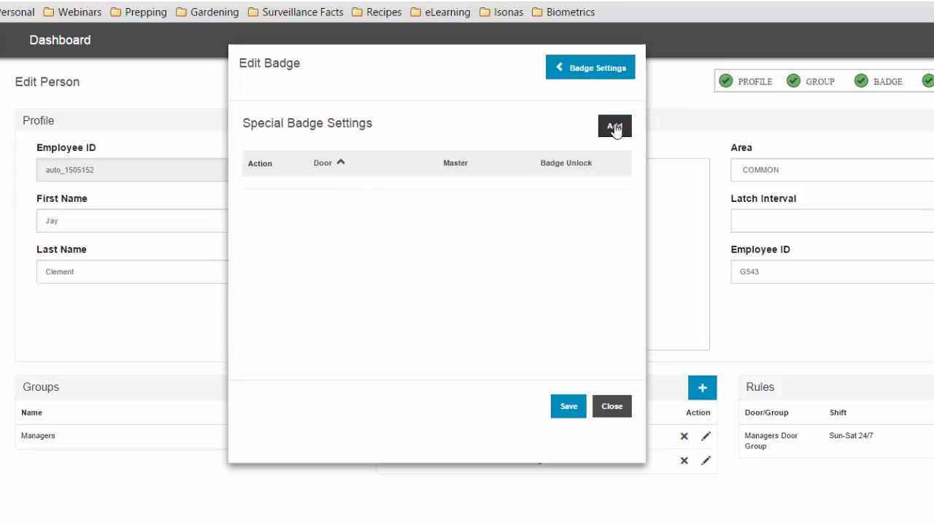
# Add and save a special setting with Enable Unlock Badge Yes at Office Door #2.
pyautogui.click(613, 126)
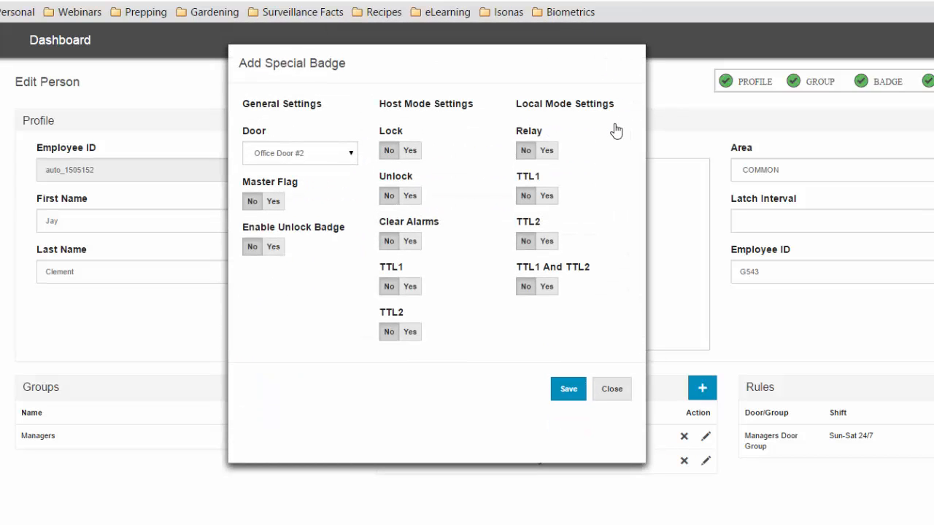
pyautogui.moveTo(372, 93)
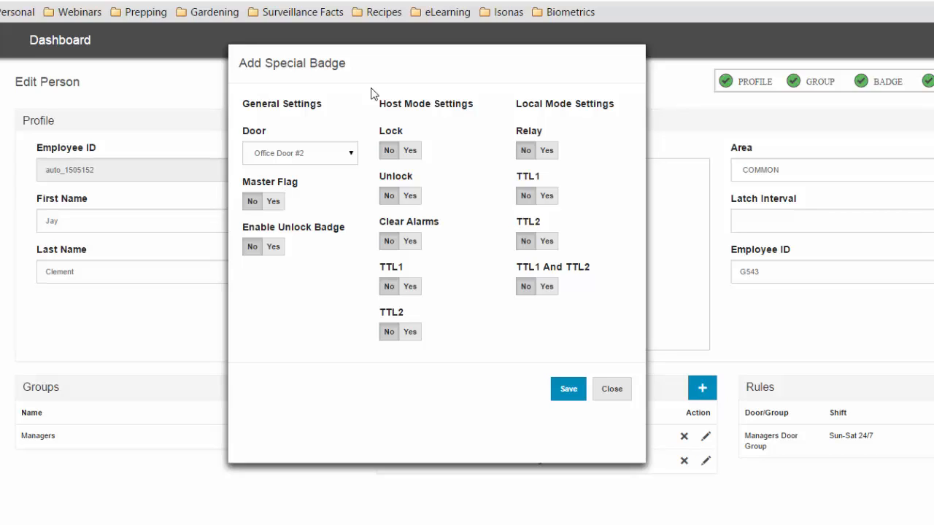
pyautogui.moveTo(308, 200)
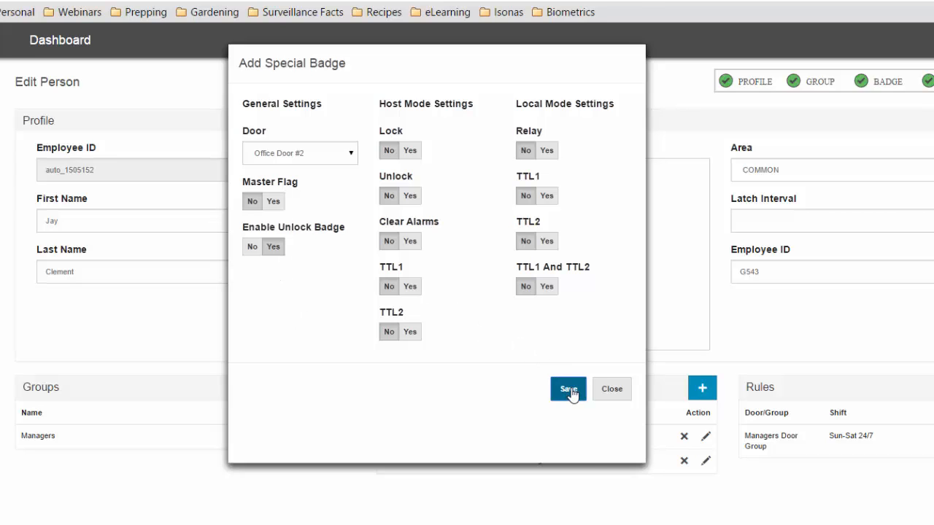
pyautogui.click(568, 388)
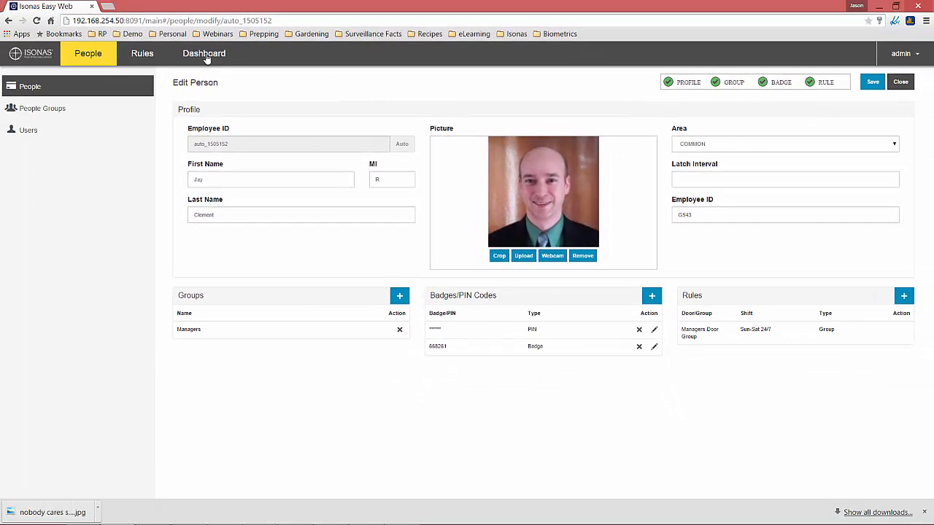
# Check the compile queue's pending person update, then return to the Rules section.
pyautogui.click(204, 53)
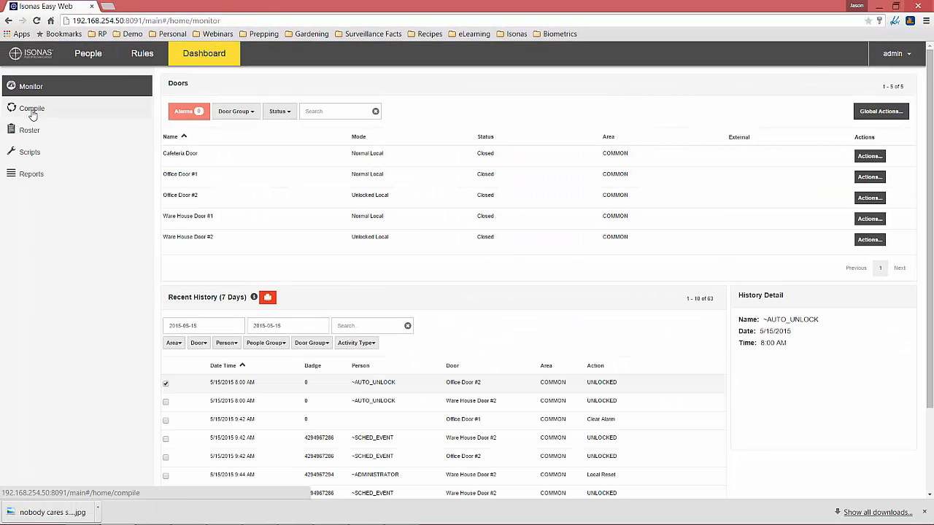
pyautogui.click(32, 107)
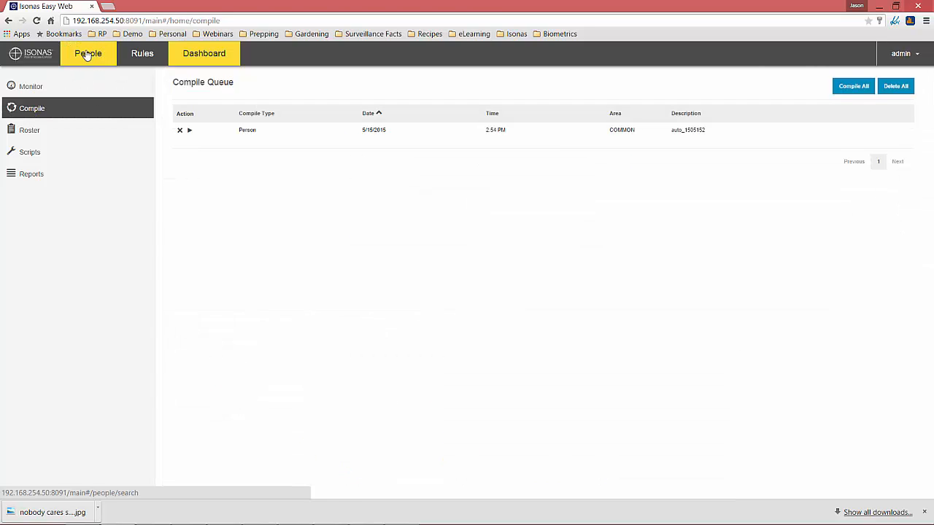
pyautogui.click(87, 53)
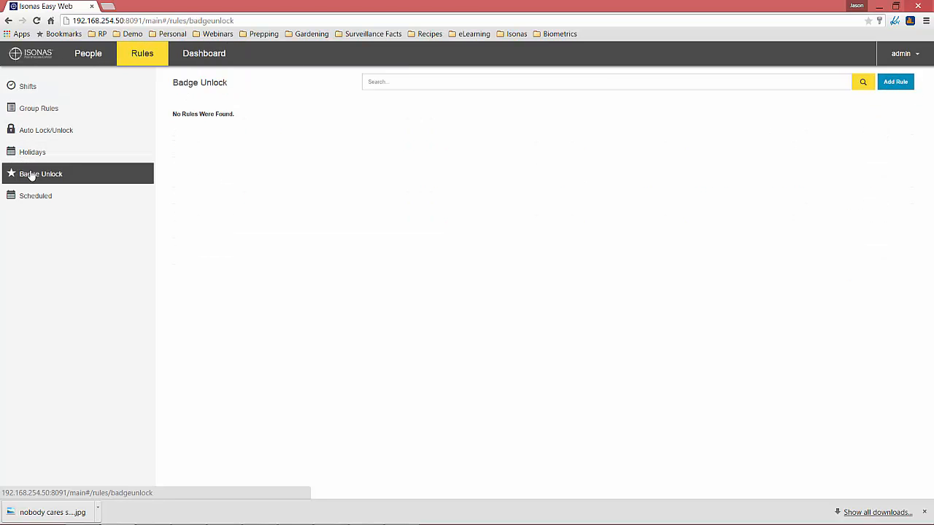
pyautogui.click(895, 81)
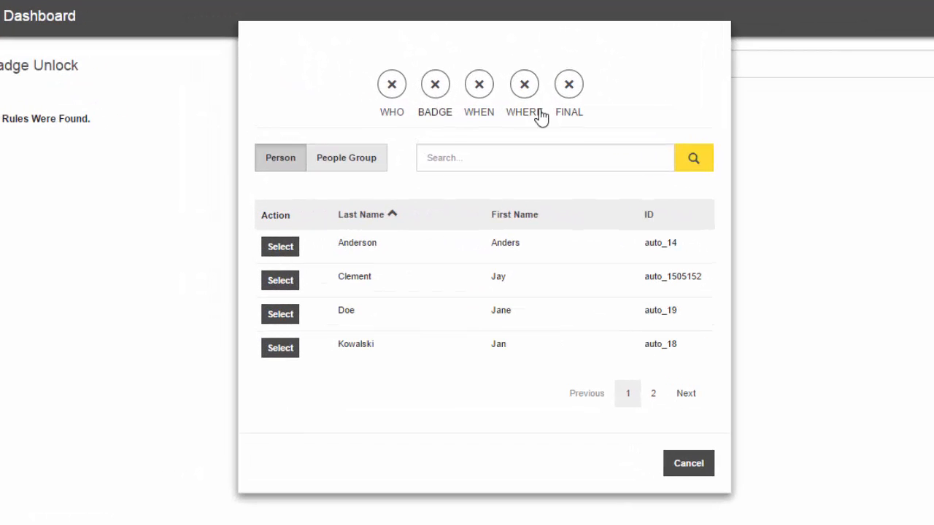
pyautogui.moveTo(440, 127)
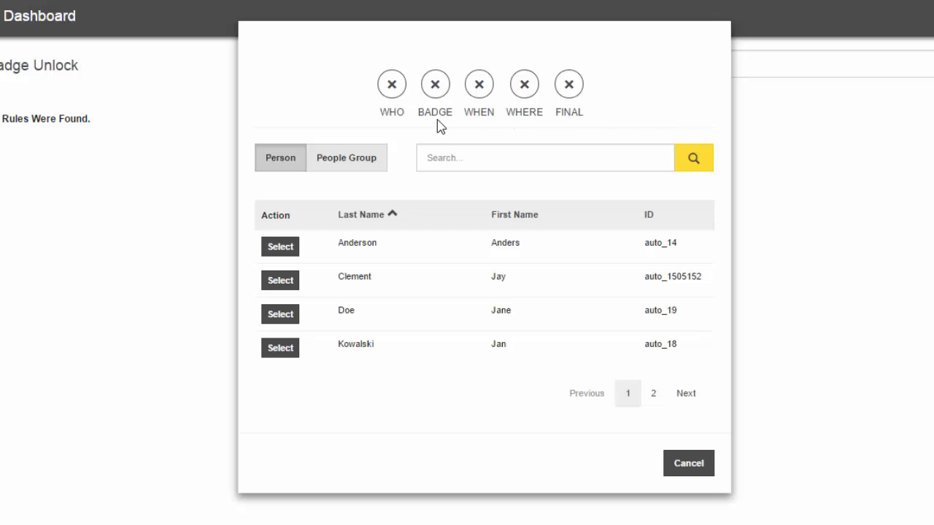
pyautogui.moveTo(326, 253)
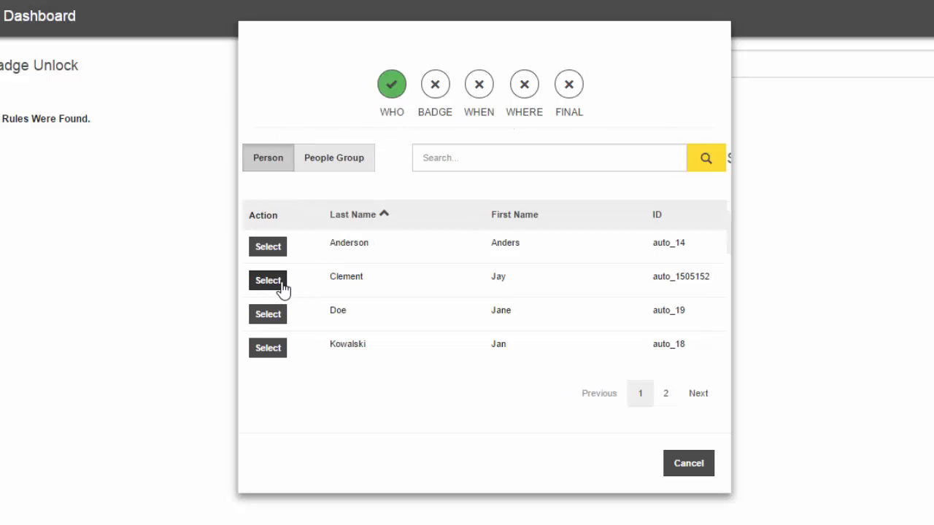
pyautogui.click(267, 280)
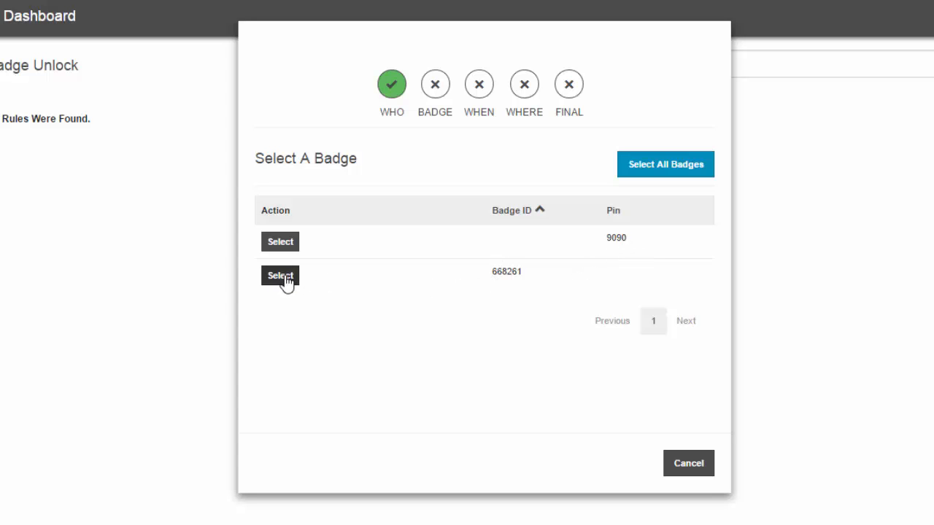
pyautogui.click(279, 275)
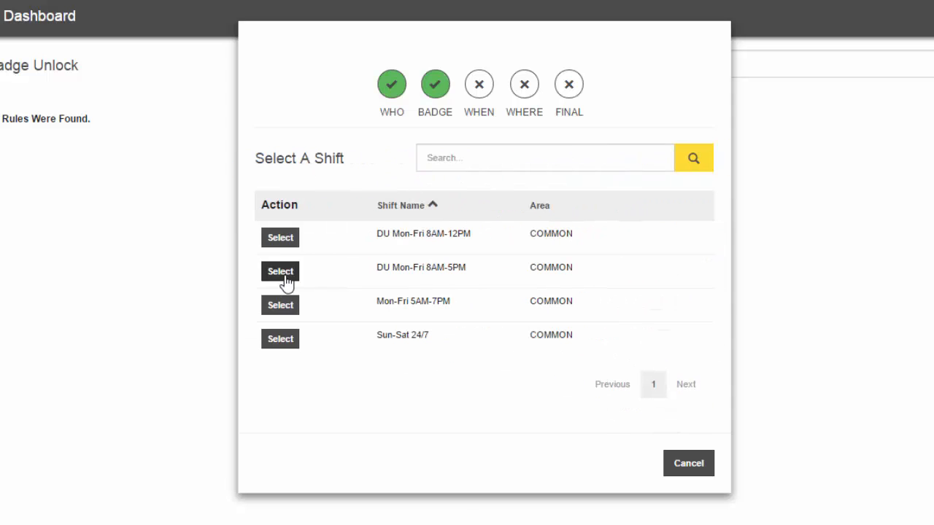
pyautogui.moveTo(355, 248)
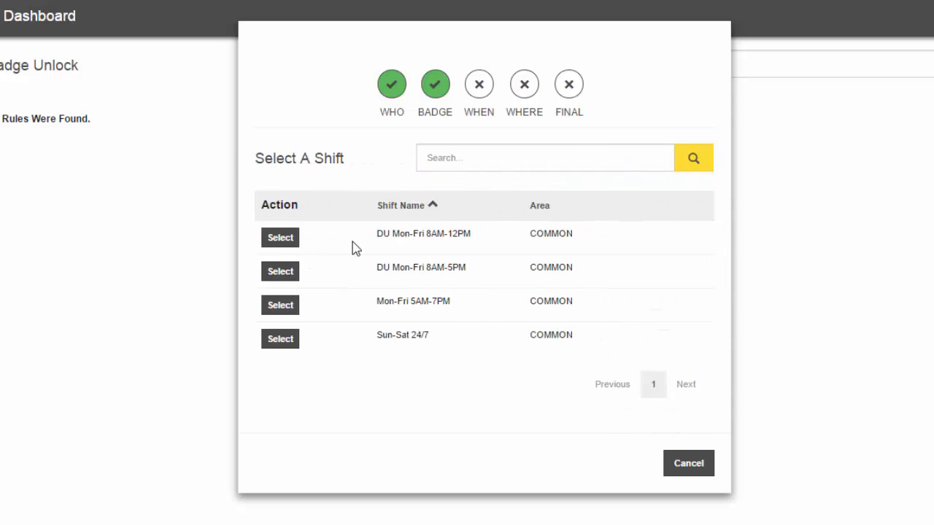
pyautogui.moveTo(430, 248)
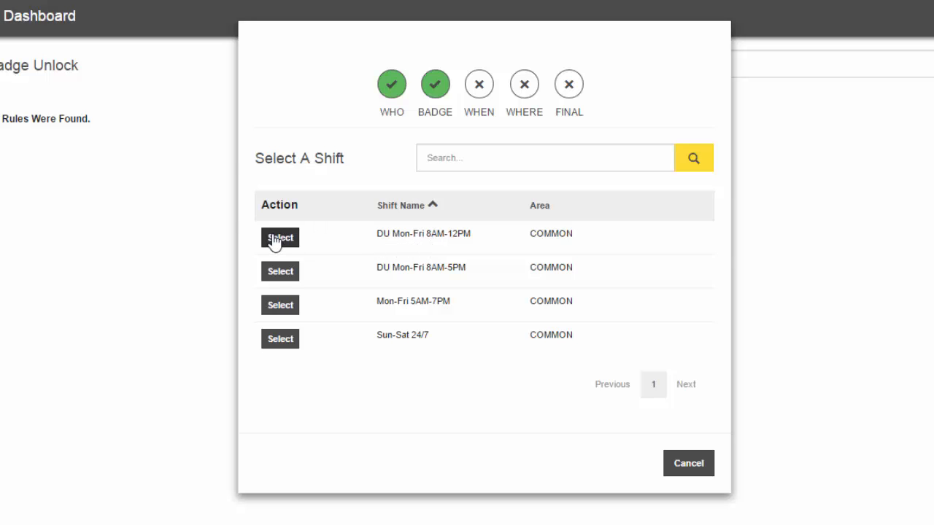
# Assign the DU Mon-Fri 8AM-12PM shift and Cafeteria Door, then save the rule.
pyautogui.click(280, 237)
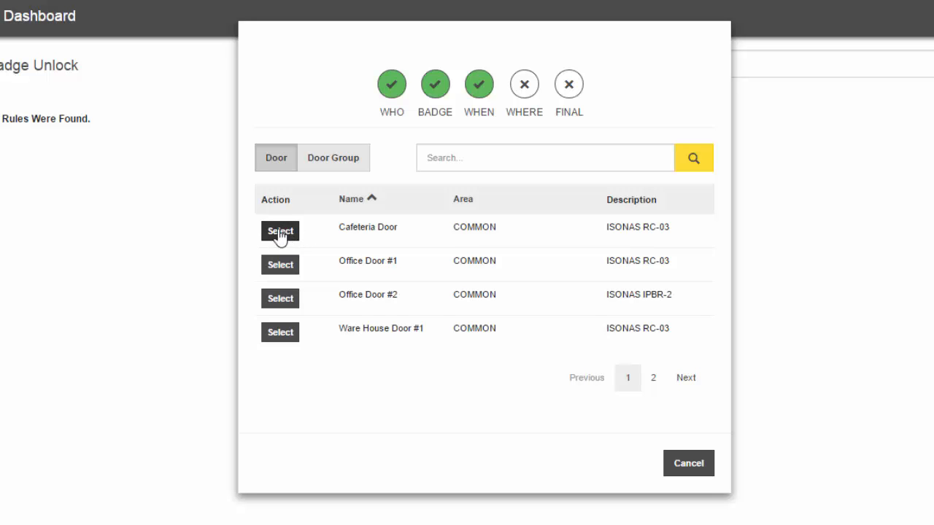
pyautogui.click(279, 231)
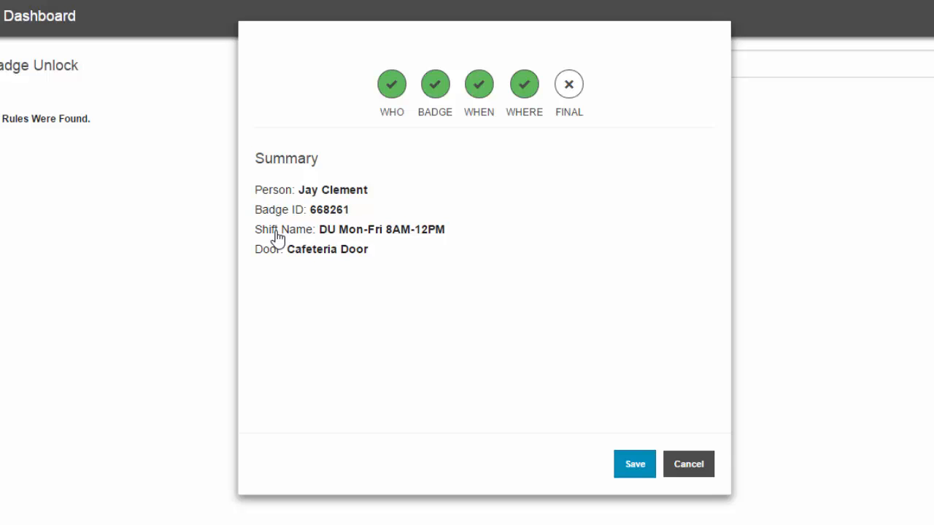
pyautogui.moveTo(313, 220)
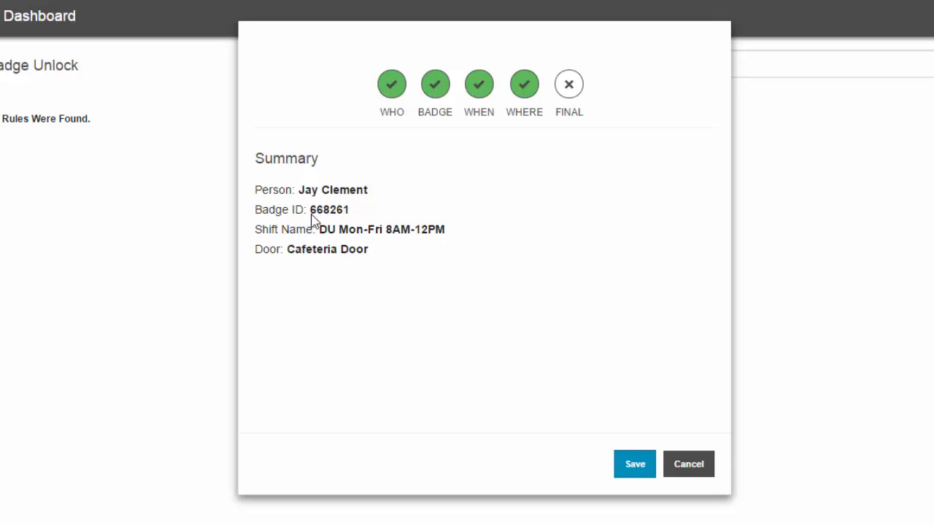
pyautogui.moveTo(415, 249)
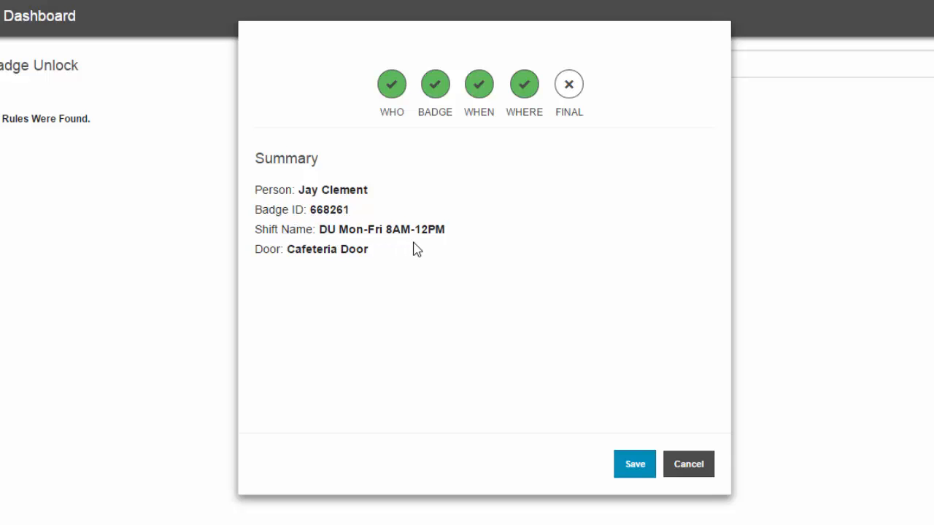
pyautogui.moveTo(365, 258)
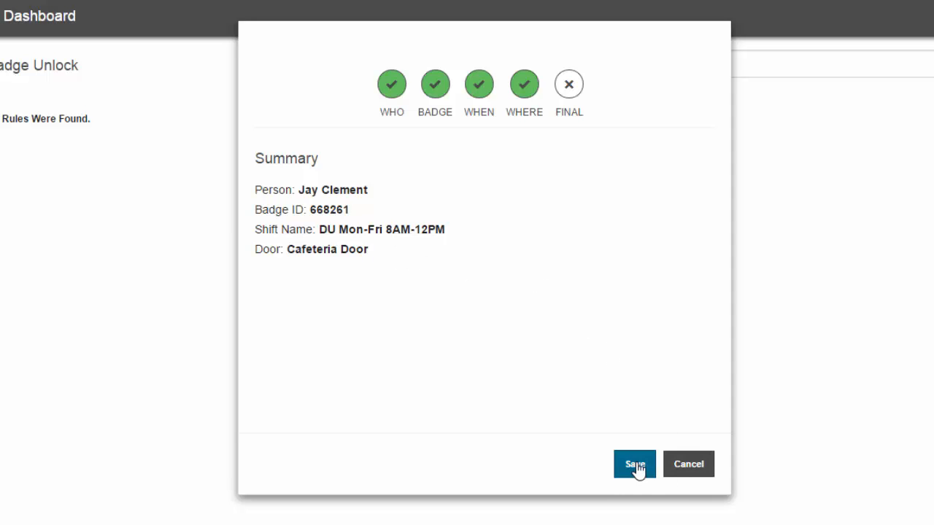
pyautogui.click(636, 464)
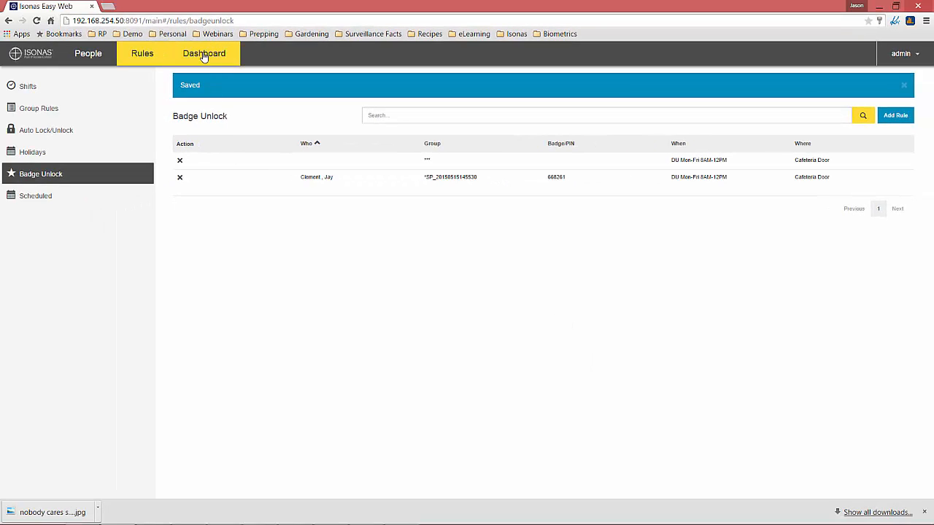
# Compile All queued changes from the Dashboard compile queue.
pyautogui.click(203, 53)
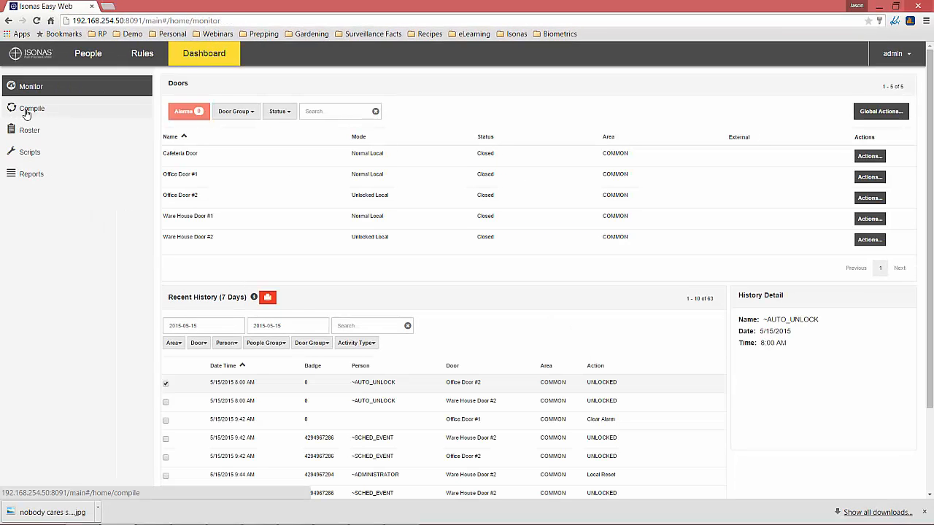
pyautogui.click(31, 108)
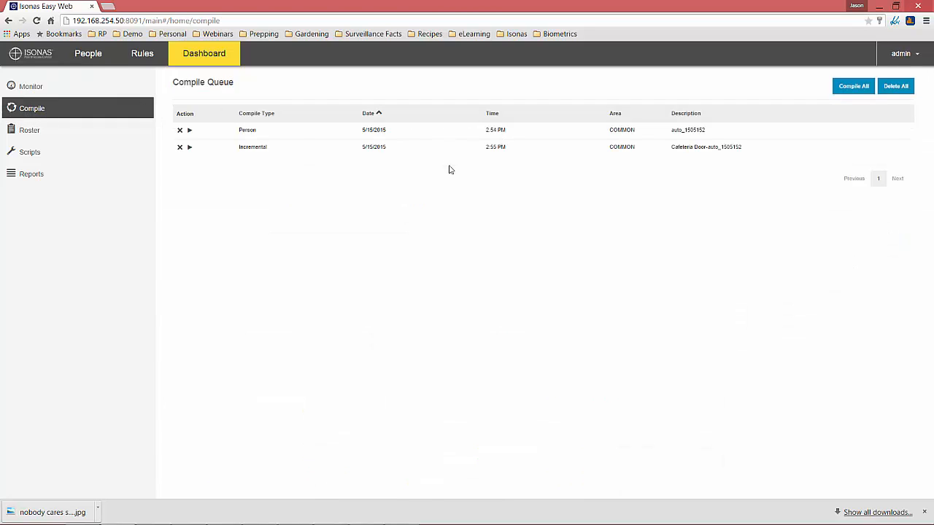
pyautogui.click(853, 85)
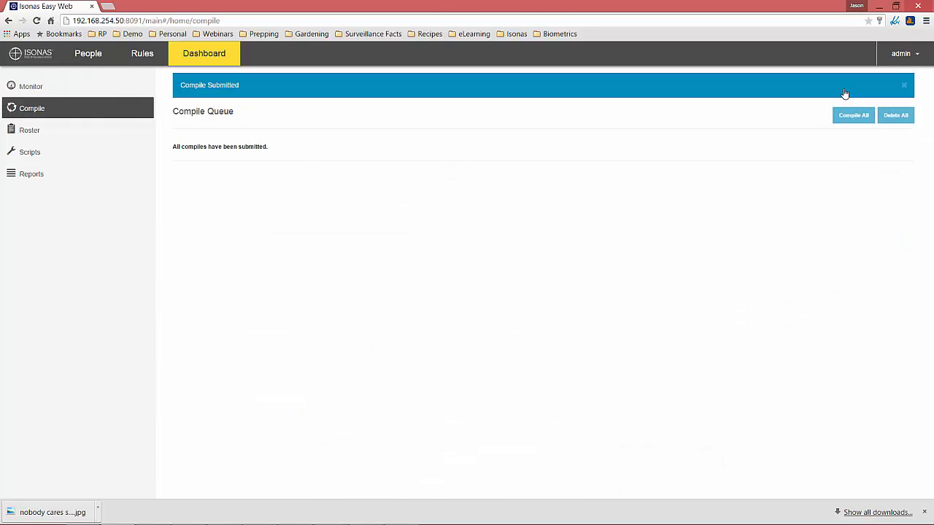
pyautogui.click(853, 115)
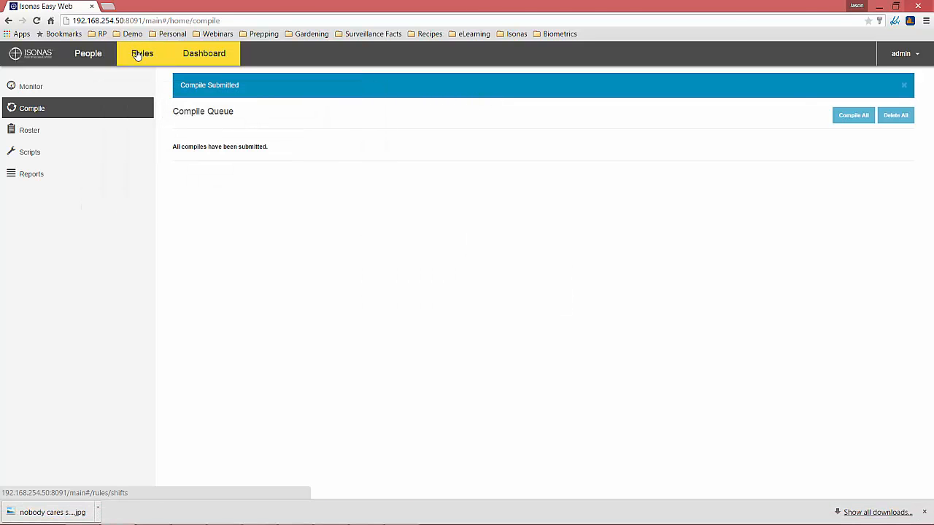
# Return to Rules and bring up the Scheduled Events list.
pyautogui.click(142, 53)
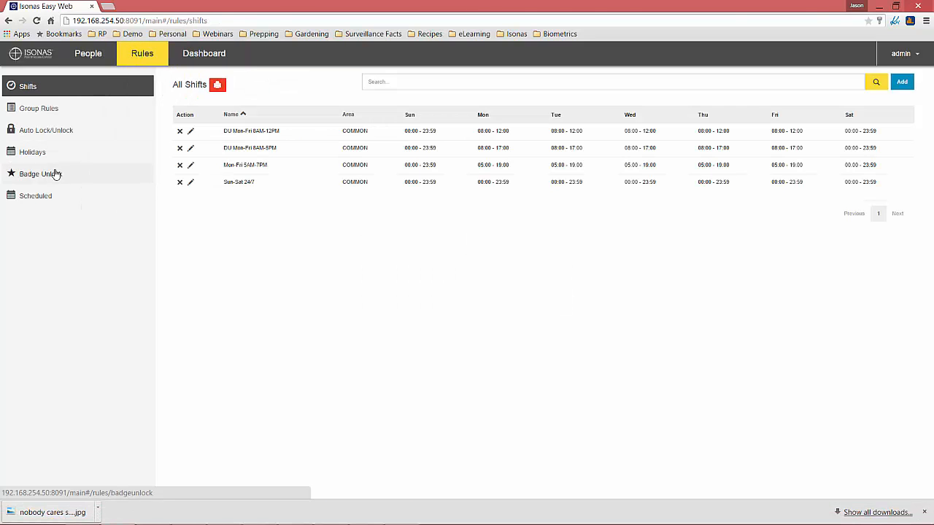
pyautogui.click(41, 174)
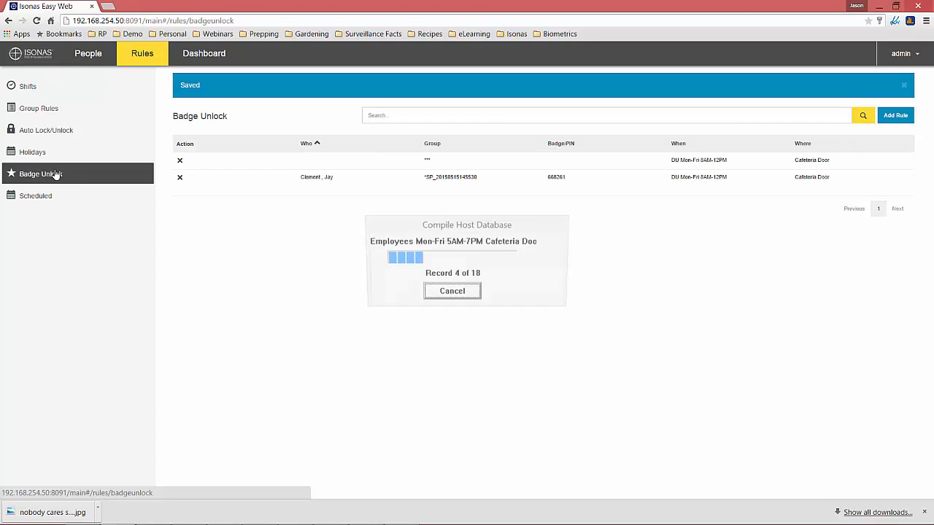
pyautogui.click(35, 195)
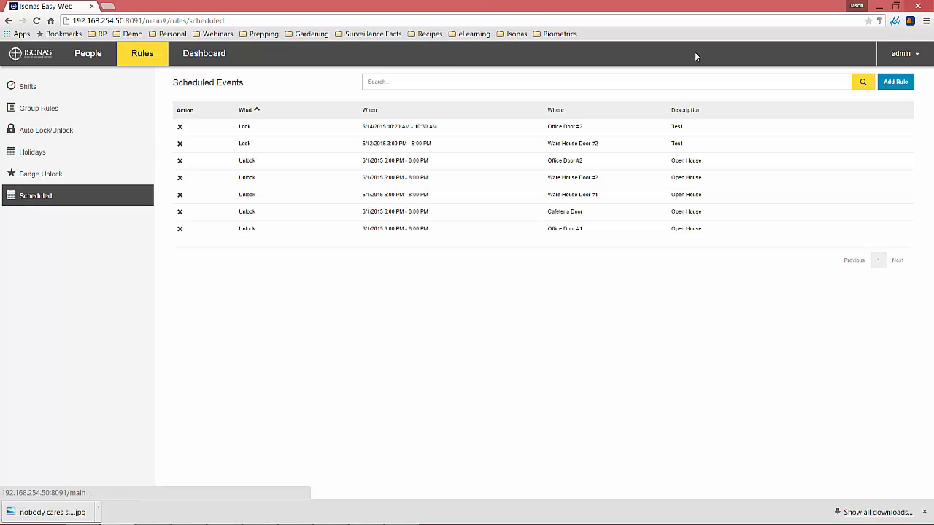
# Start an Unlock scheduled event dated June 15, 2015.
pyautogui.click(895, 81)
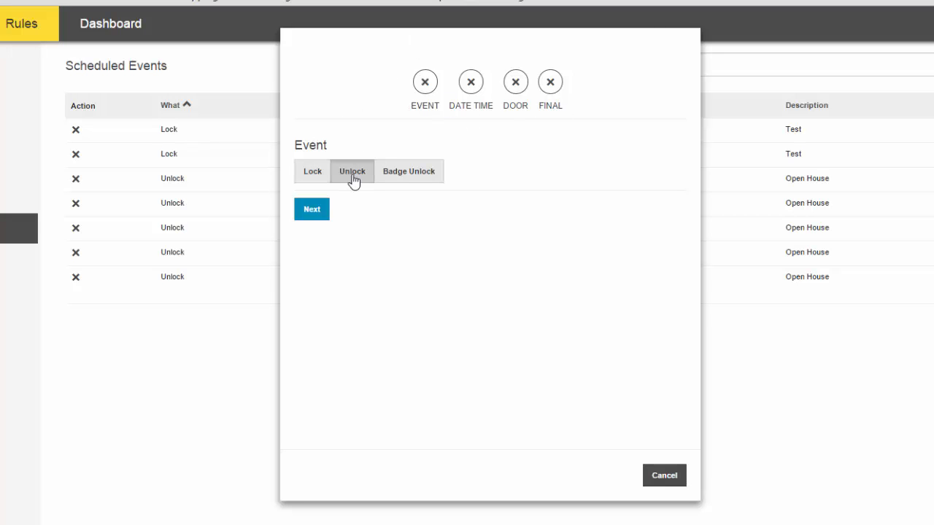
pyautogui.click(312, 209)
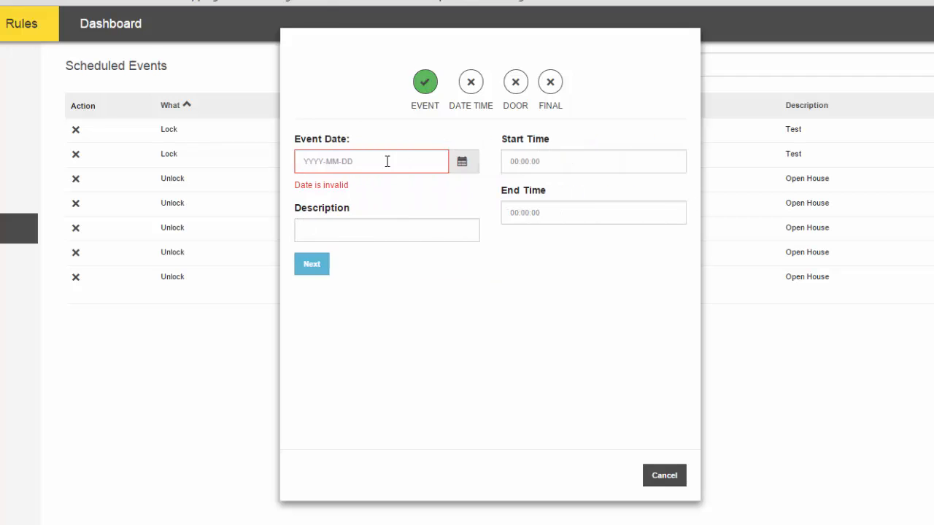
pyautogui.click(464, 161)
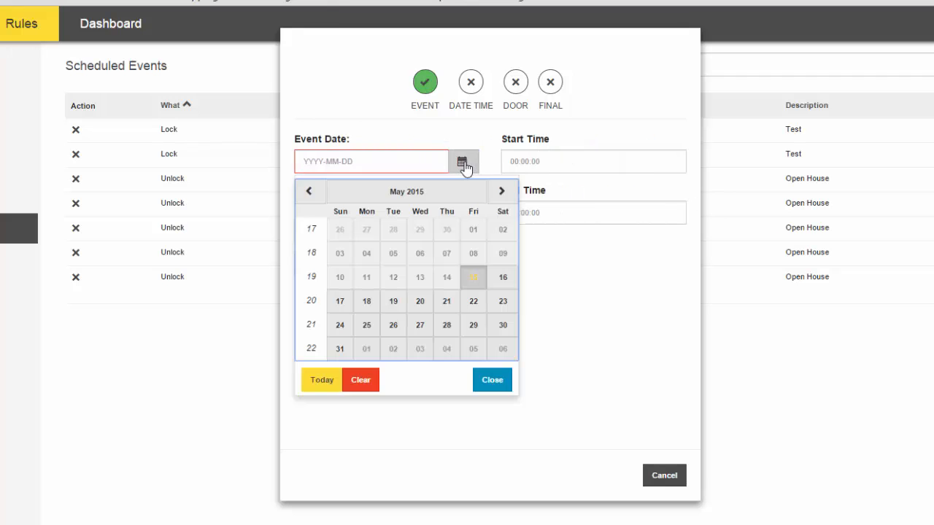
pyautogui.click(502, 191)
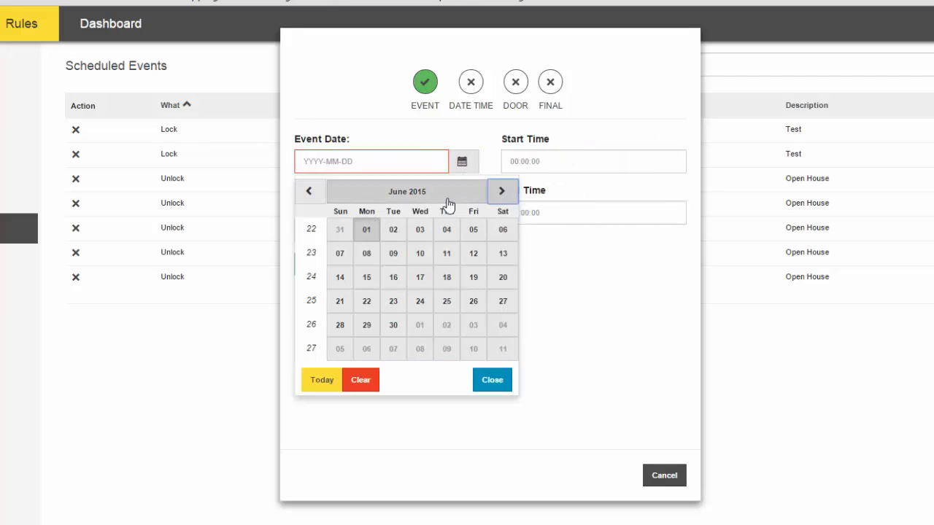
pyautogui.click(367, 277)
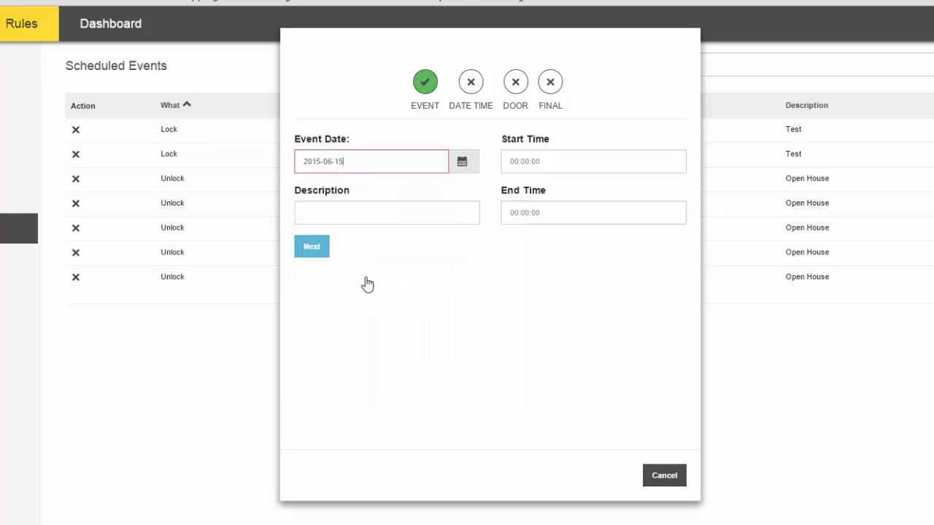
# Enter 18:00 start, 21:00 end and the description Staff Meeting.
pyautogui.click(593, 161)
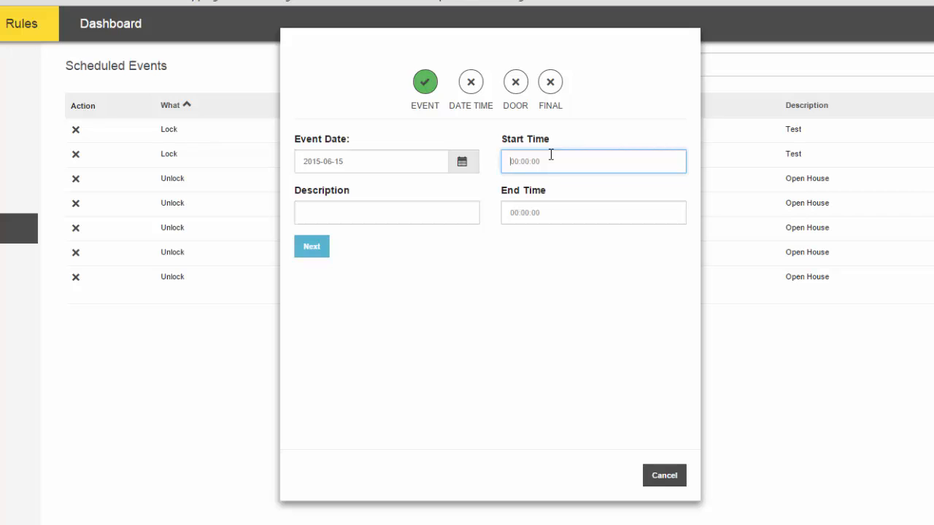
pyautogui.write('18:00')
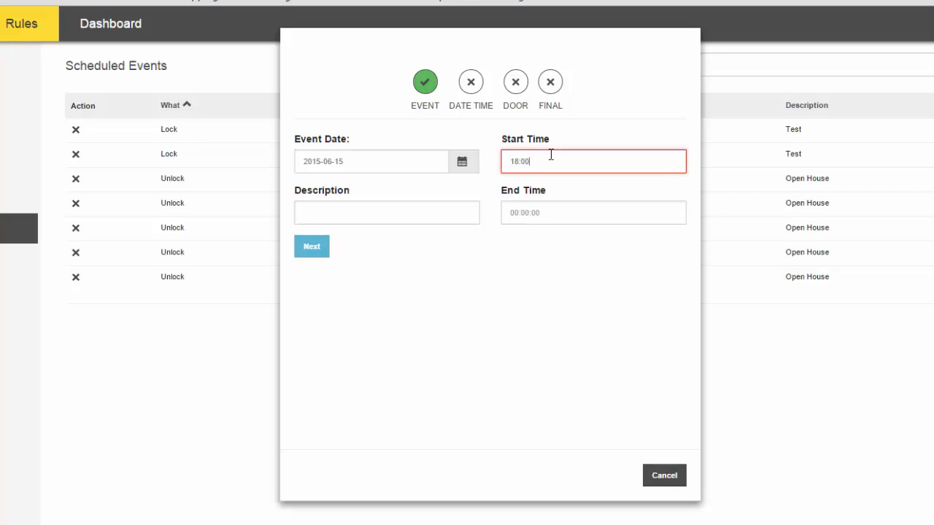
pyautogui.click(593, 212)
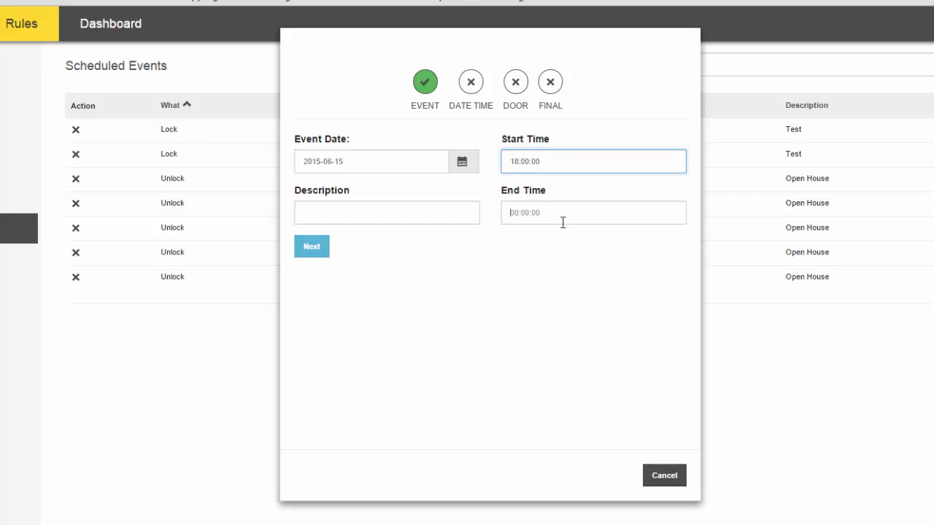
pyautogui.write('21:00:00')
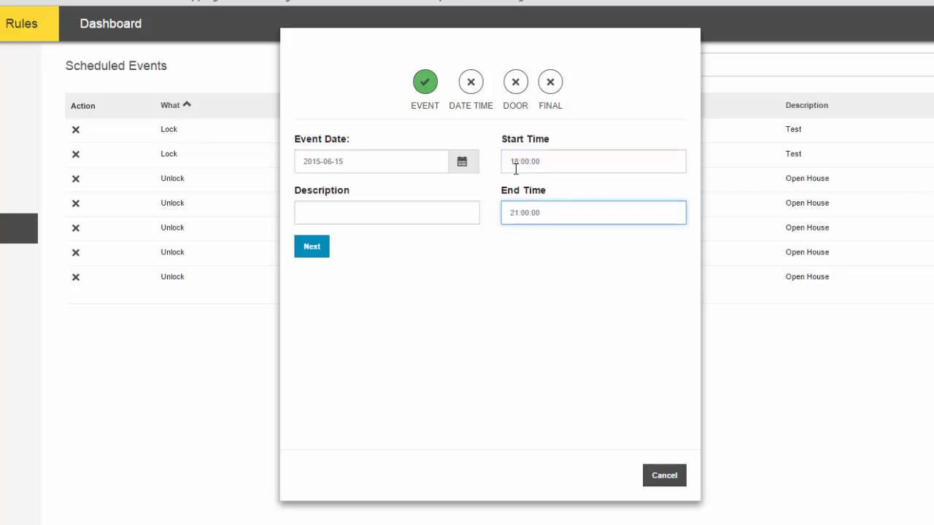
pyautogui.write('Staff Meet')
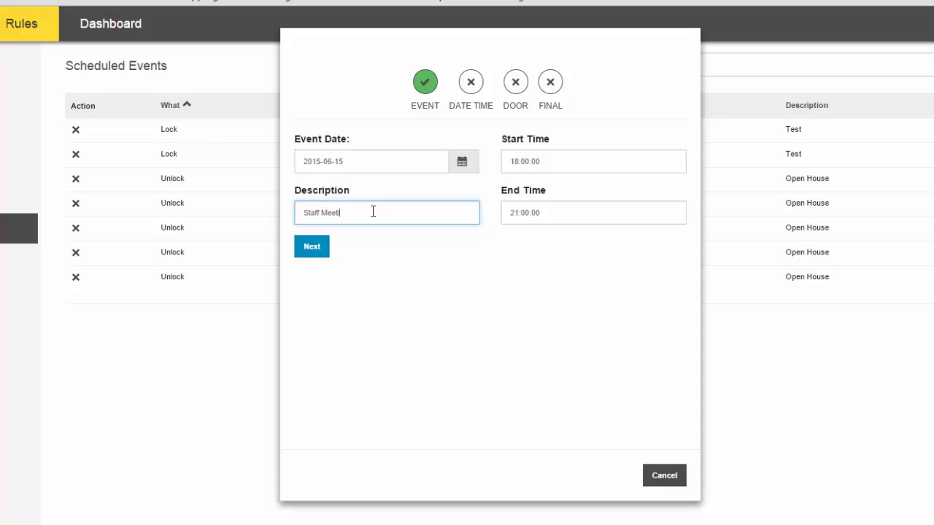
pyautogui.write('ing')
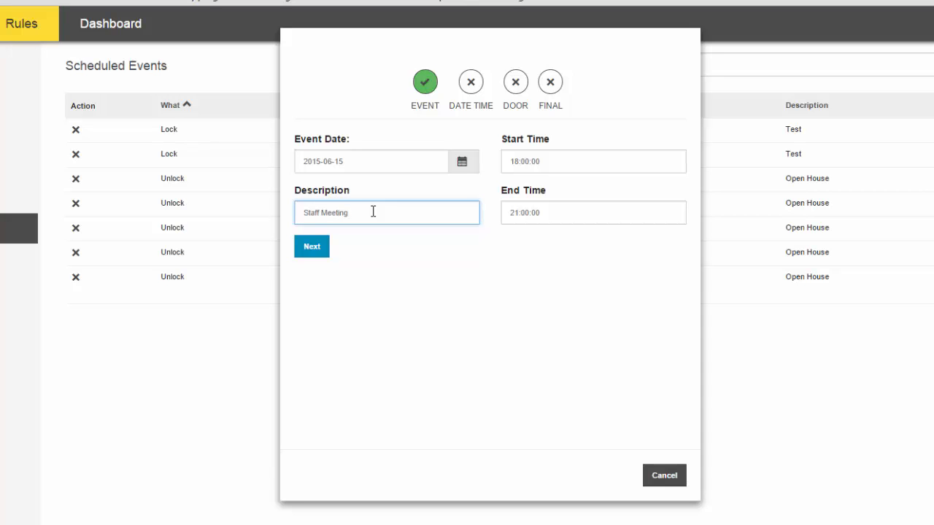
pyautogui.moveTo(311, 246)
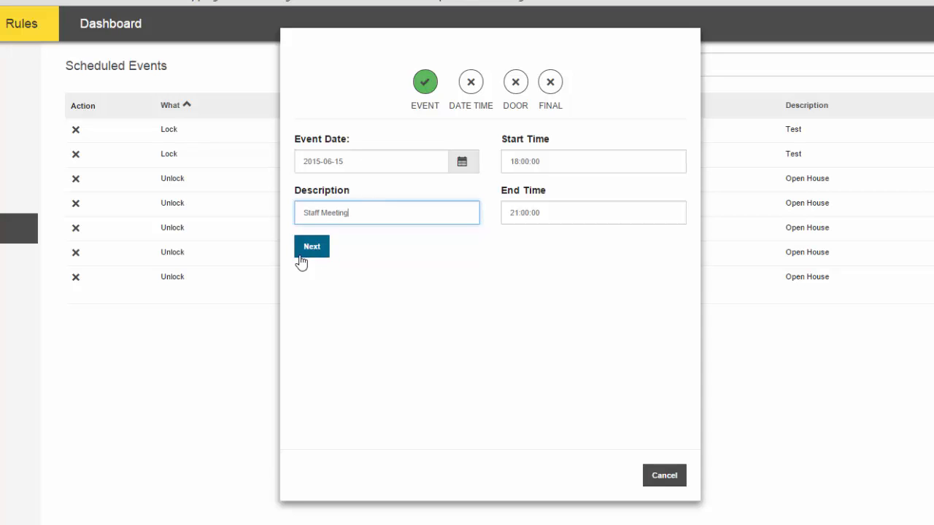
# Apply the event to Ware House Door Grp and save it to Scheduled Events.
pyautogui.click(311, 246)
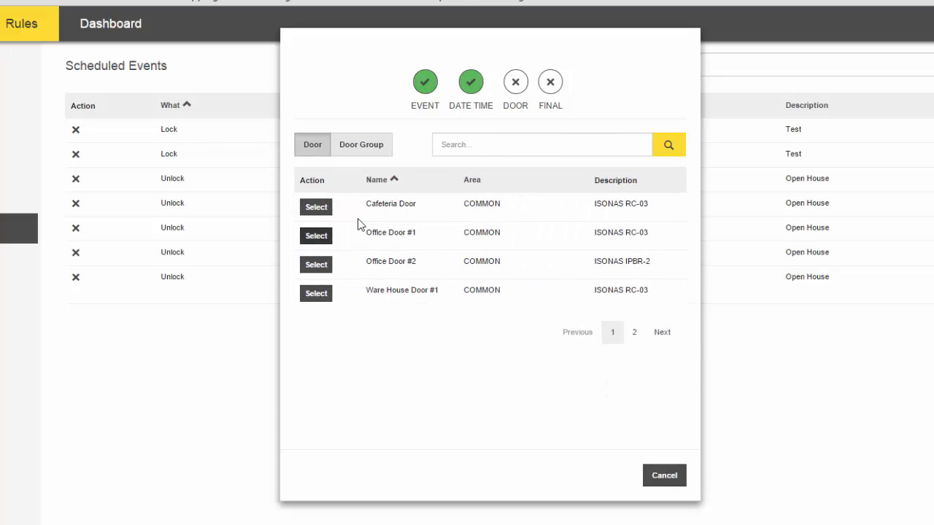
pyautogui.click(361, 144)
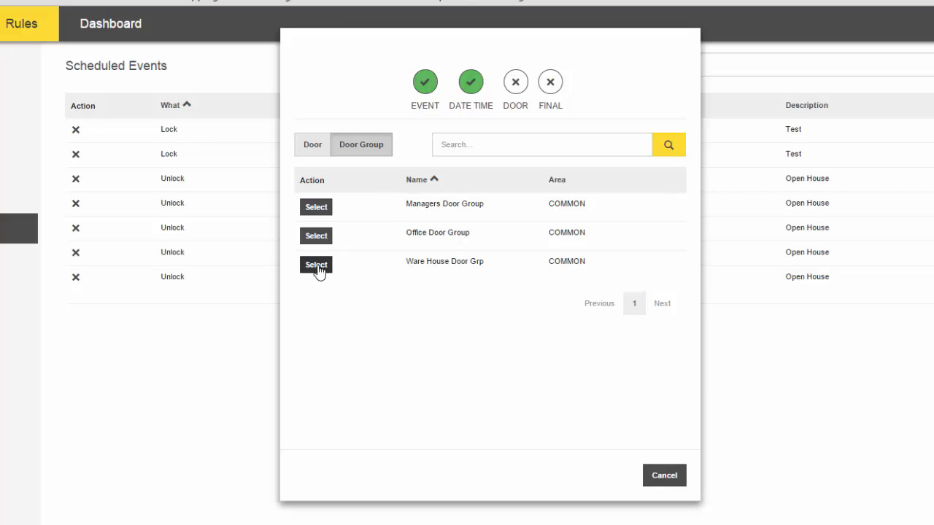
pyautogui.click(316, 265)
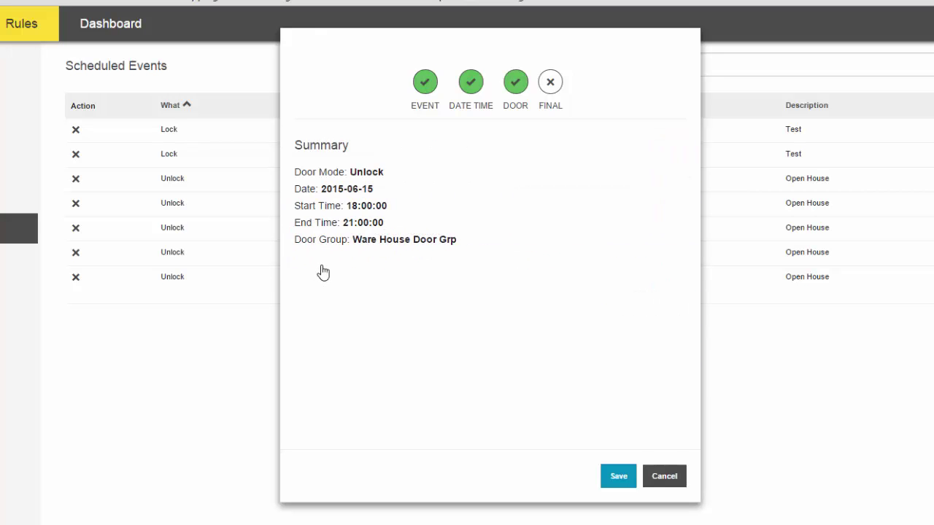
pyautogui.moveTo(424, 197)
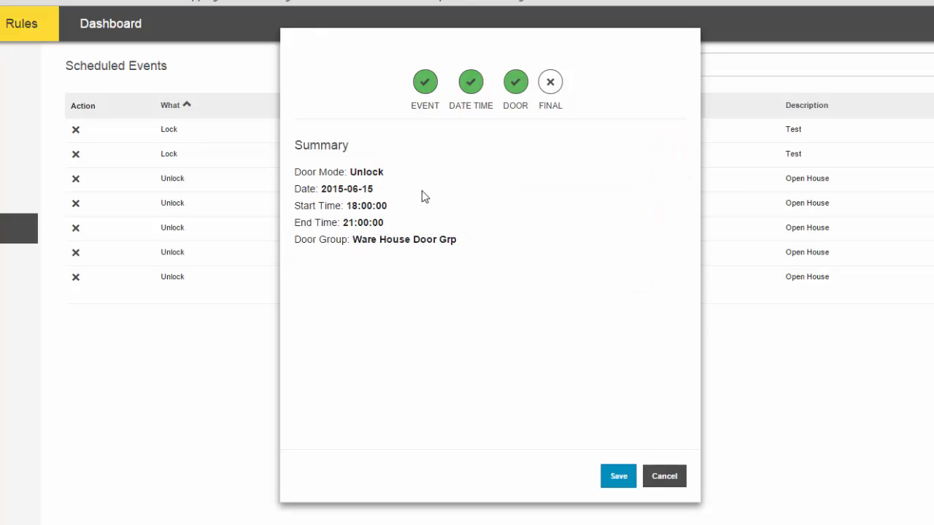
pyautogui.moveTo(388, 206)
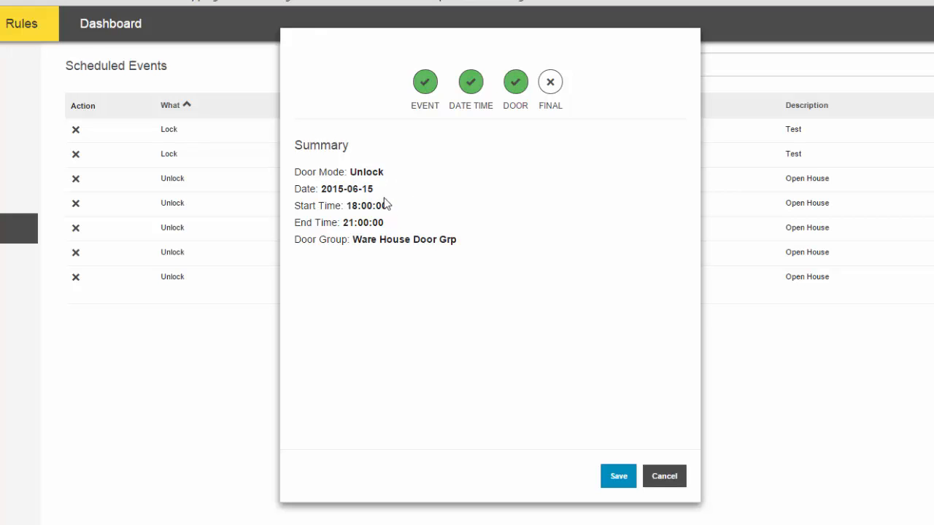
pyautogui.moveTo(387, 248)
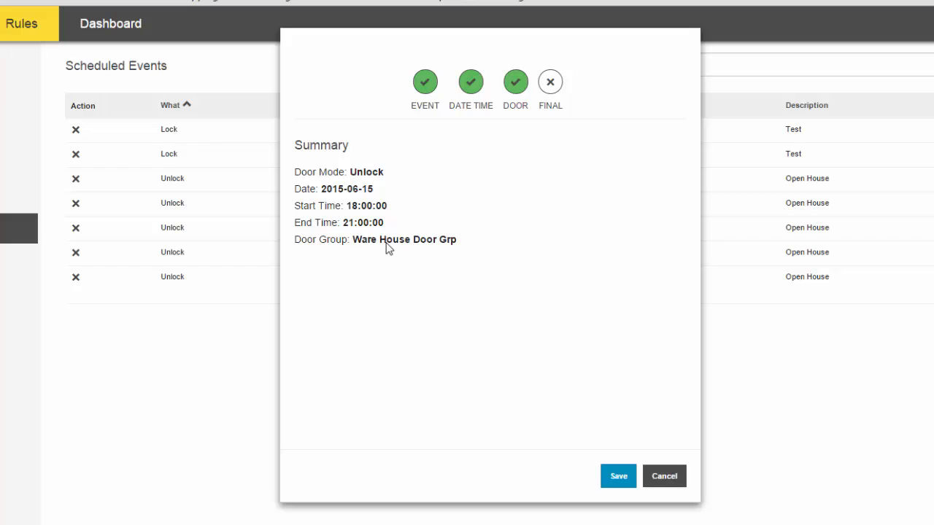
pyautogui.click(618, 476)
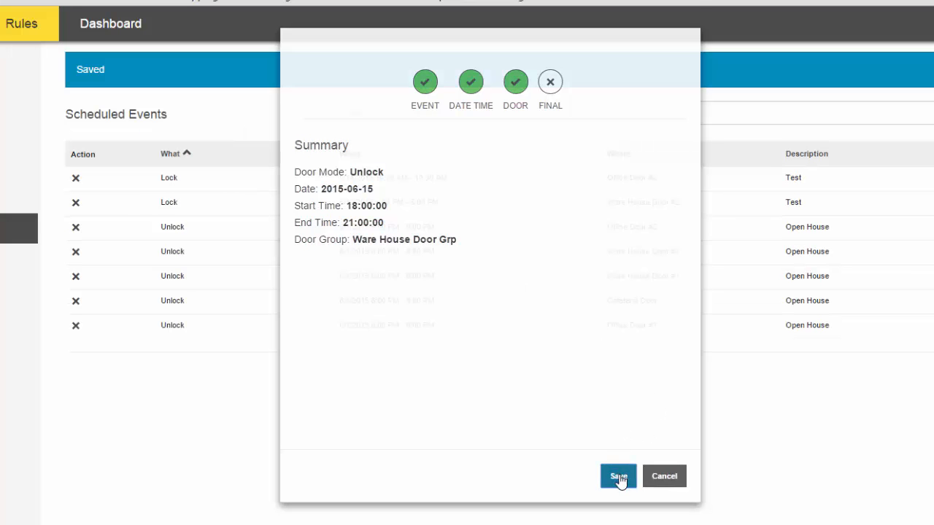
pyautogui.click(622, 476)
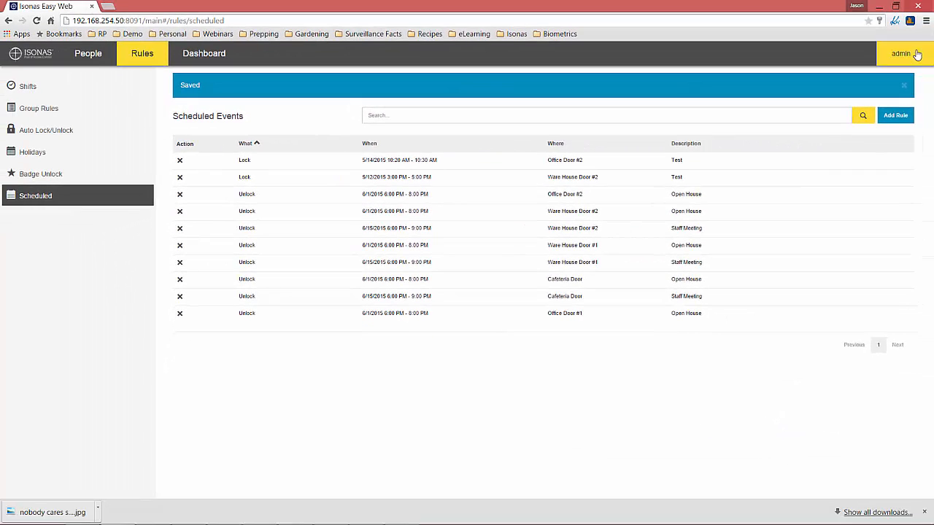
# Cancel logging out, Compile All pending records, then show the door Monitor dashboard.
pyautogui.click(901, 54)
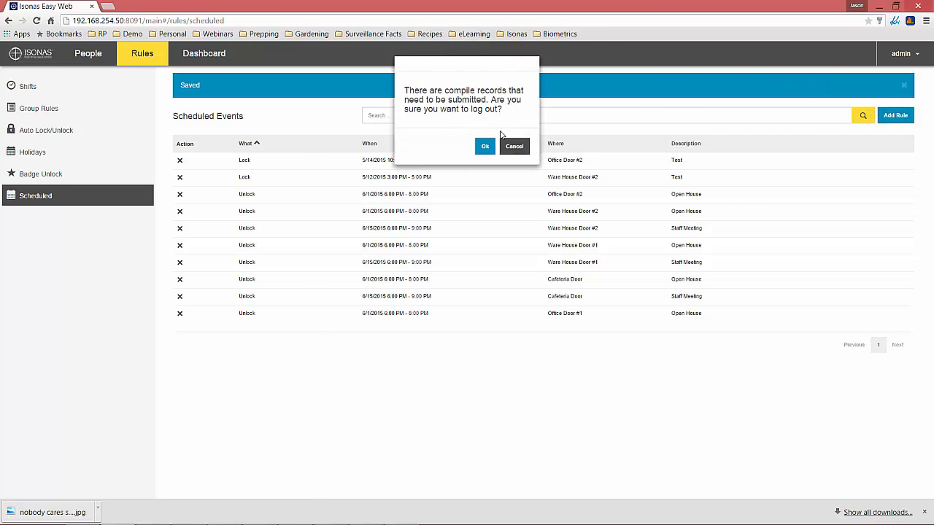
pyautogui.click(514, 146)
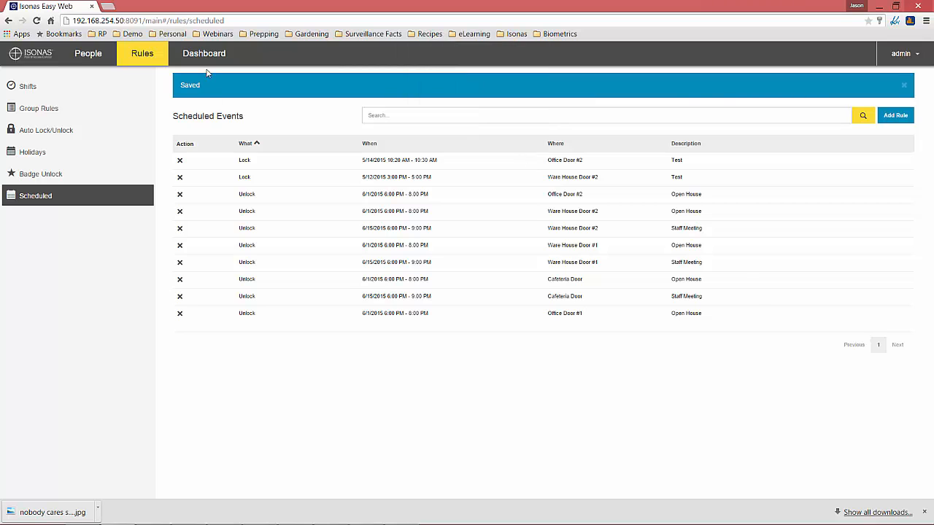
pyautogui.click(205, 54)
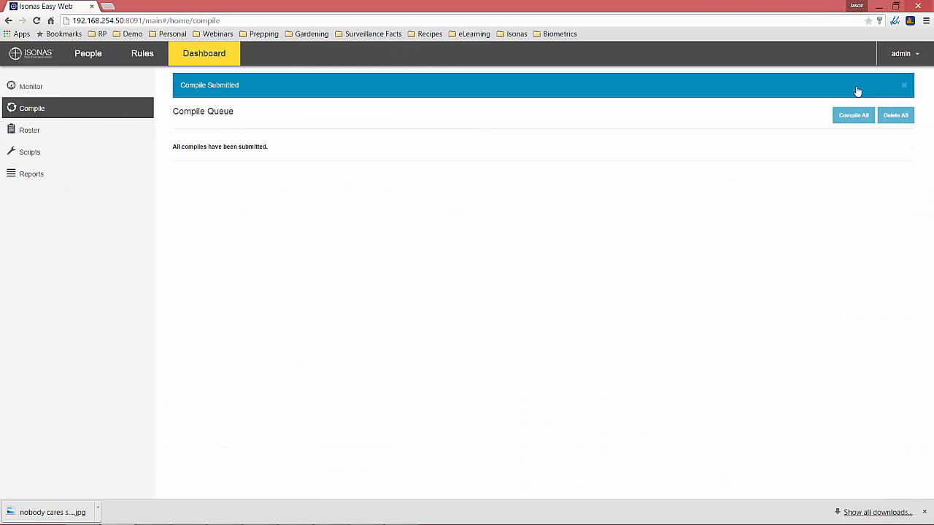
pyautogui.click(853, 115)
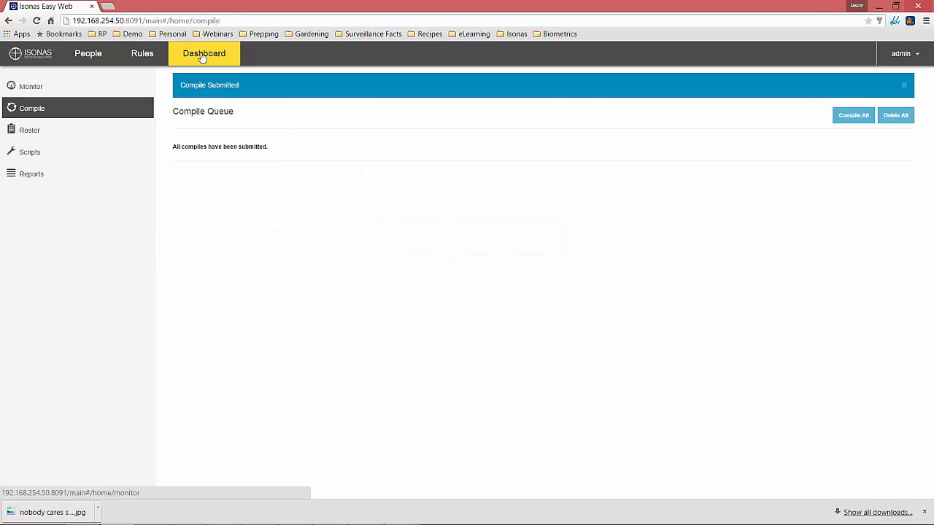
pyautogui.click(31, 85)
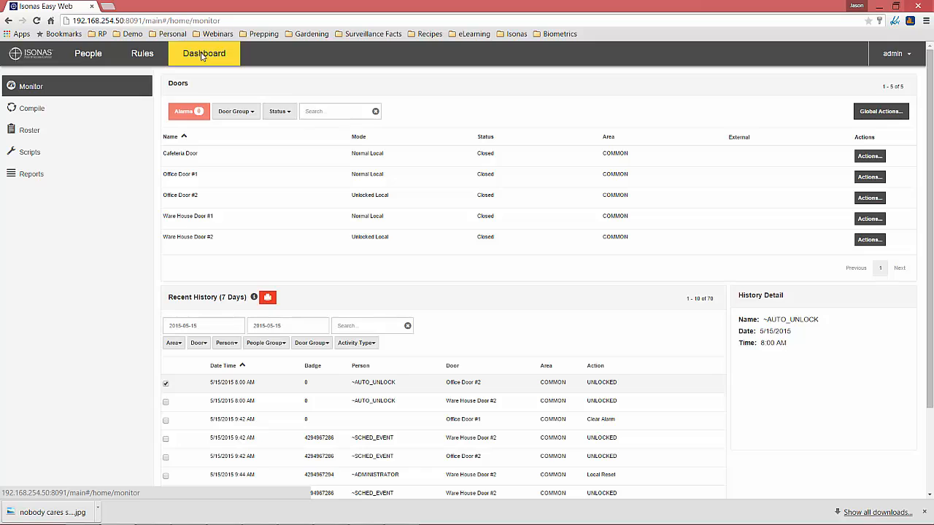